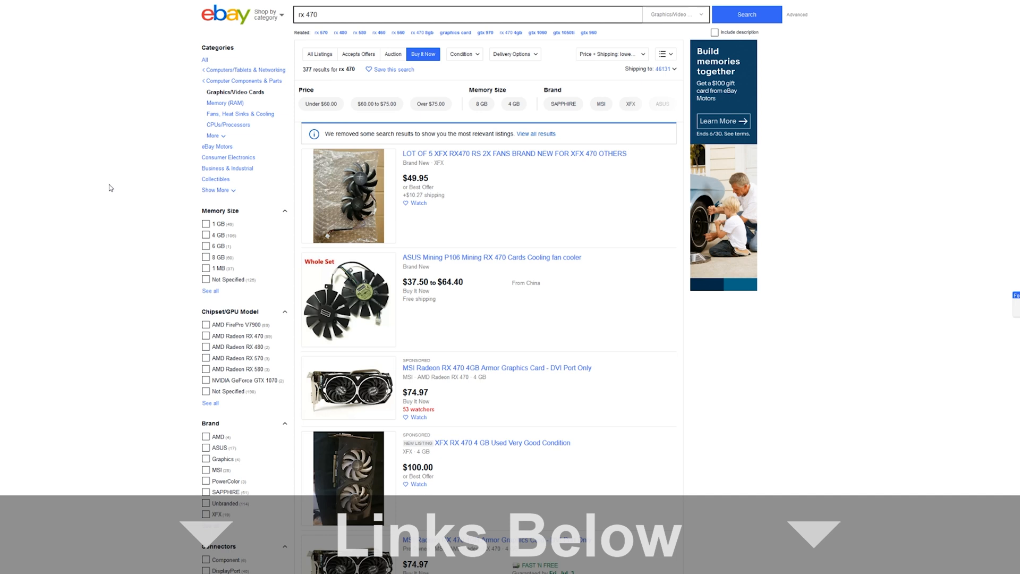
{"action": "mouse_move", "coordinate": [110, 189]}
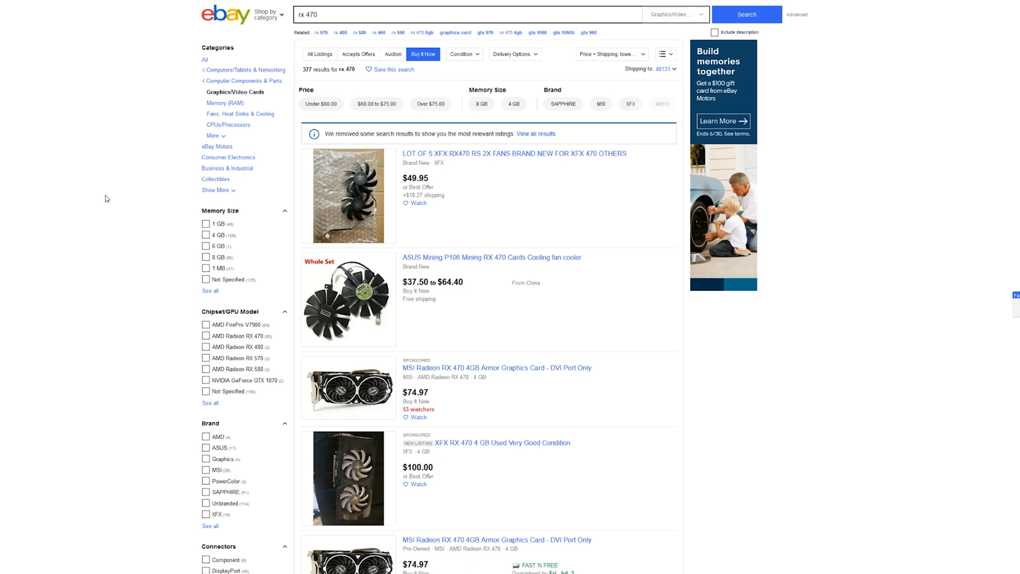
{"action": "mouse_move", "coordinate": [104, 197]}
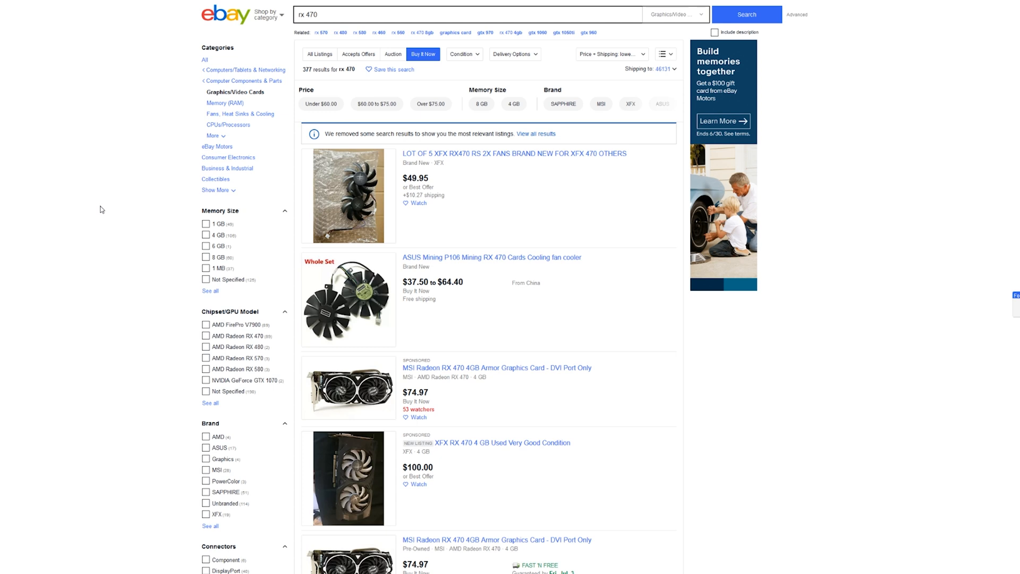
{"action": "mouse_move", "coordinate": [93, 226]}
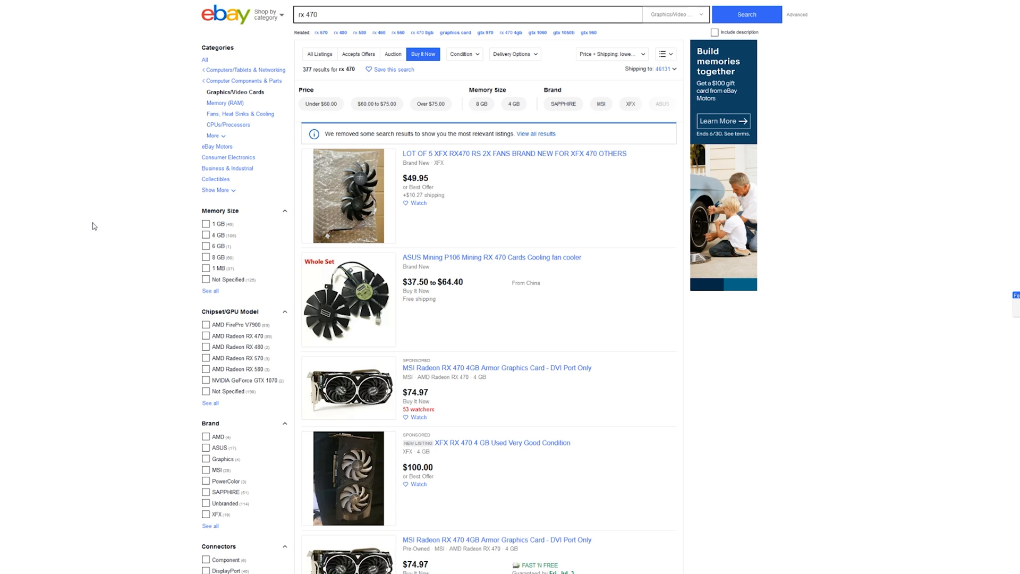
{"action": "mouse_move", "coordinate": [89, 228]}
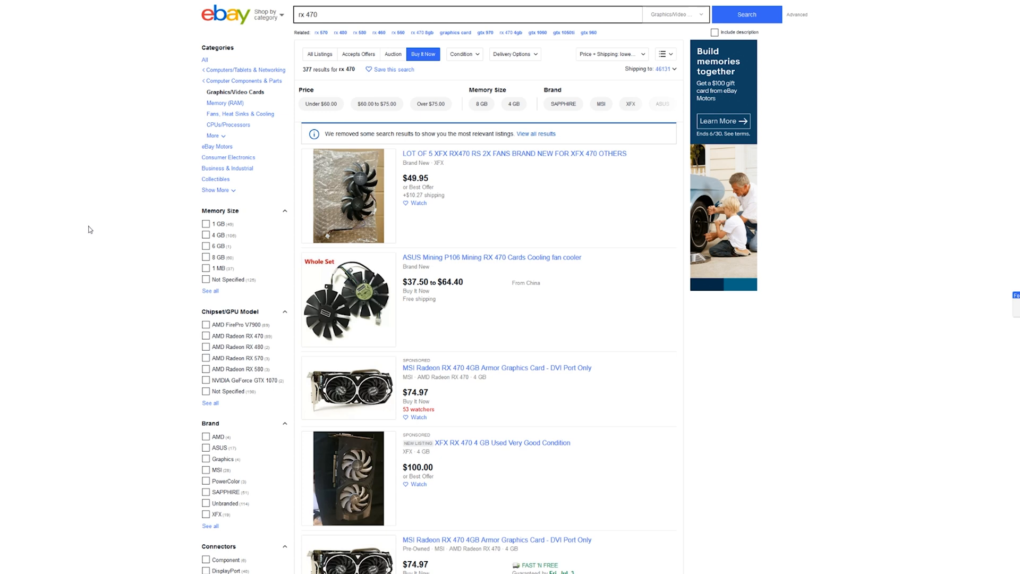
{"action": "mouse_move", "coordinate": [80, 248]}
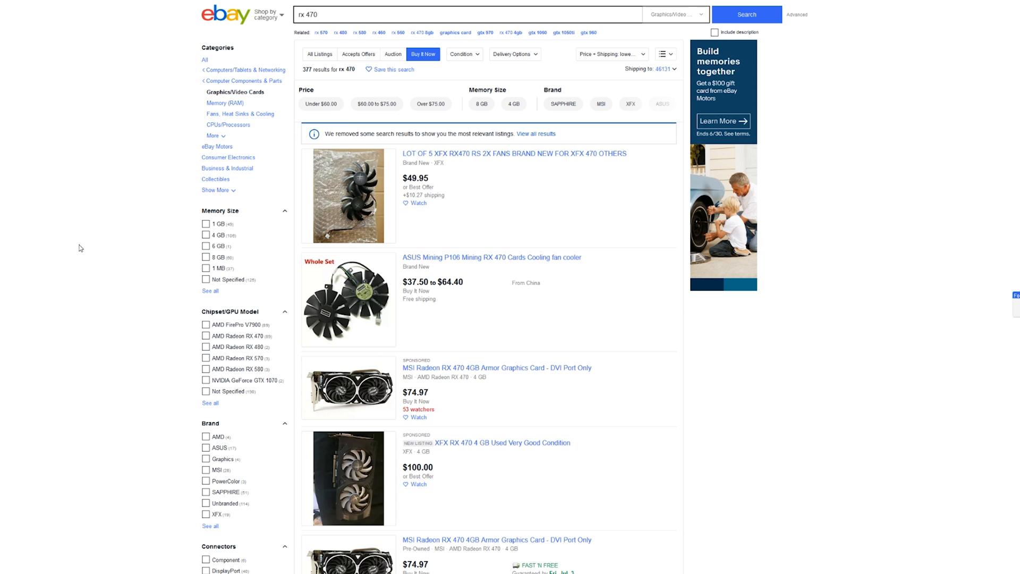
{"action": "mouse_move", "coordinate": [230, 218]}
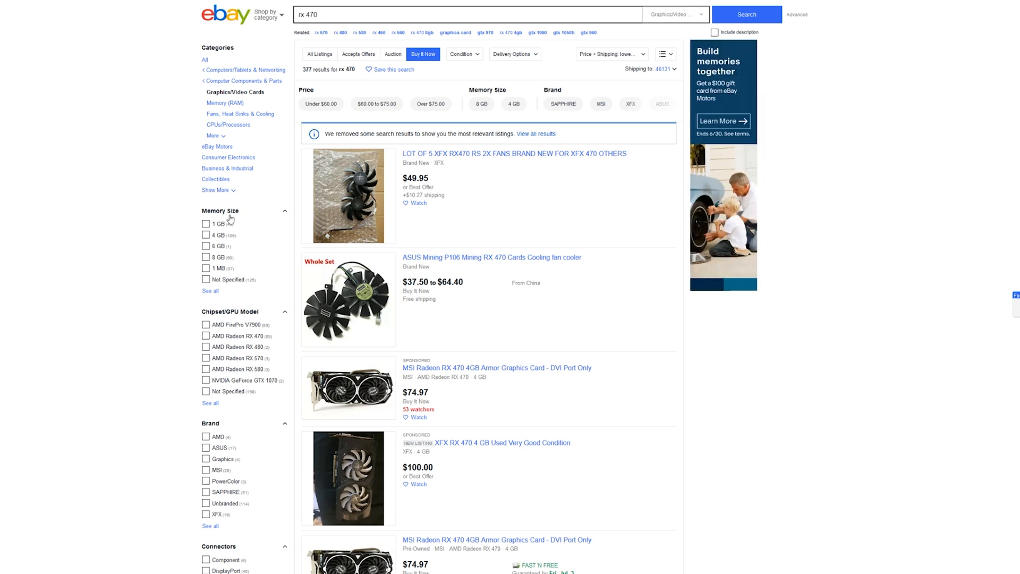
{"action": "mouse_move", "coordinate": [189, 145]}
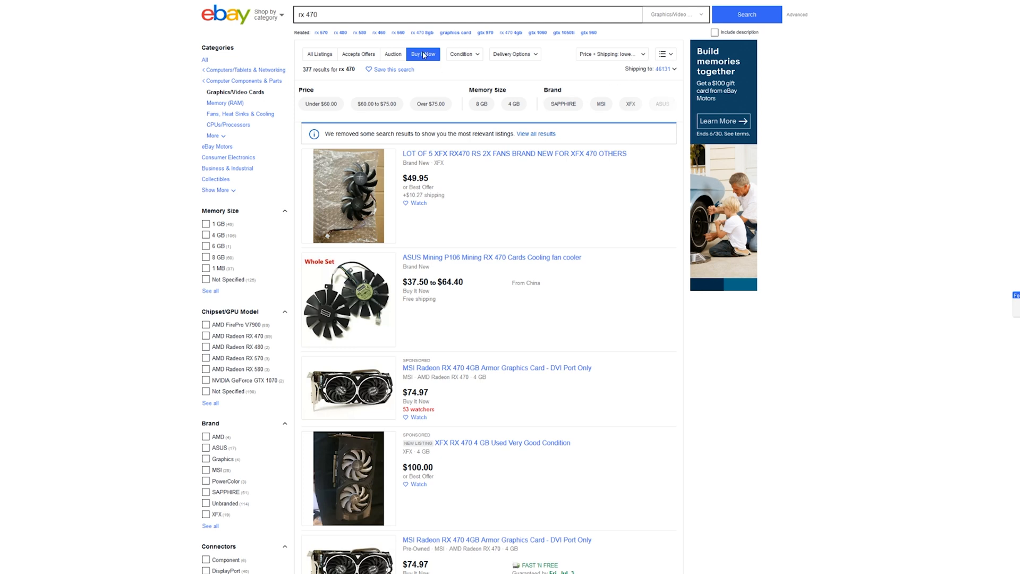
{"action": "mouse_move", "coordinate": [423, 61]}
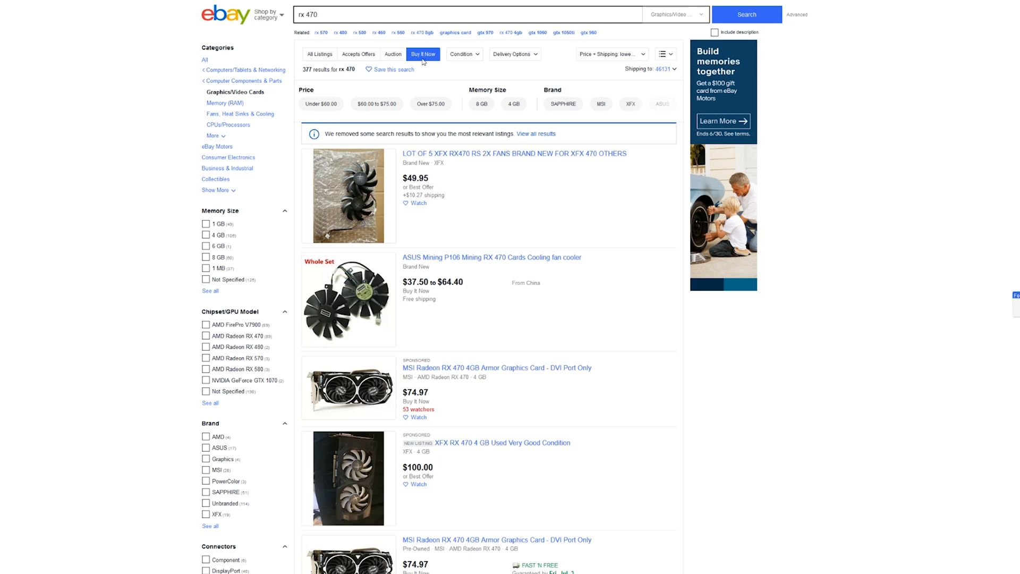
{"action": "mouse_move", "coordinate": [124, 250]}
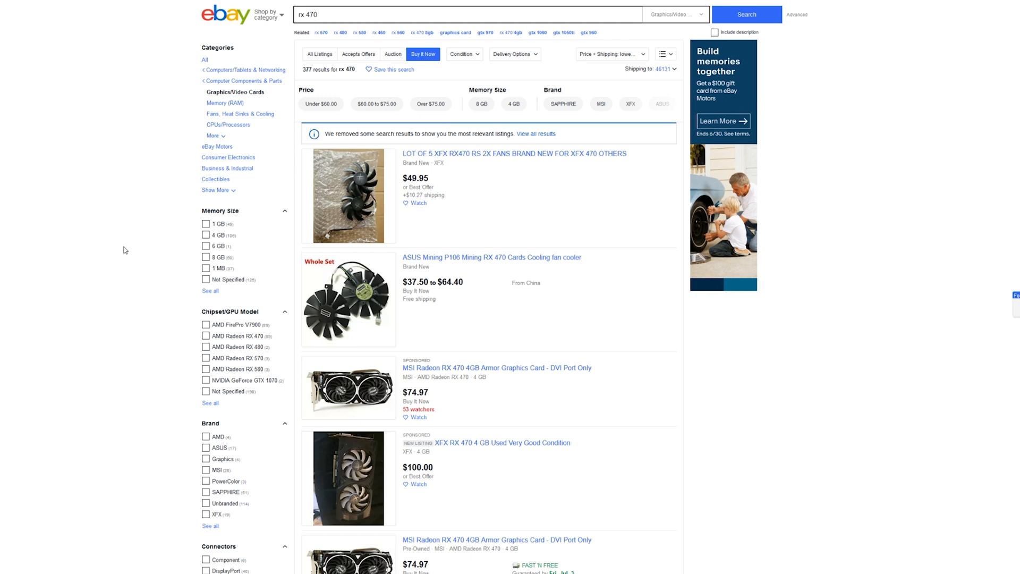
- Scroll down through the RX 470 listings as the results page reloads
{"action": "scroll", "scroll_direction": "down", "scroll_amount": 3}
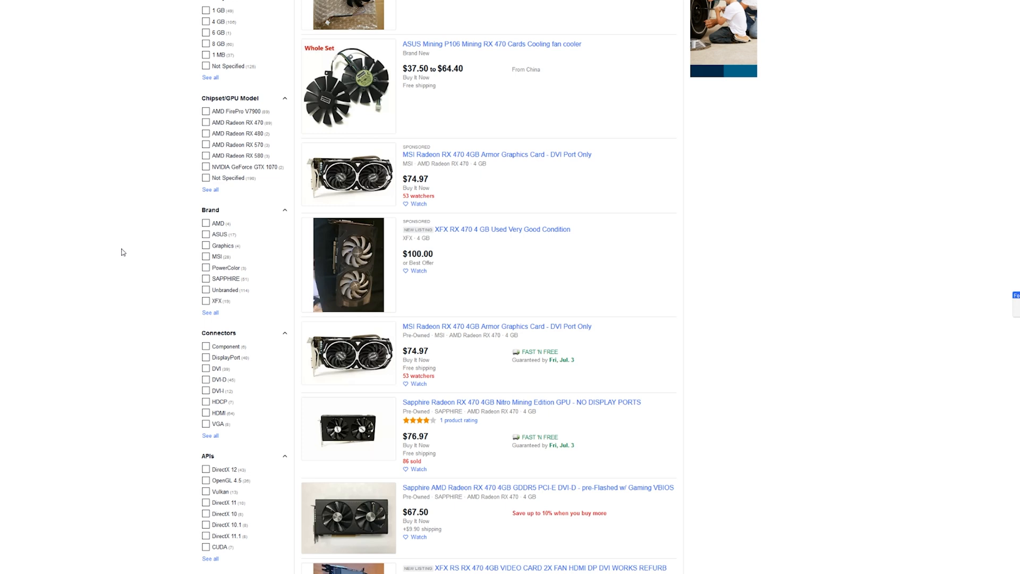
{"action": "mouse_move", "coordinate": [120, 253]}
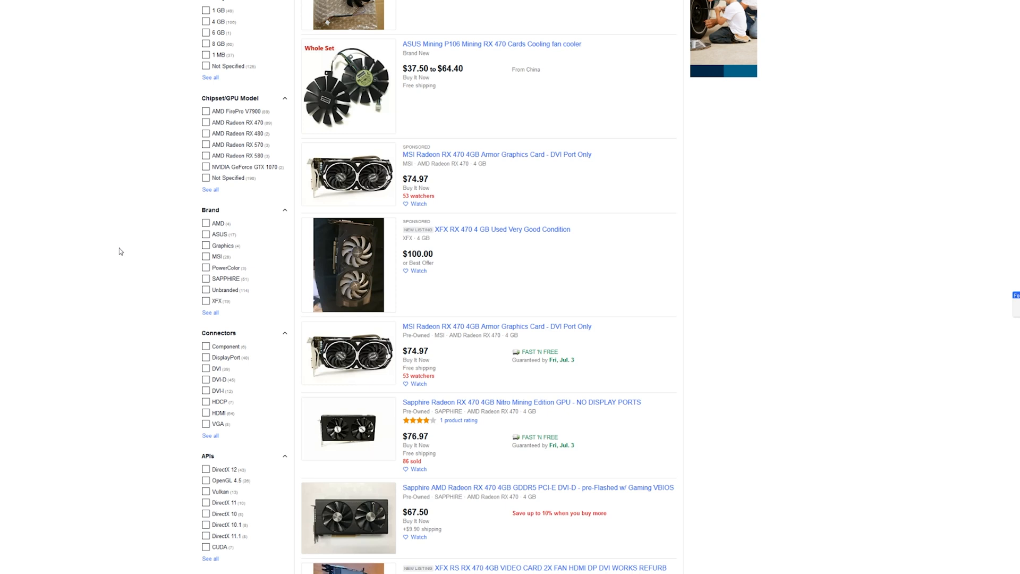
{"action": "mouse_move", "coordinate": [123, 255]}
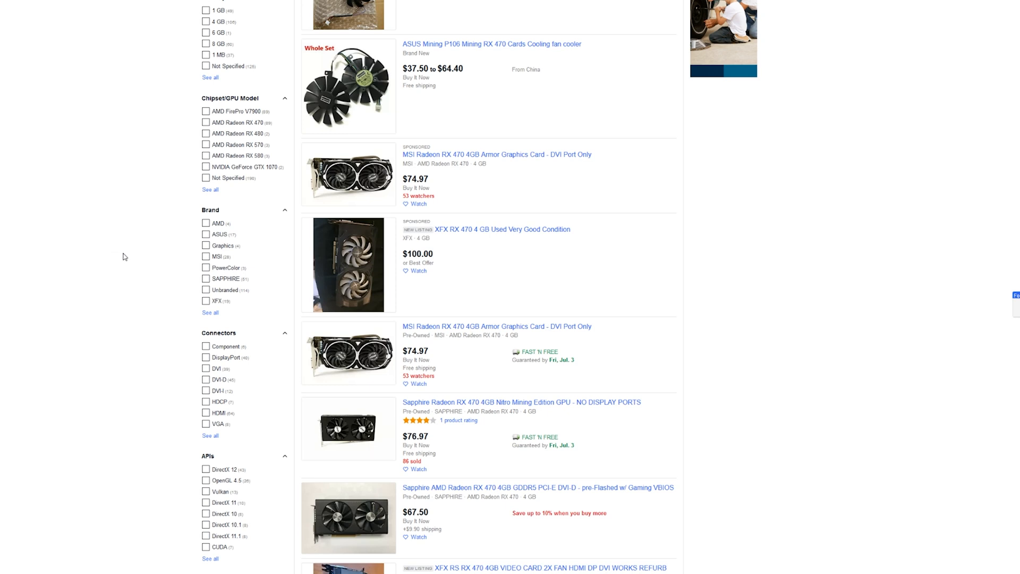
{"action": "scroll", "scroll_direction": "down", "scroll_amount": 3}
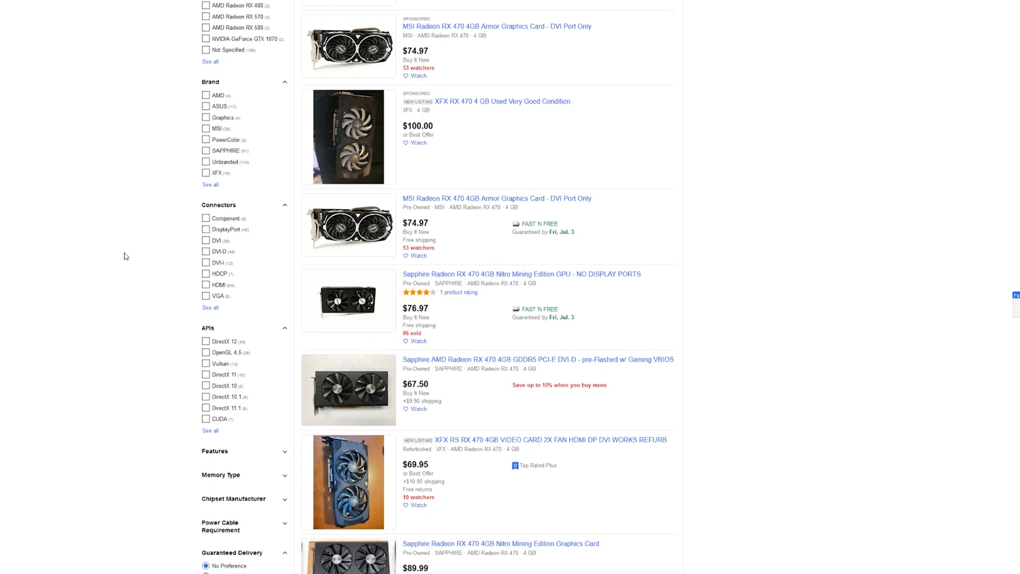
{"action": "scroll", "scroll_direction": "down", "scroll_amount": 3}
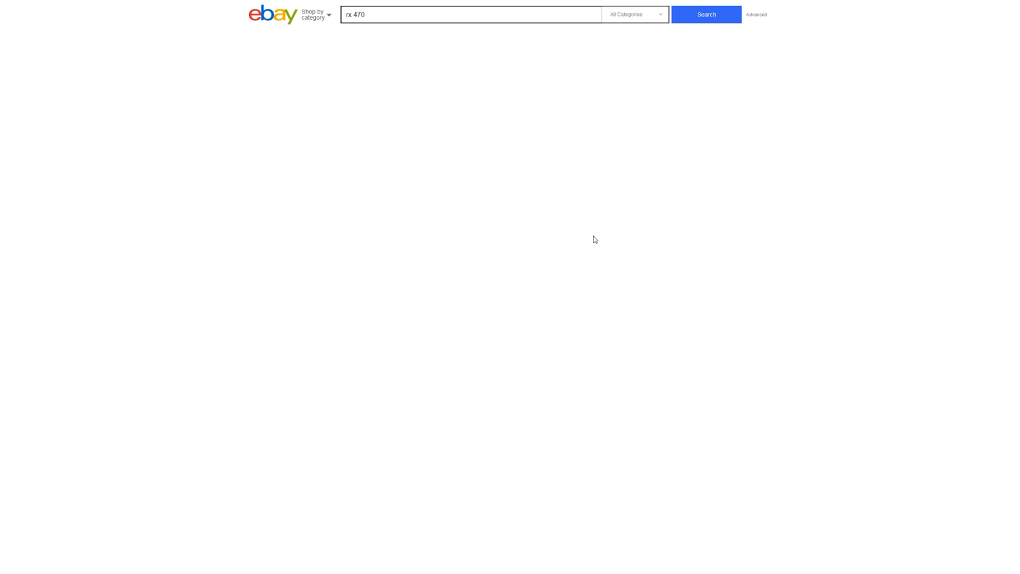
- Sort the RX 470 Buy It Now results by 'Price + Shipping: lowest first'
{"action": "left_click", "coordinate": [706, 14]}
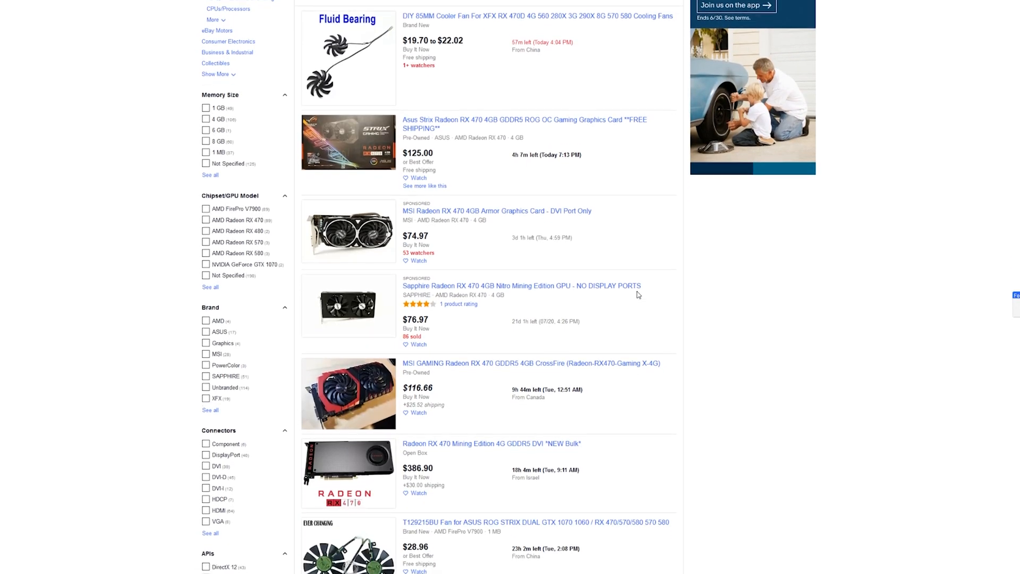
{"action": "scroll", "scroll_direction": "down", "scroll_amount": 3}
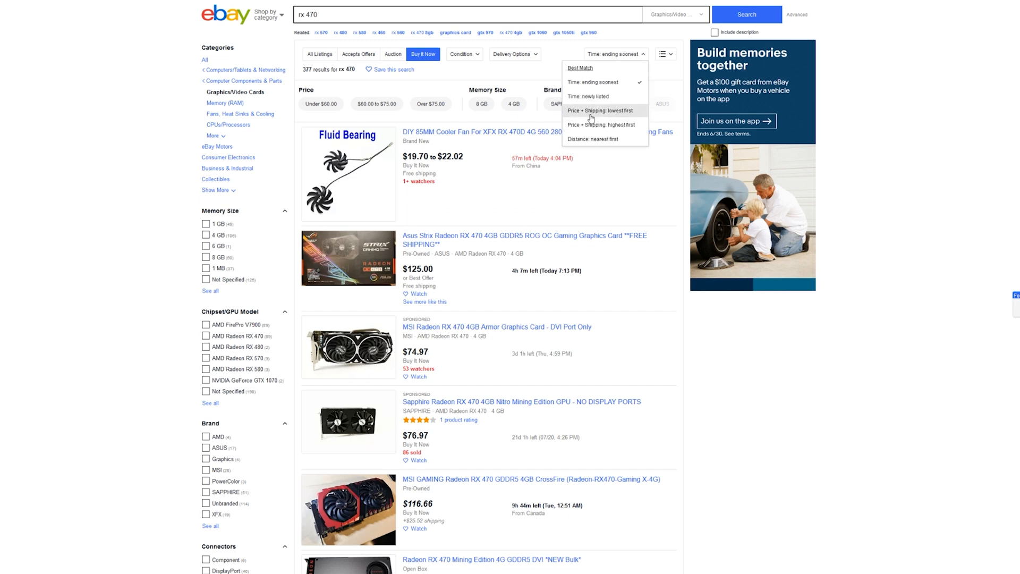
{"action": "left_click", "coordinate": [600, 110]}
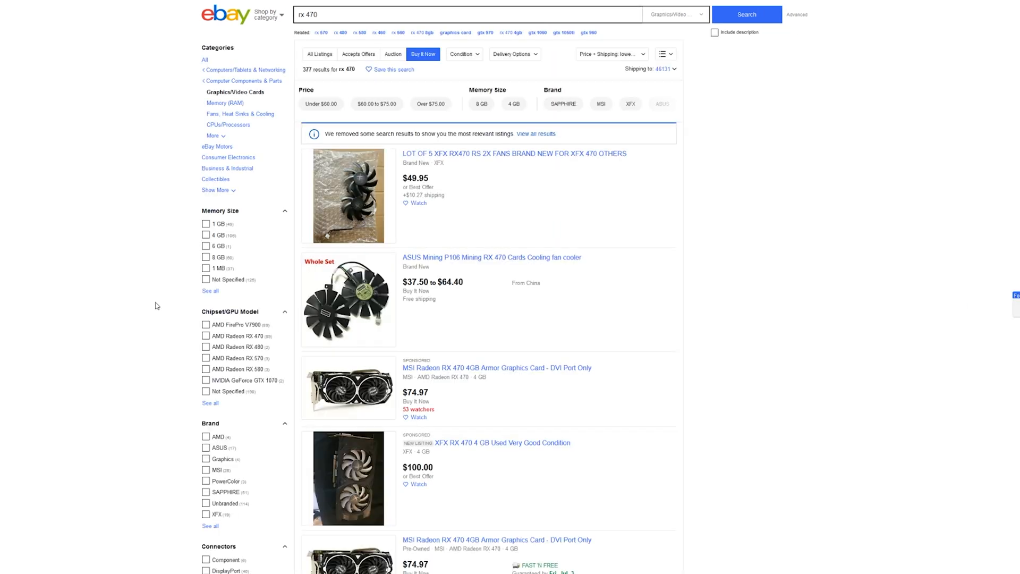
- Scroll down the RX 470 list to the 4GB MSI, Sapphire and XFX cards (~$67–$100)
{"action": "scroll", "scroll_direction": "down", "scroll_amount": 3}
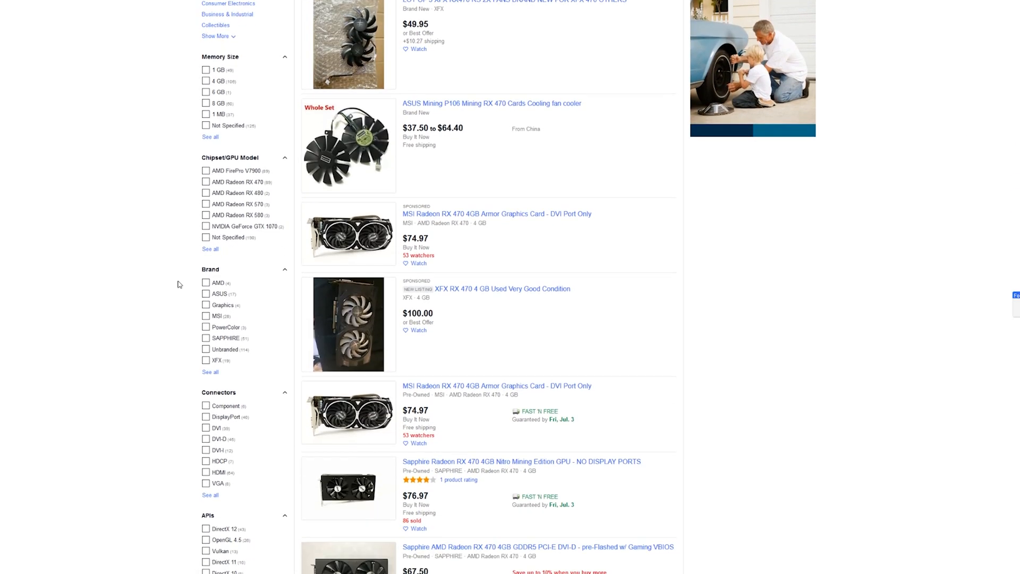
{"action": "scroll", "scroll_direction": "down", "scroll_amount": 3}
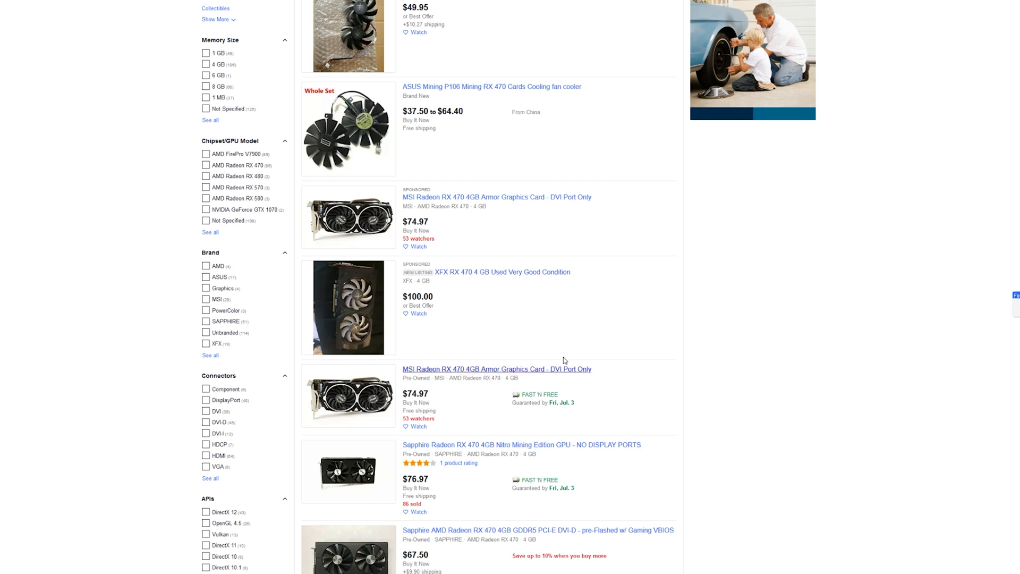
{"action": "mouse_move", "coordinate": [610, 375]}
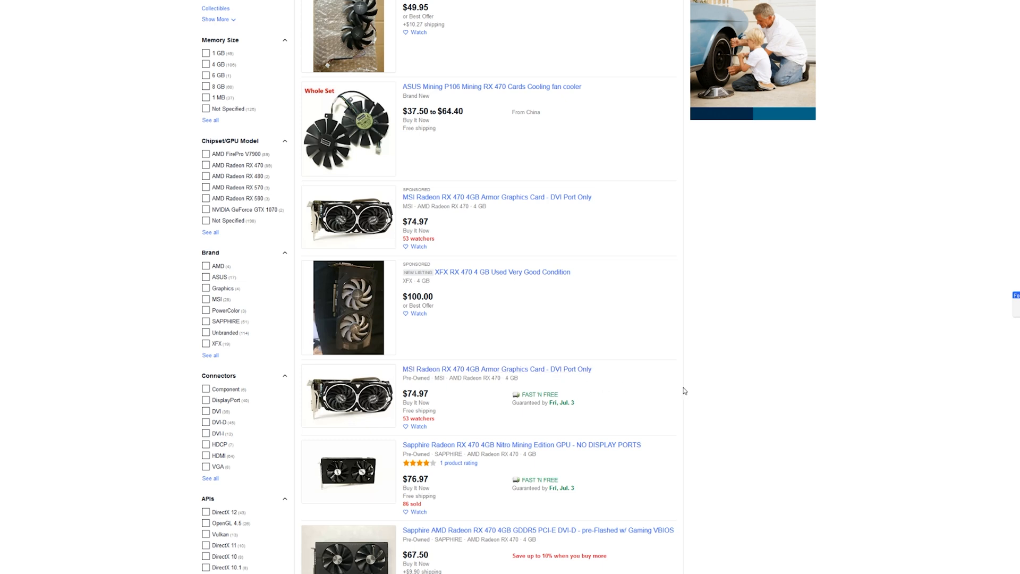
{"action": "mouse_move", "coordinate": [629, 383]}
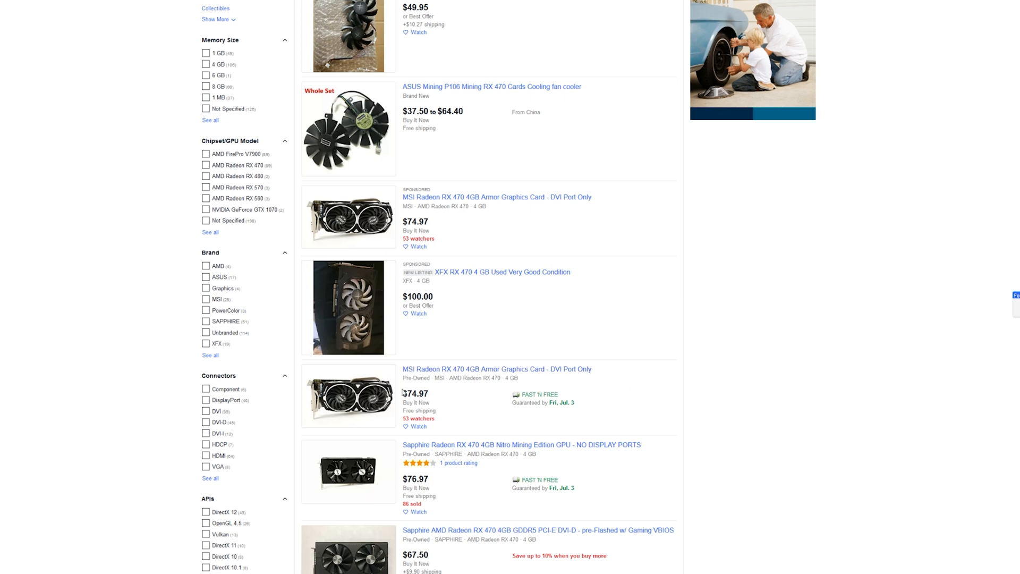
{"action": "mouse_move", "coordinate": [657, 392]}
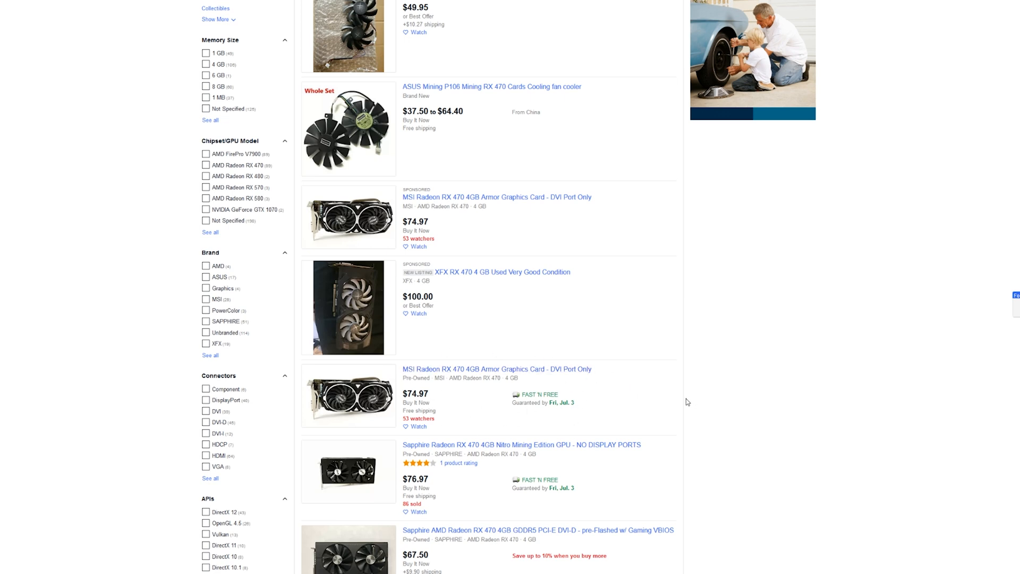
{"action": "mouse_move", "coordinate": [687, 406]}
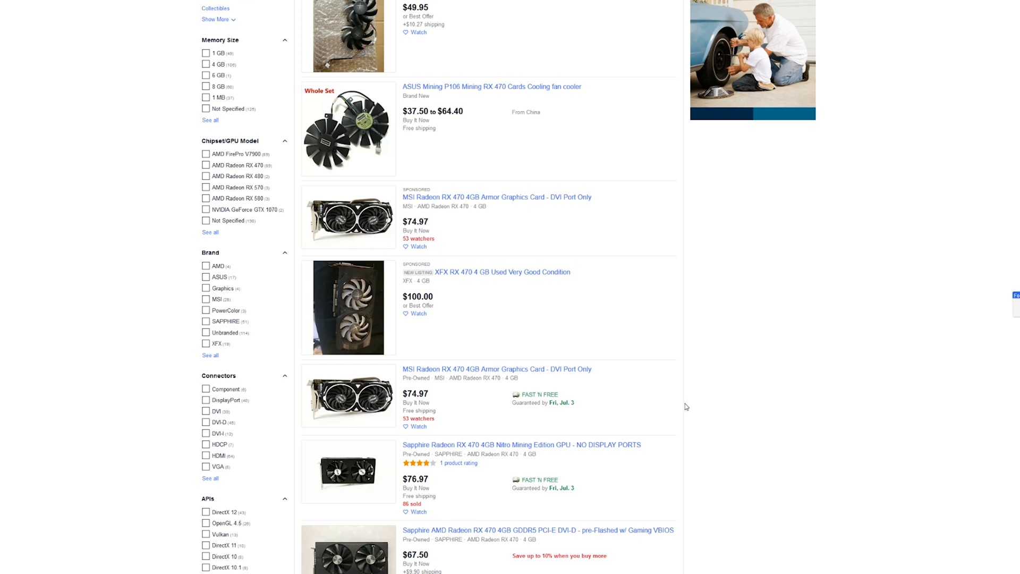
{"action": "mouse_move", "coordinate": [647, 402]}
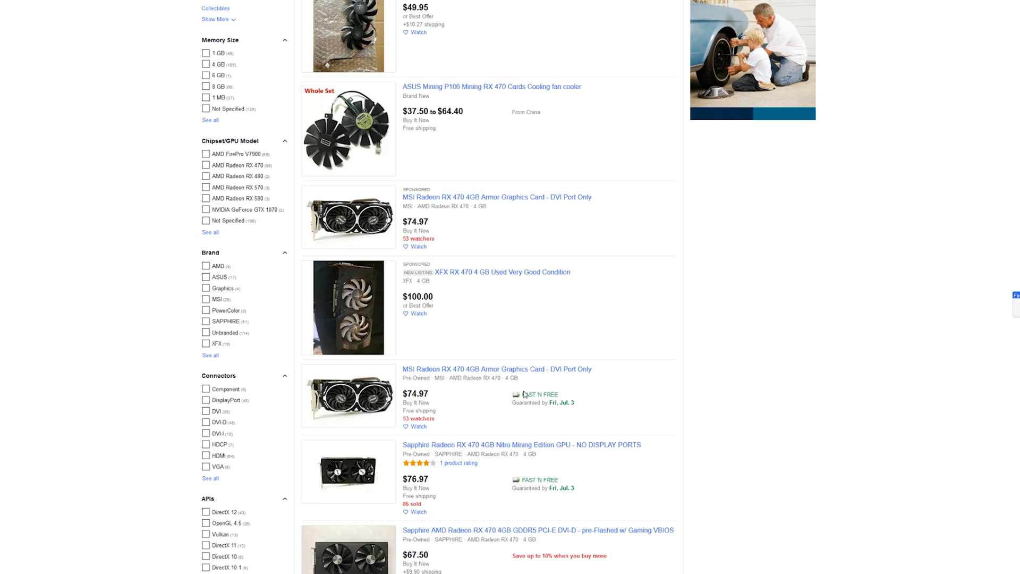
{"action": "mouse_move", "coordinate": [435, 389]}
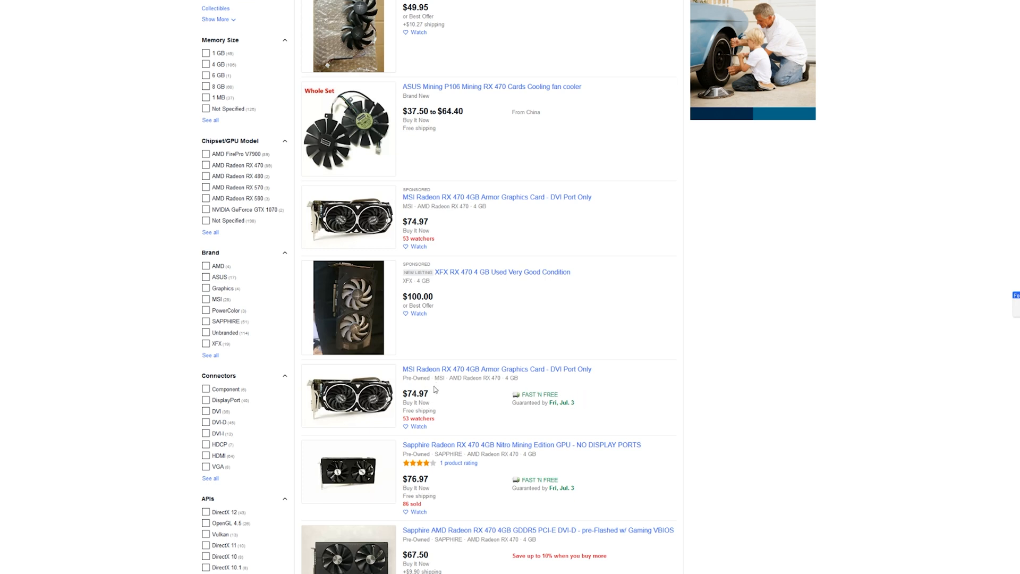
{"action": "mouse_move", "coordinate": [627, 400]}
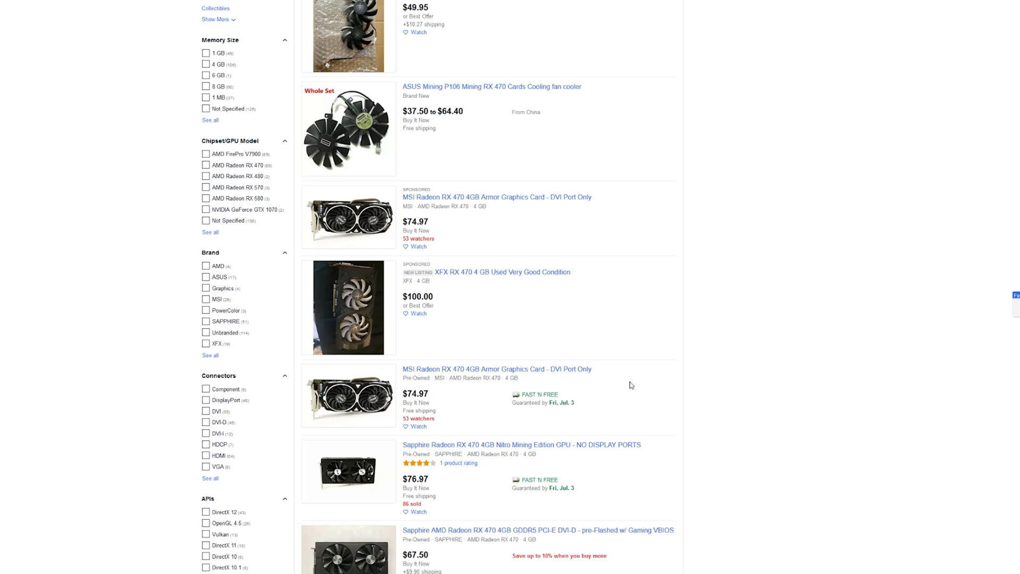
{"action": "scroll", "scroll_direction": "down", "scroll_amount": 3}
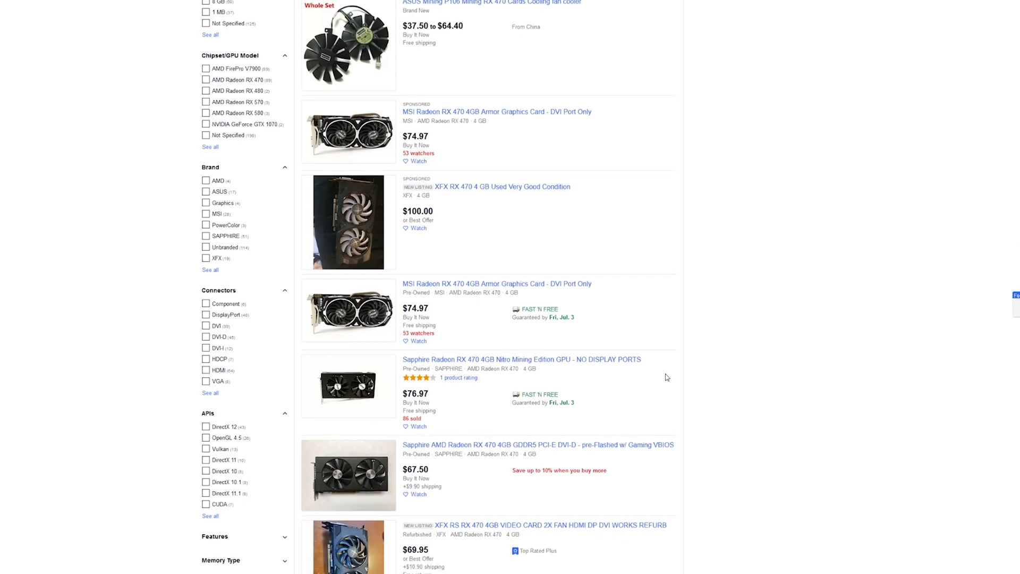
{"action": "scroll", "scroll_direction": "down", "scroll_amount": 3}
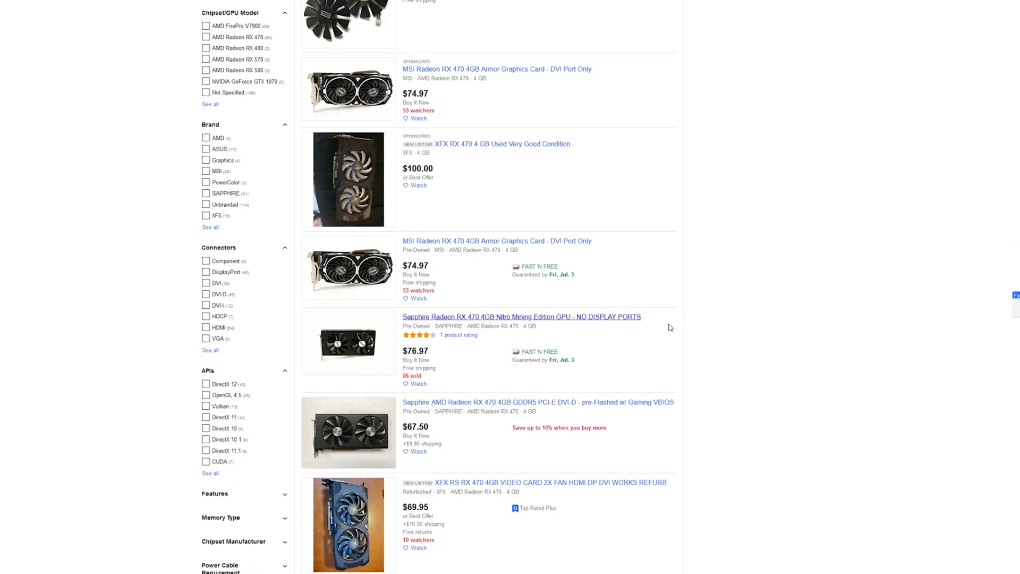
{"action": "scroll", "scroll_direction": "down", "scroll_amount": 3}
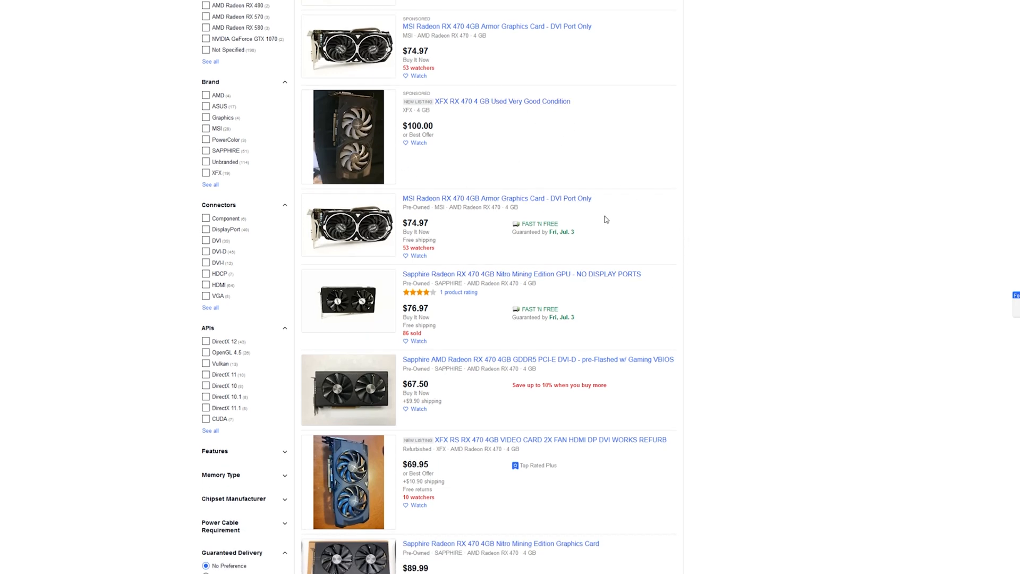
{"action": "scroll", "scroll_direction": "down", "scroll_amount": 3}
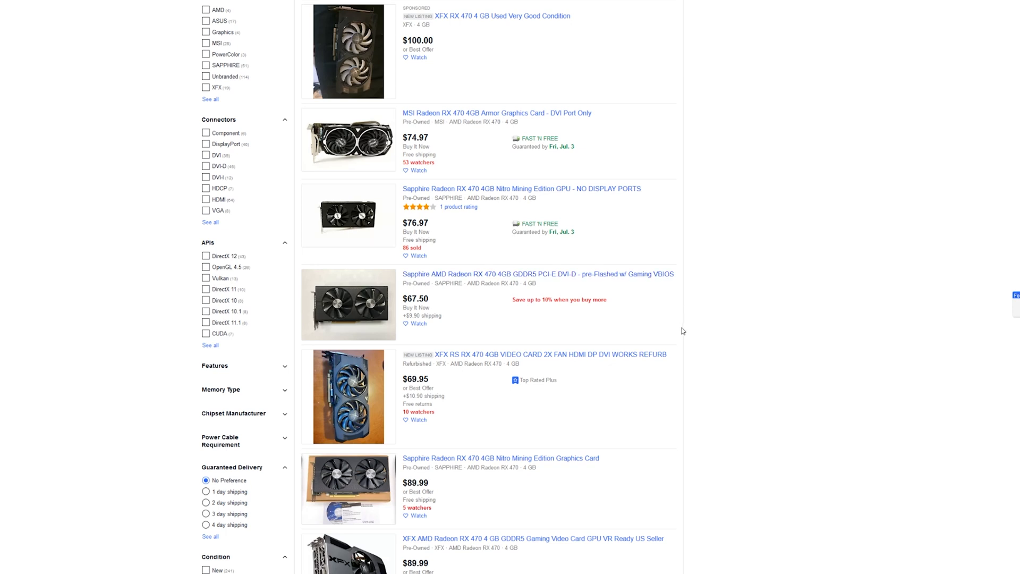
{"action": "mouse_move", "coordinate": [680, 341]}
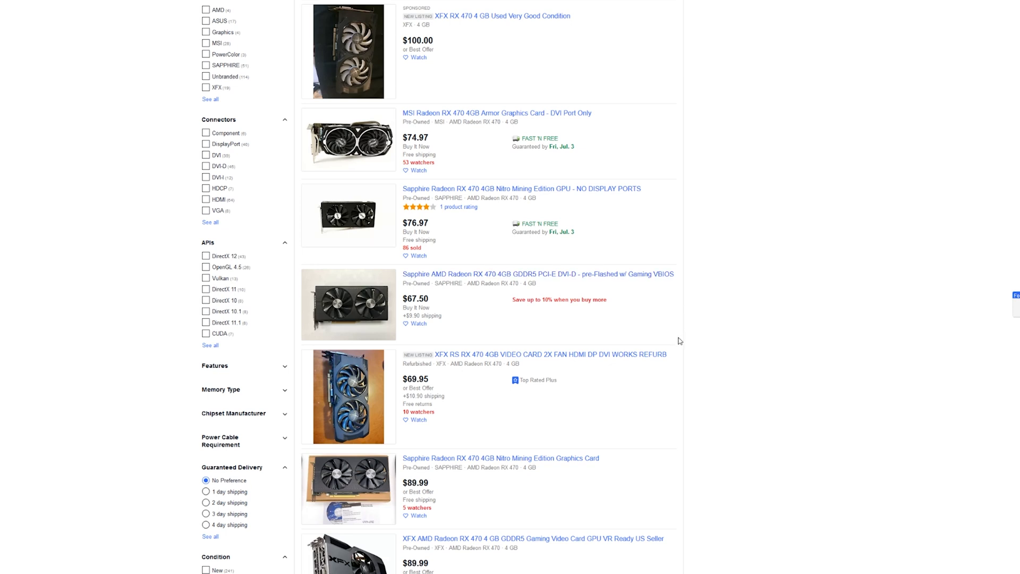
{"action": "mouse_move", "coordinate": [498, 273]}
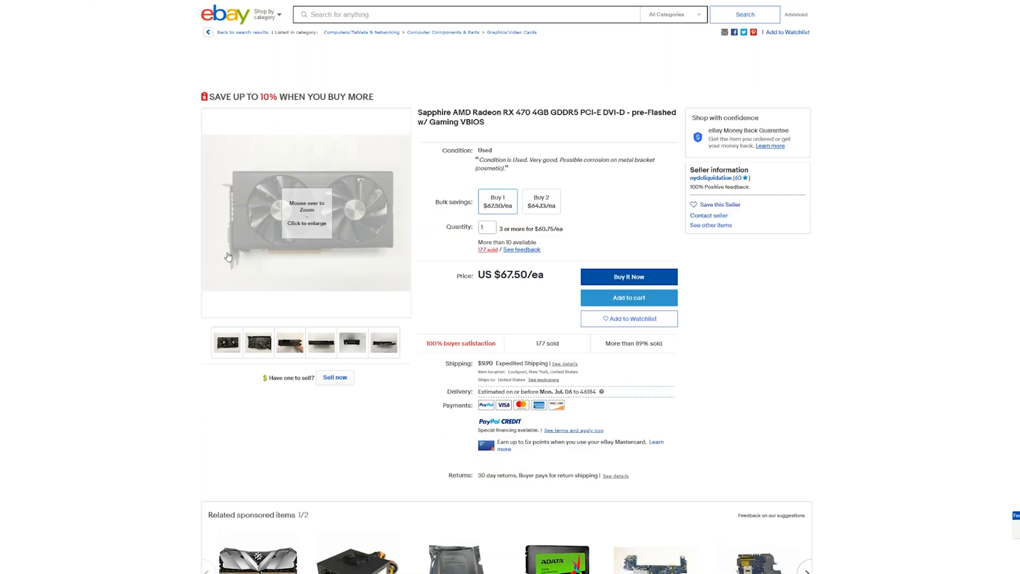
- Return to the RX 470 results and scroll to the MSI $90 and Sapphire Nitro $79.99 cards
{"action": "left_click", "coordinate": [289, 341]}
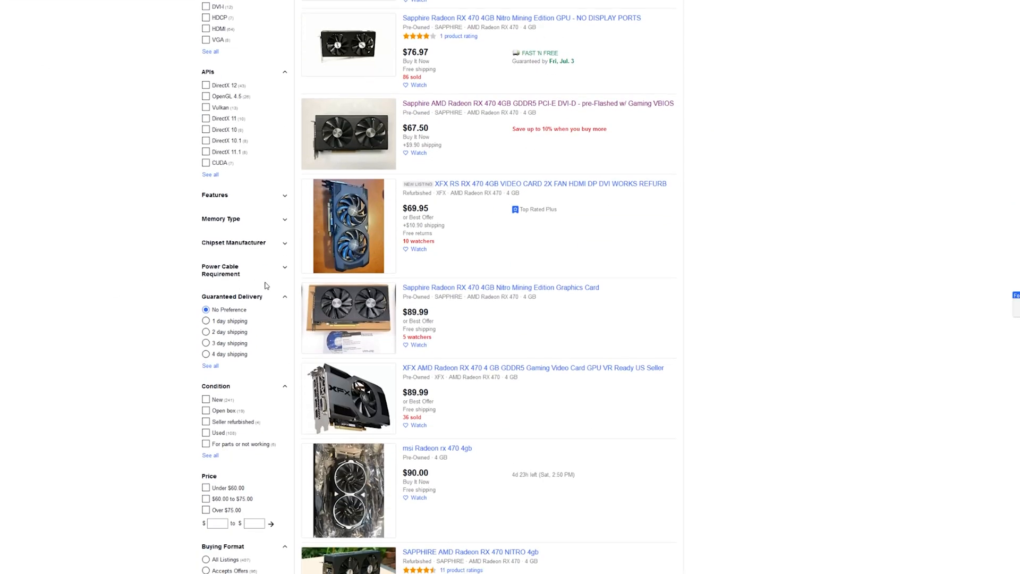
{"action": "scroll", "scroll_direction": "down", "scroll_amount": 3}
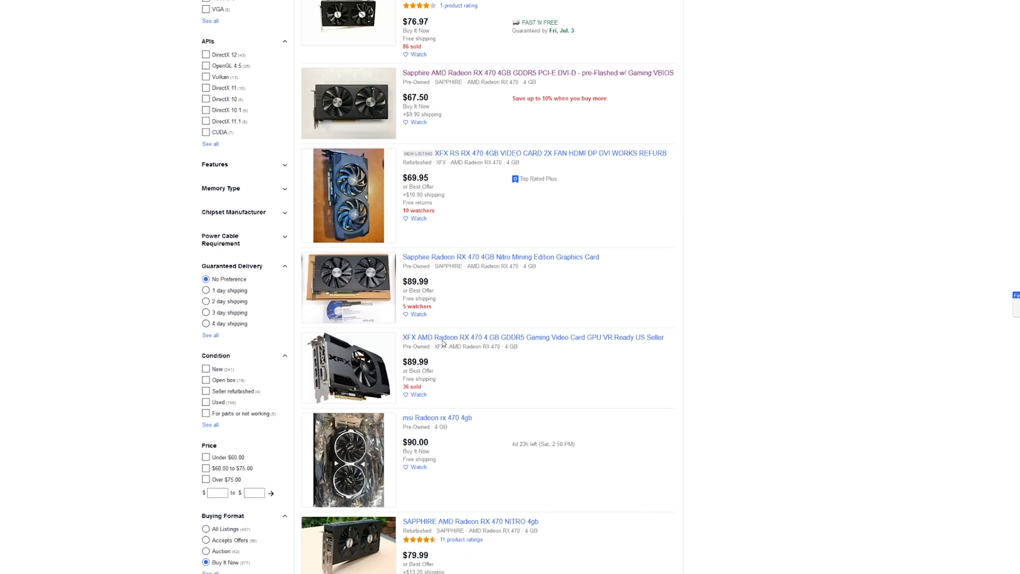
{"action": "scroll", "scroll_direction": "down", "scroll_amount": 3}
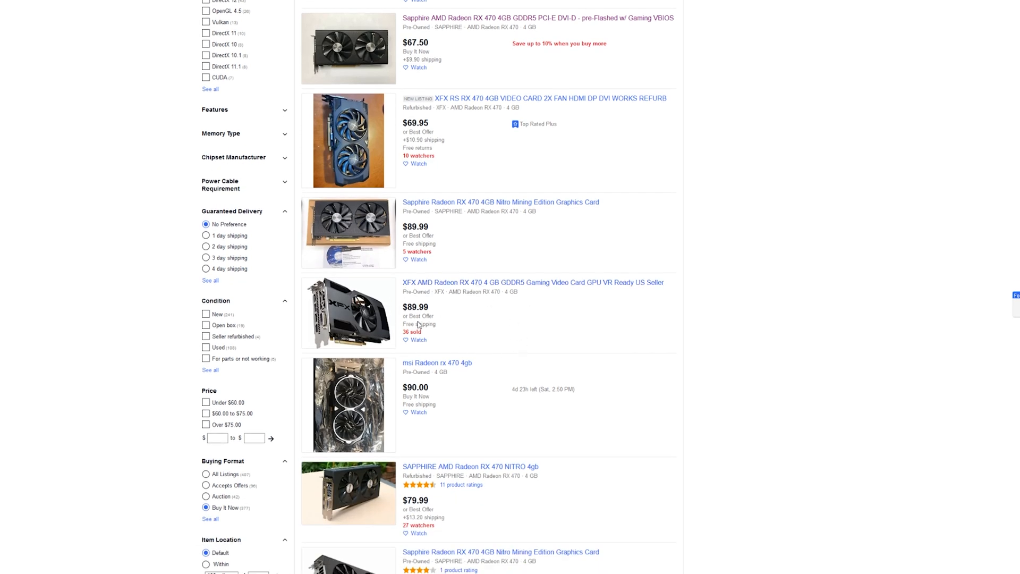
{"action": "mouse_move", "coordinate": [489, 336]}
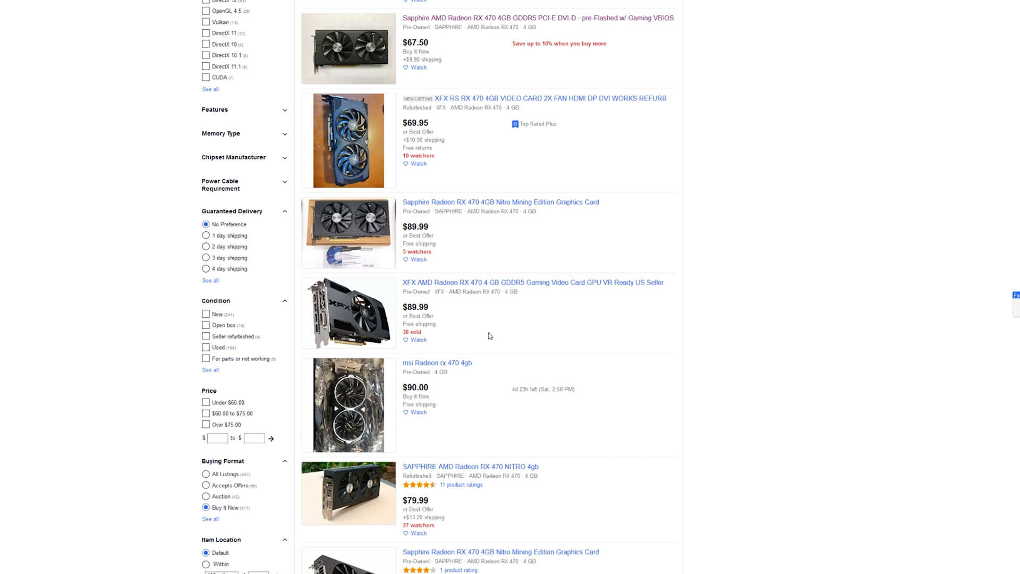
{"action": "mouse_move", "coordinate": [513, 343]}
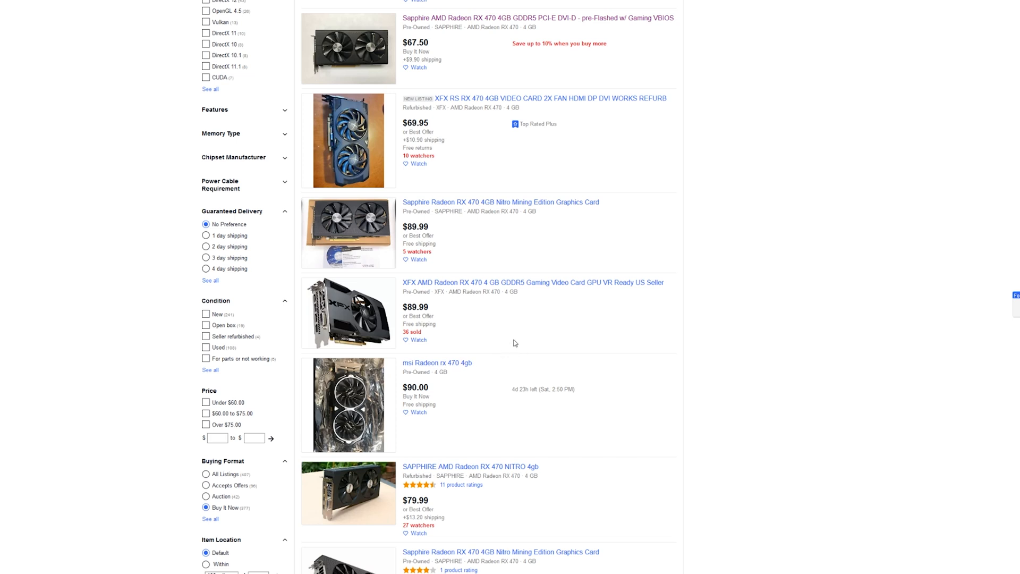
{"action": "mouse_move", "coordinate": [519, 359]}
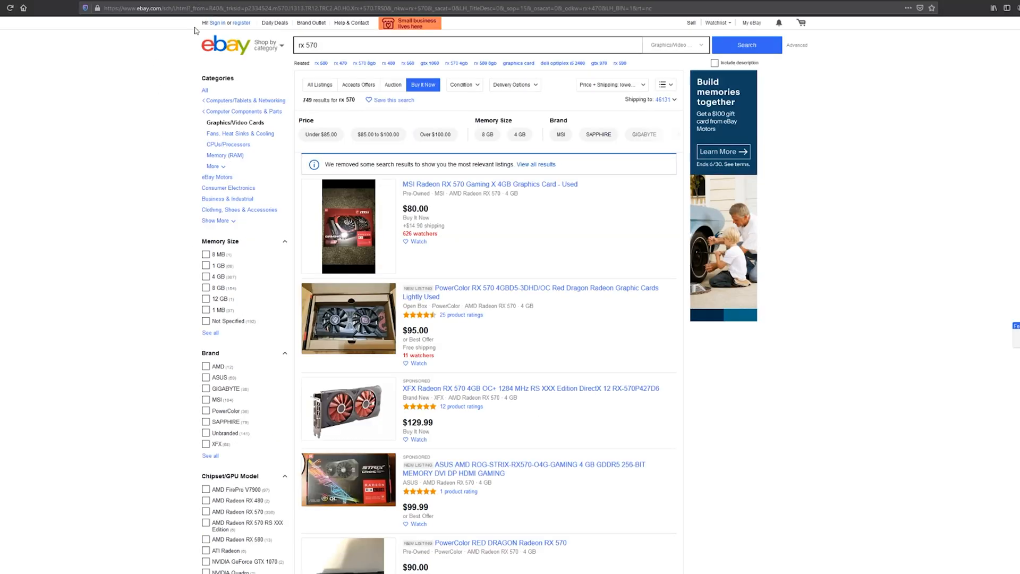
{"action": "scroll", "scroll_direction": "down", "scroll_amount": 3}
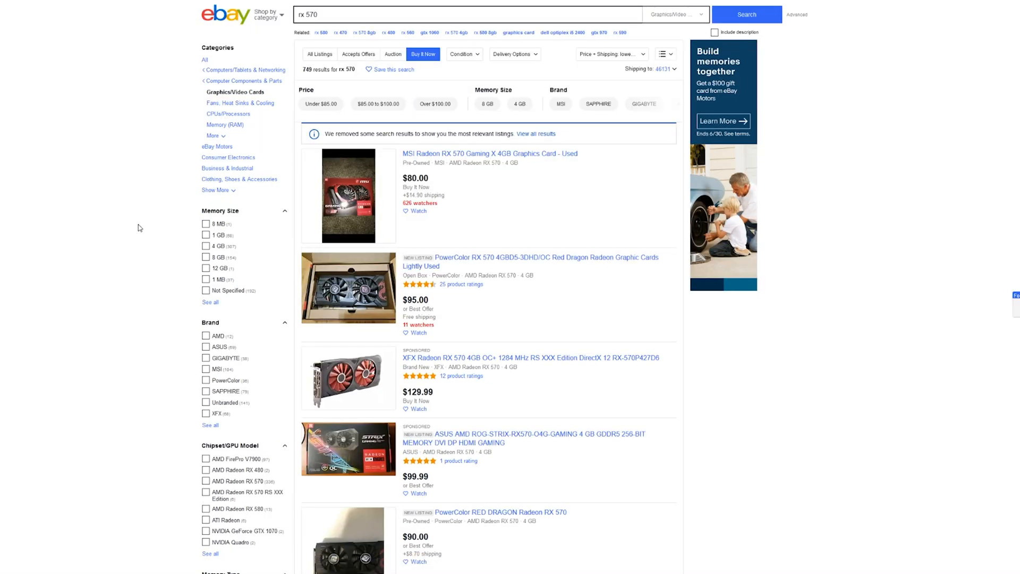
{"action": "scroll", "scroll_direction": "down", "scroll_amount": 3}
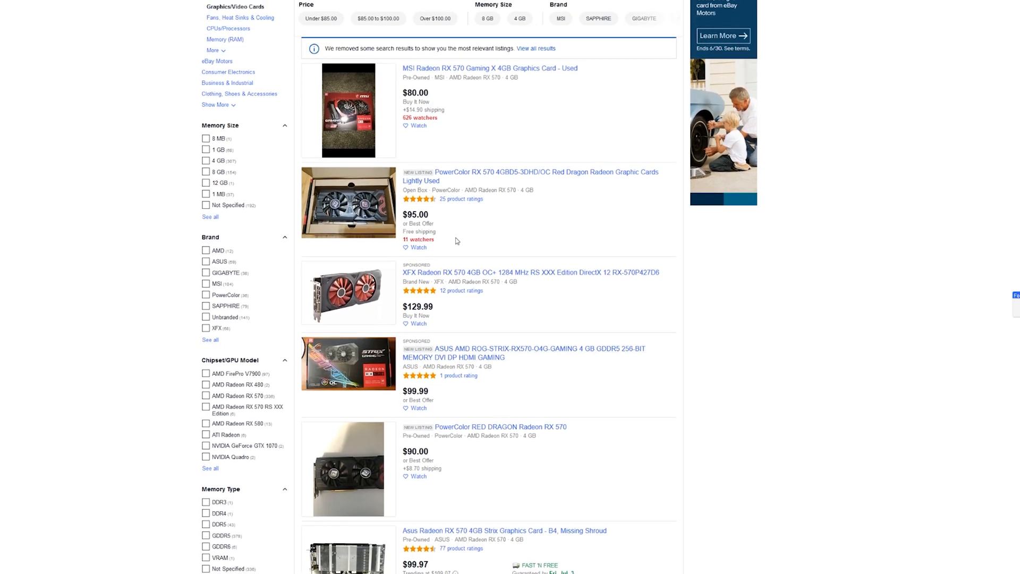
{"action": "mouse_move", "coordinate": [458, 263]}
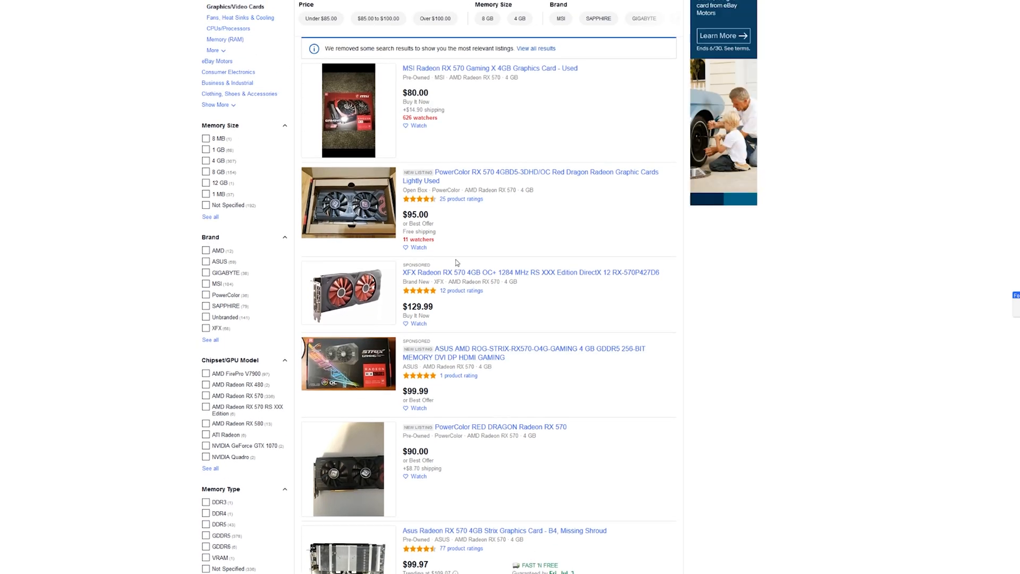
{"action": "mouse_move", "coordinate": [394, 238]}
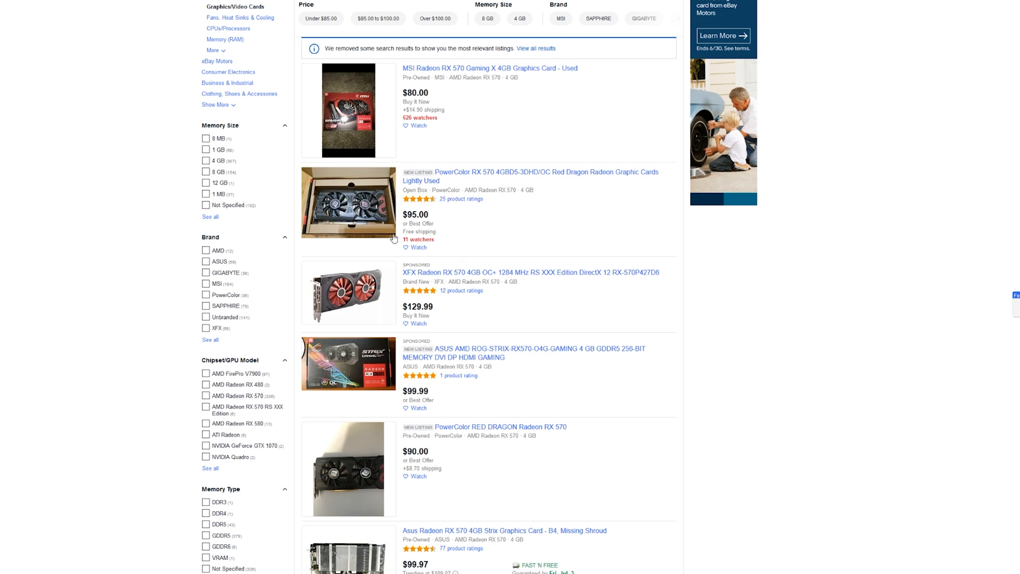
{"action": "mouse_move", "coordinate": [397, 221]}
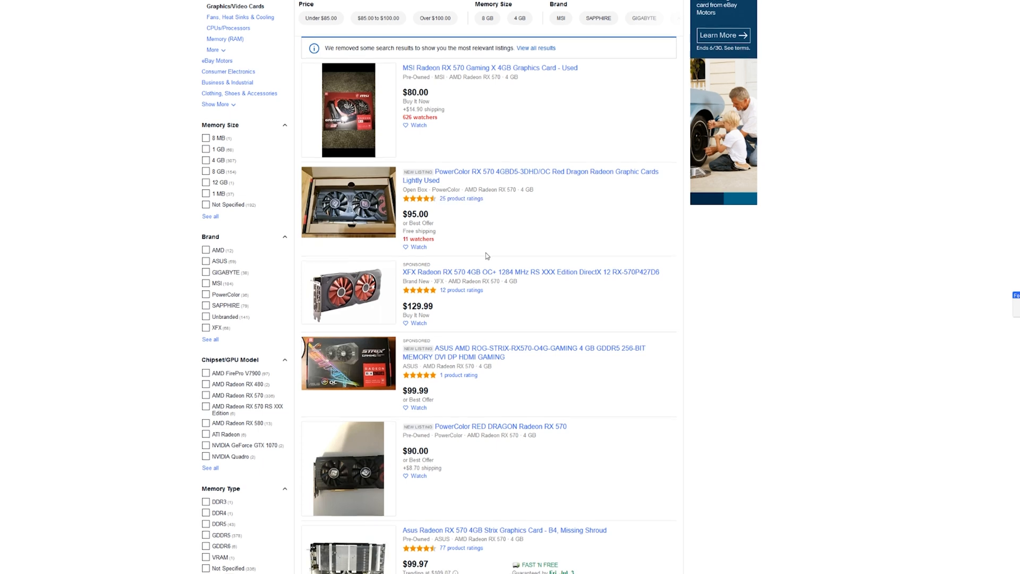
{"action": "scroll", "scroll_direction": "down", "scroll_amount": 3}
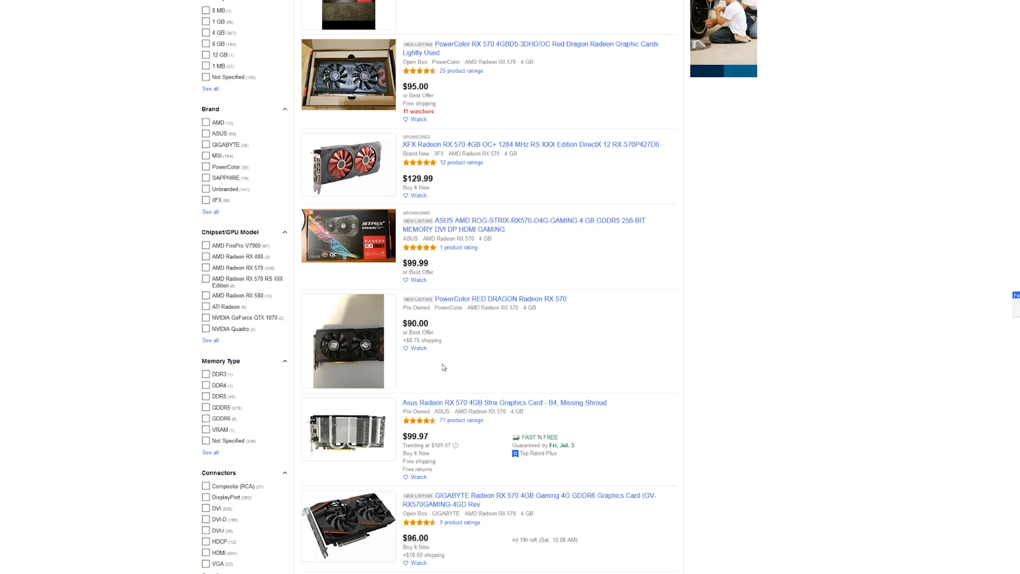
{"action": "scroll", "scroll_direction": "down", "scroll_amount": 3}
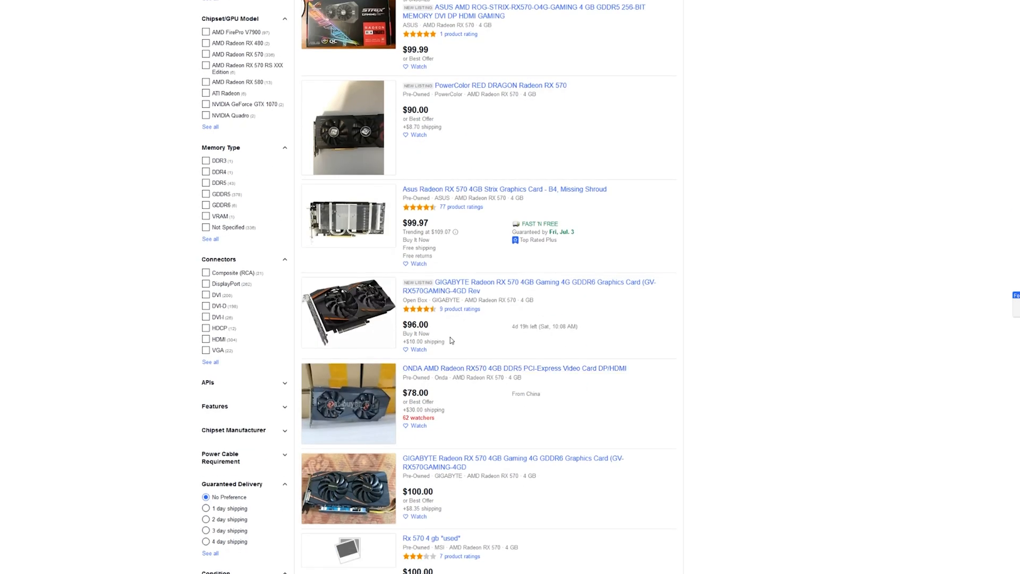
{"action": "scroll", "scroll_direction": "down", "scroll_amount": 3}
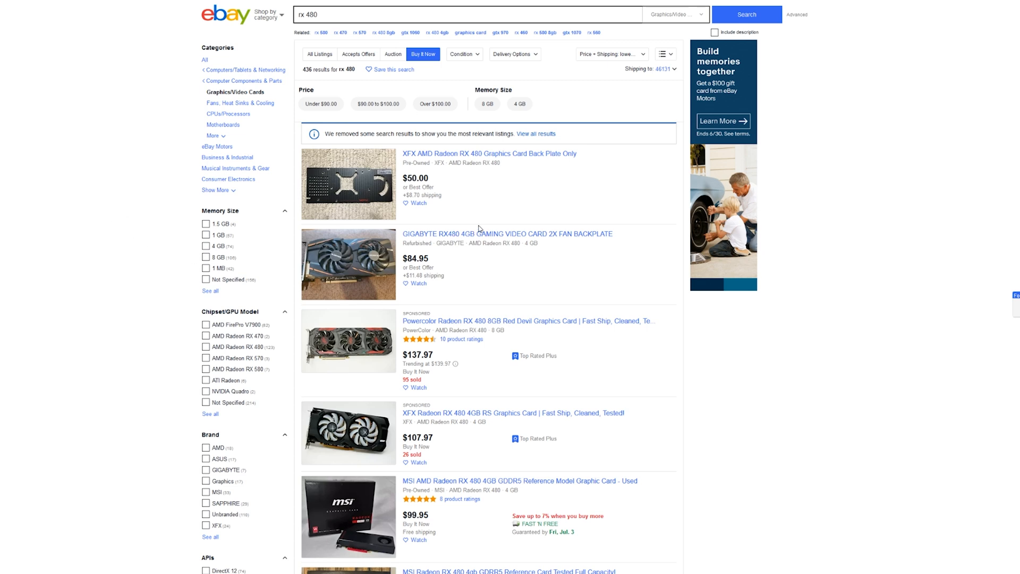
{"action": "mouse_move", "coordinate": [515, 222]}
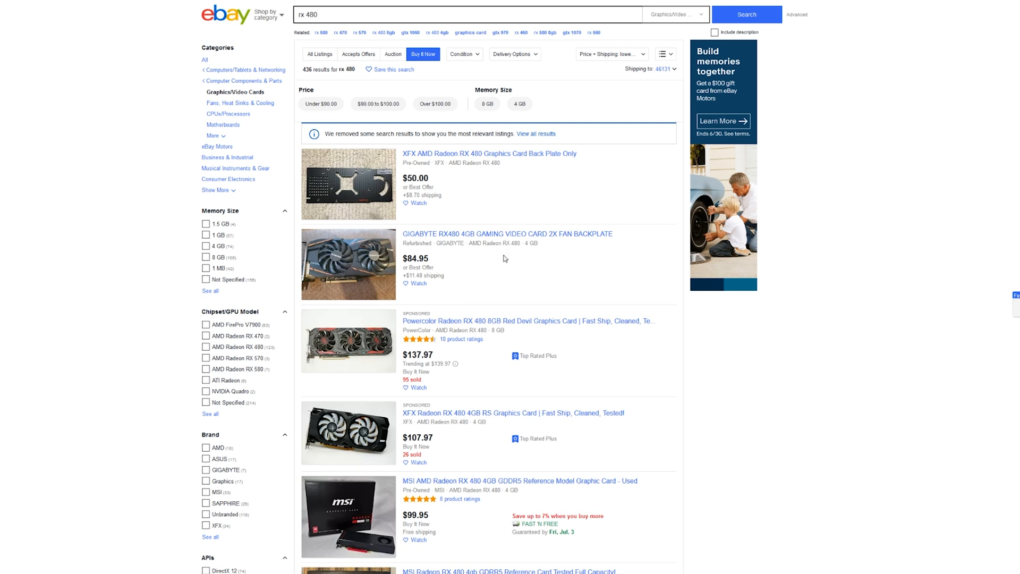
{"action": "mouse_move", "coordinate": [216, 278]}
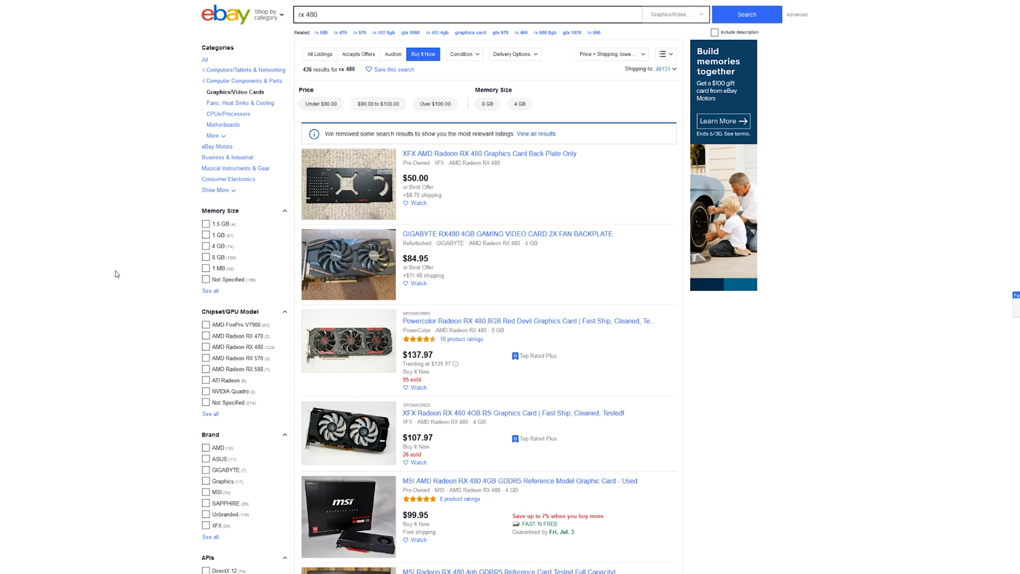
{"action": "mouse_move", "coordinate": [115, 275]}
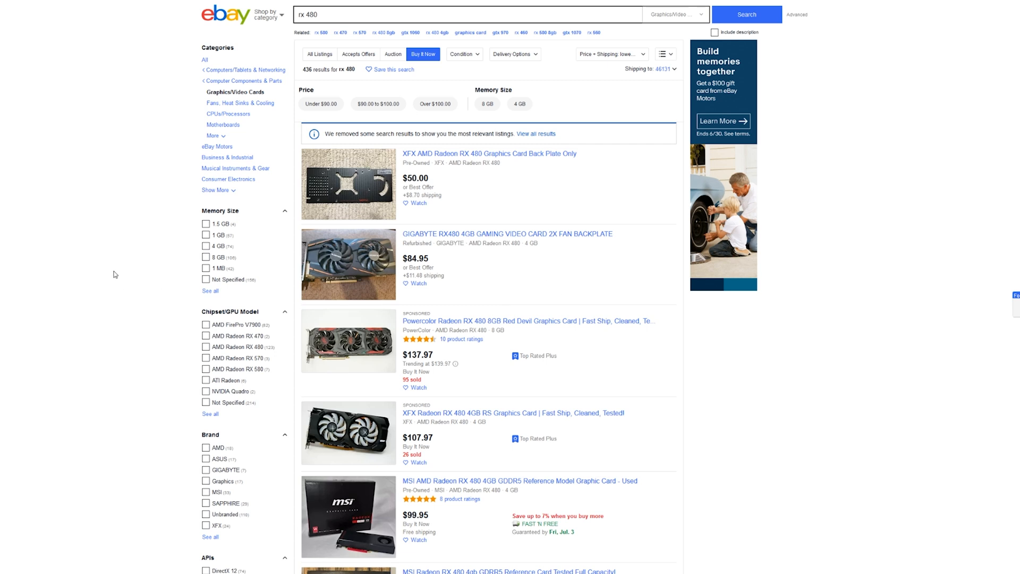
{"action": "mouse_move", "coordinate": [467, 267]}
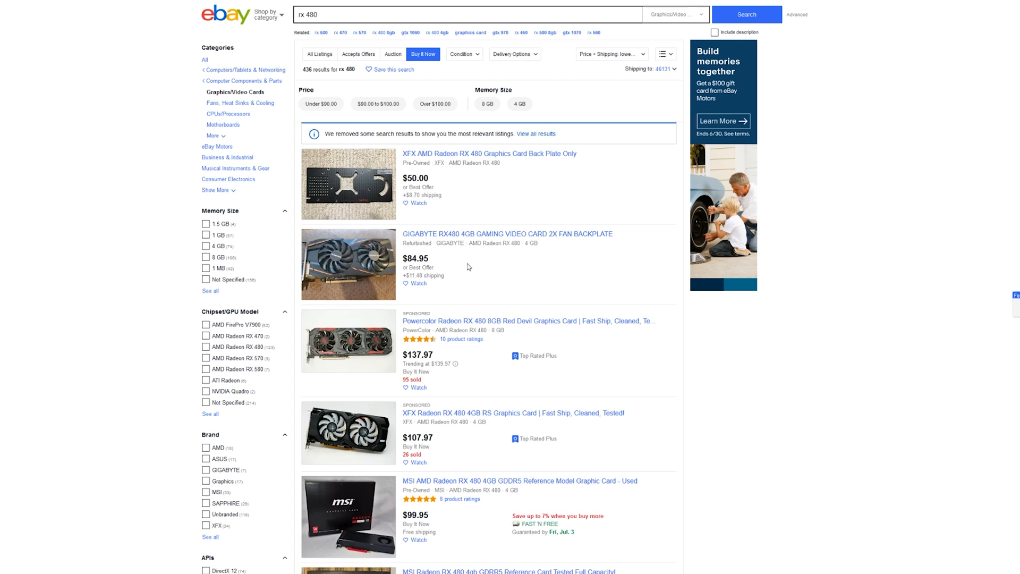
{"action": "mouse_move", "coordinate": [619, 269]}
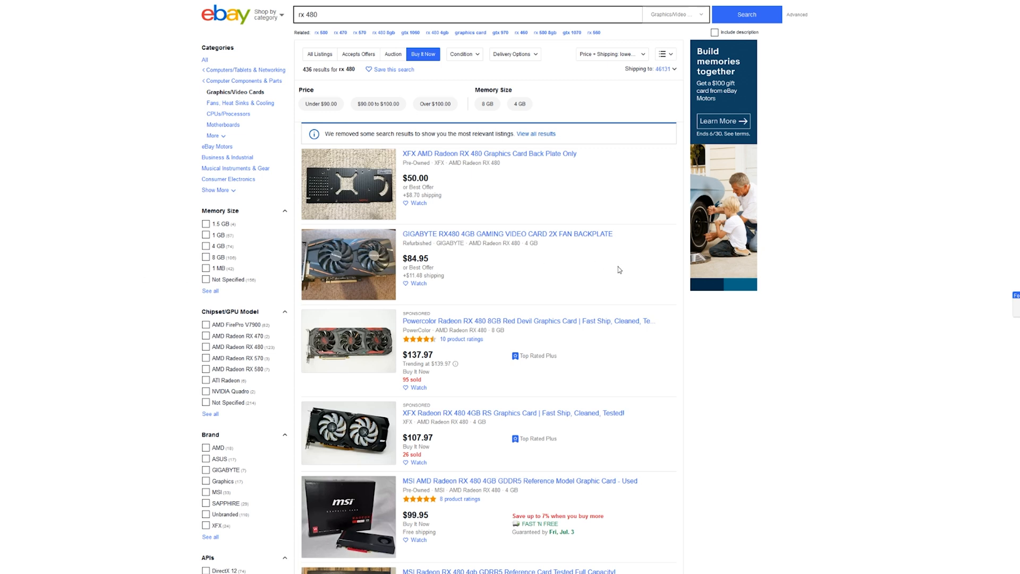
{"action": "mouse_move", "coordinate": [614, 261]}
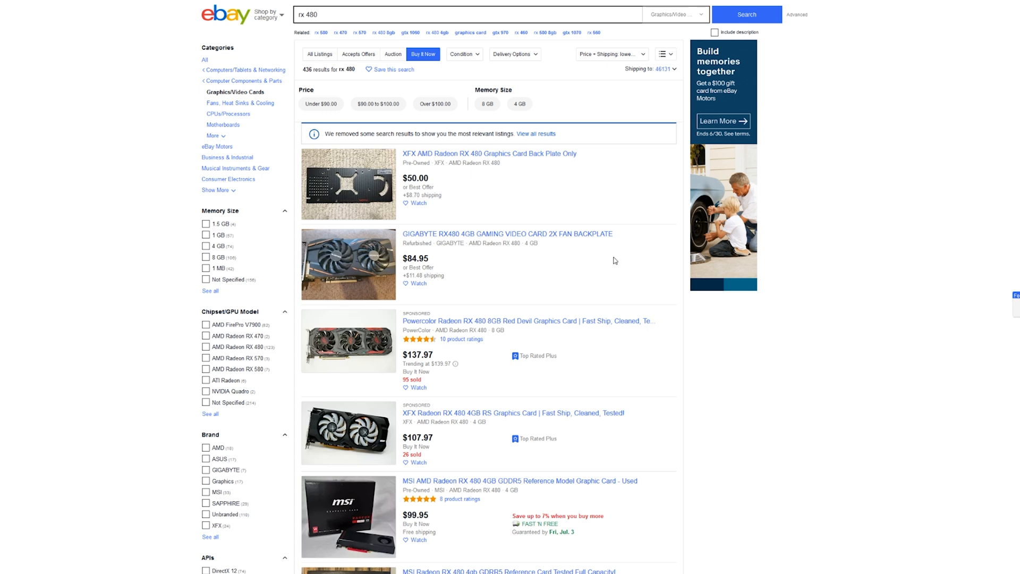
{"action": "mouse_move", "coordinate": [595, 285]}
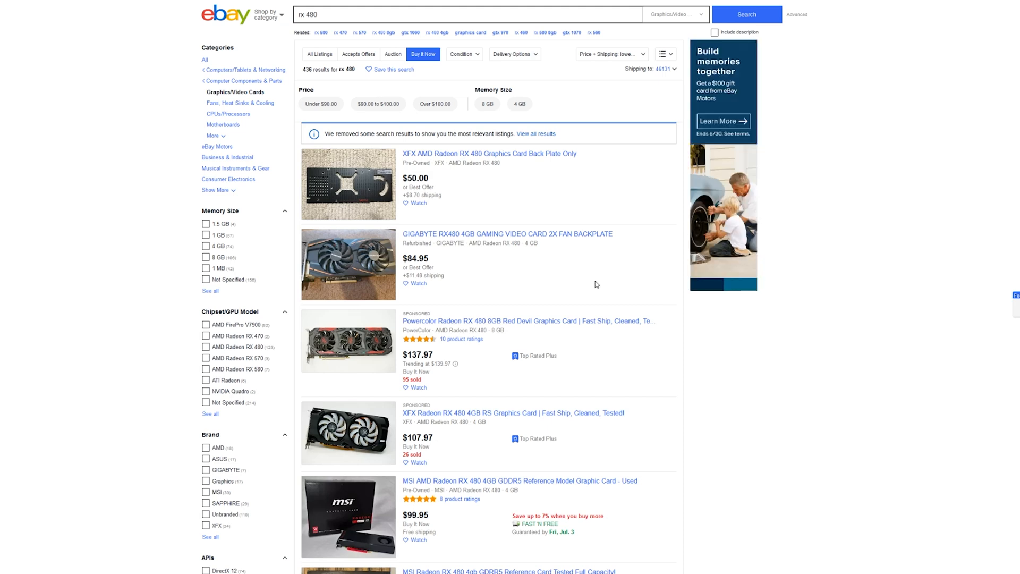
{"action": "scroll", "scroll_direction": "down", "scroll_amount": 3}
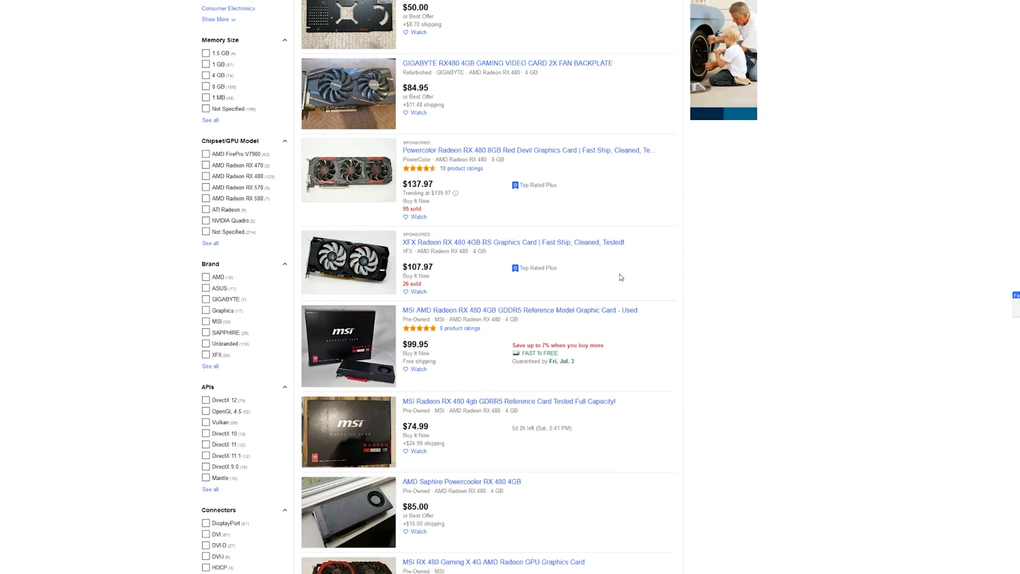
{"action": "scroll", "scroll_direction": "down", "scroll_amount": 3}
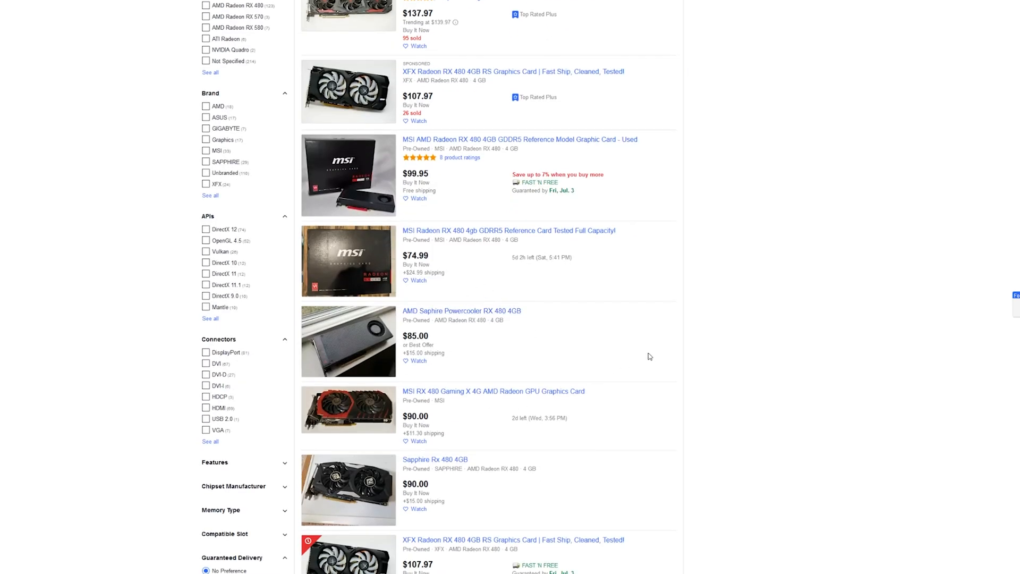
{"action": "mouse_move", "coordinate": [645, 360]}
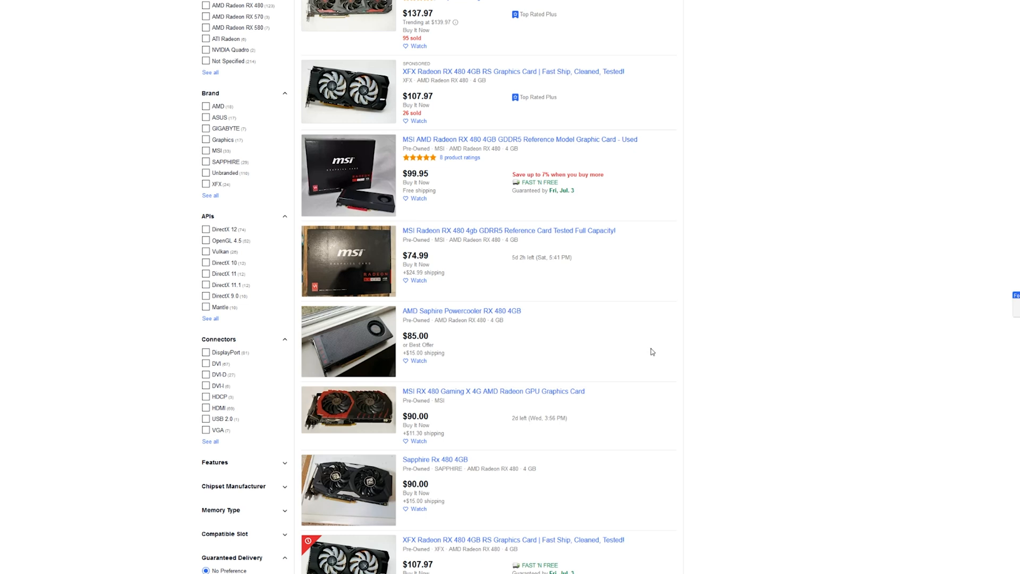
{"action": "mouse_move", "coordinate": [608, 355]}
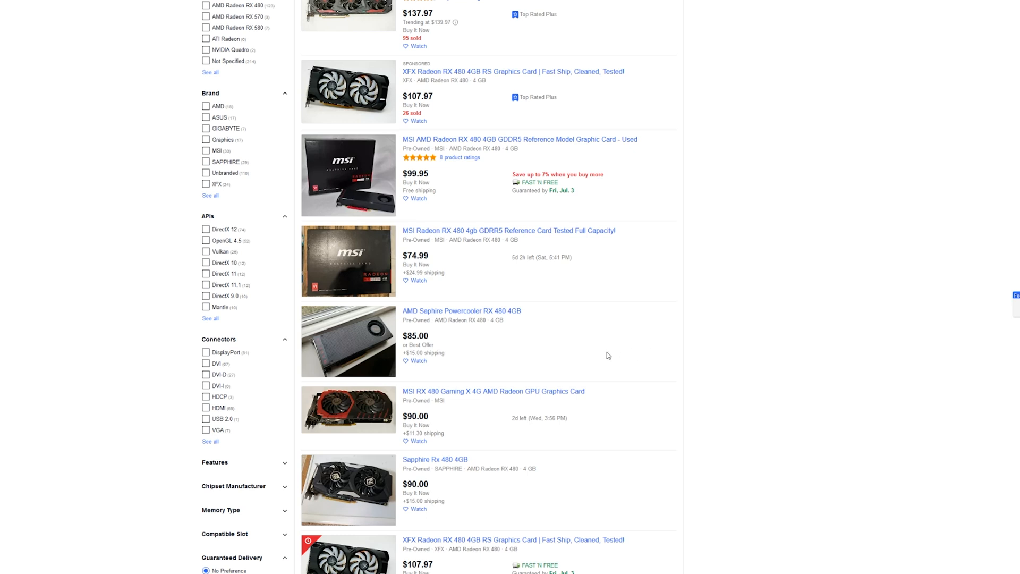
{"action": "mouse_move", "coordinate": [600, 345]}
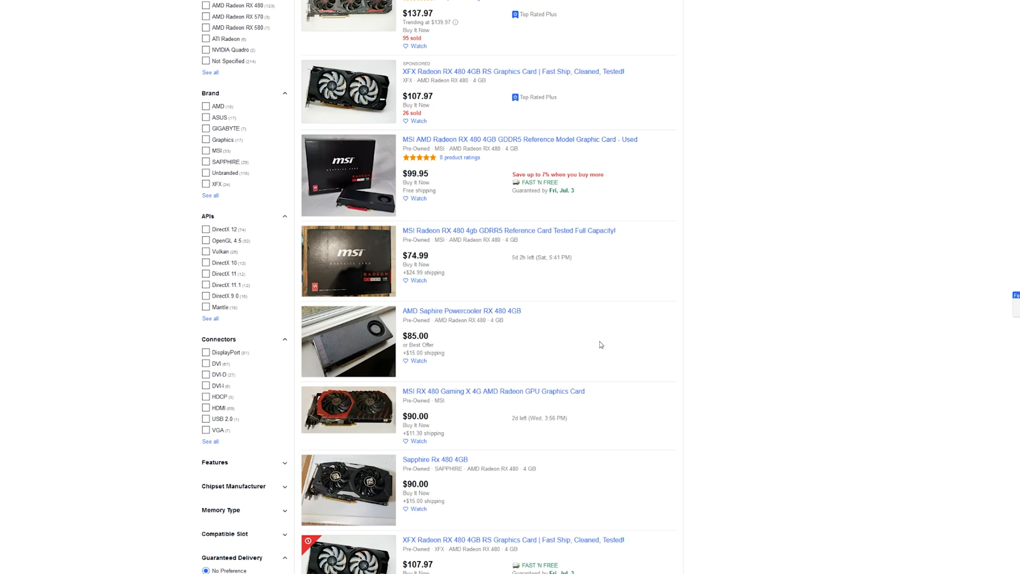
{"action": "mouse_move", "coordinate": [476, 345]}
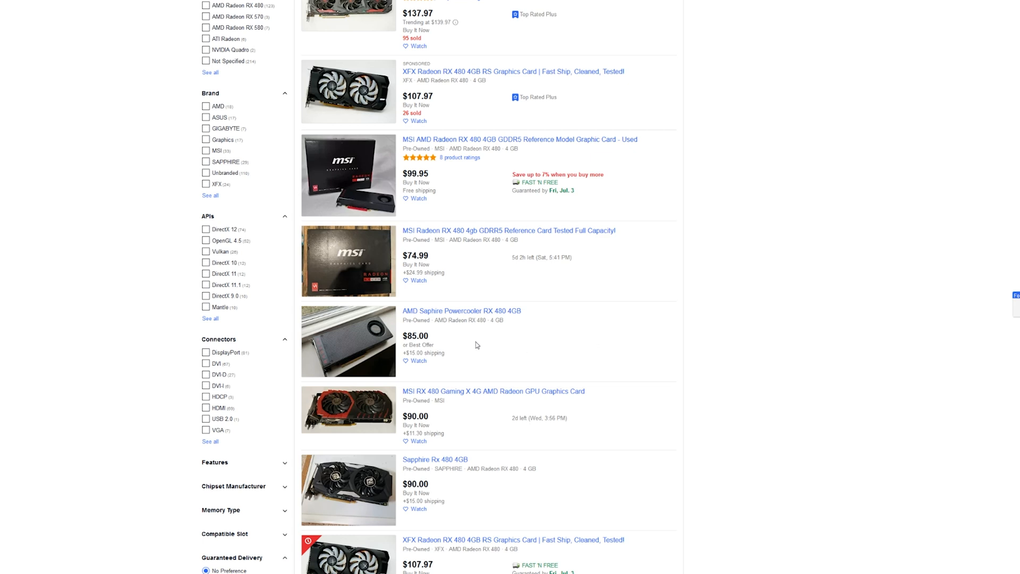
{"action": "mouse_move", "coordinate": [499, 362]}
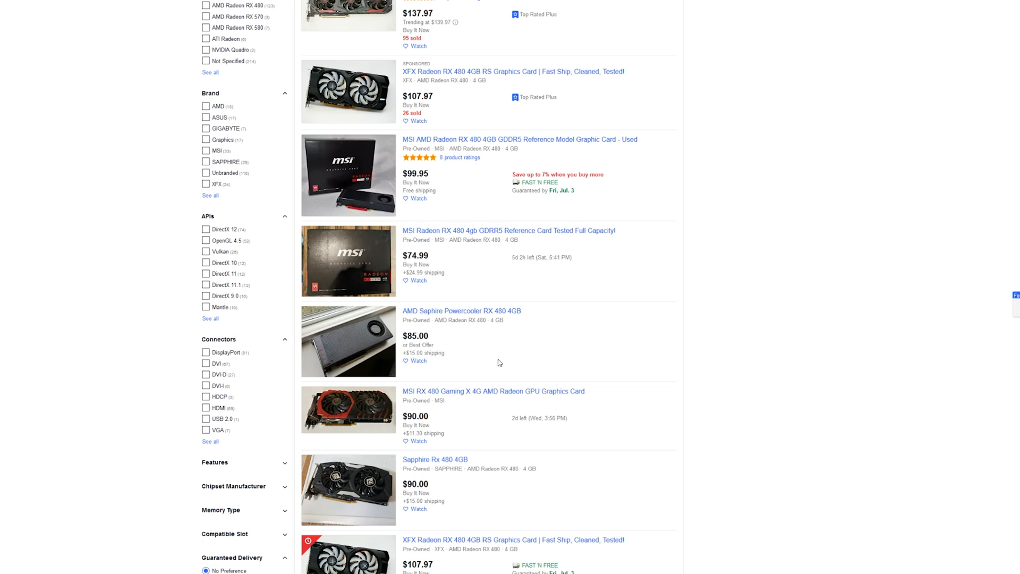
{"action": "scroll", "scroll_direction": "down", "scroll_amount": 3}
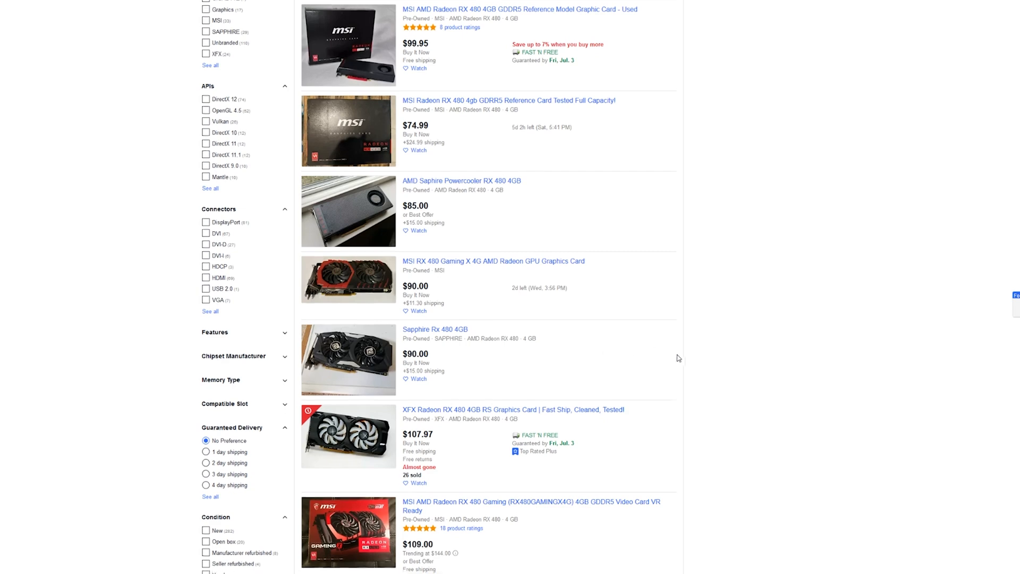
{"action": "scroll", "scroll_direction": "down", "scroll_amount": 3}
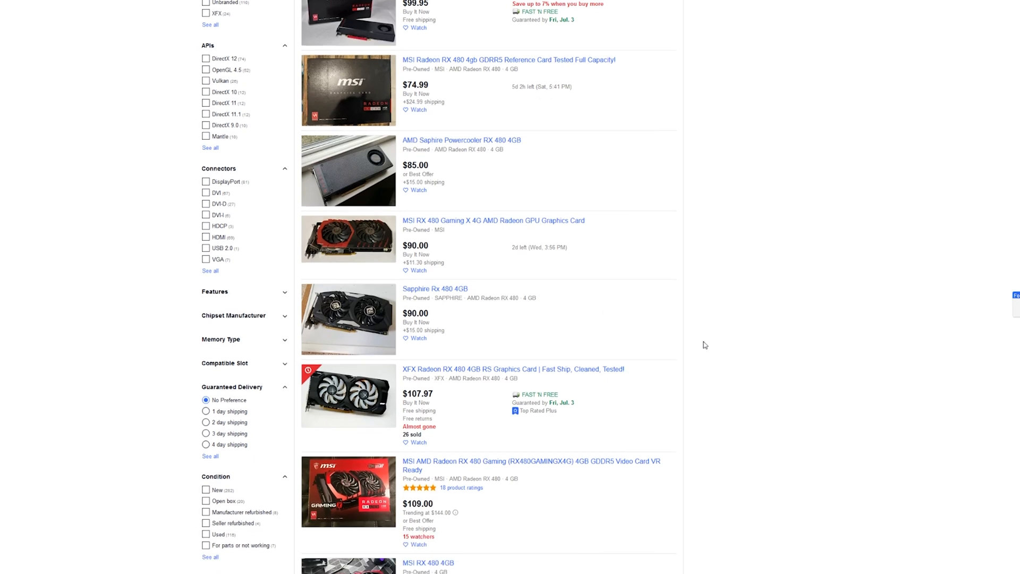
{"action": "scroll", "scroll_direction": "down", "scroll_amount": 3}
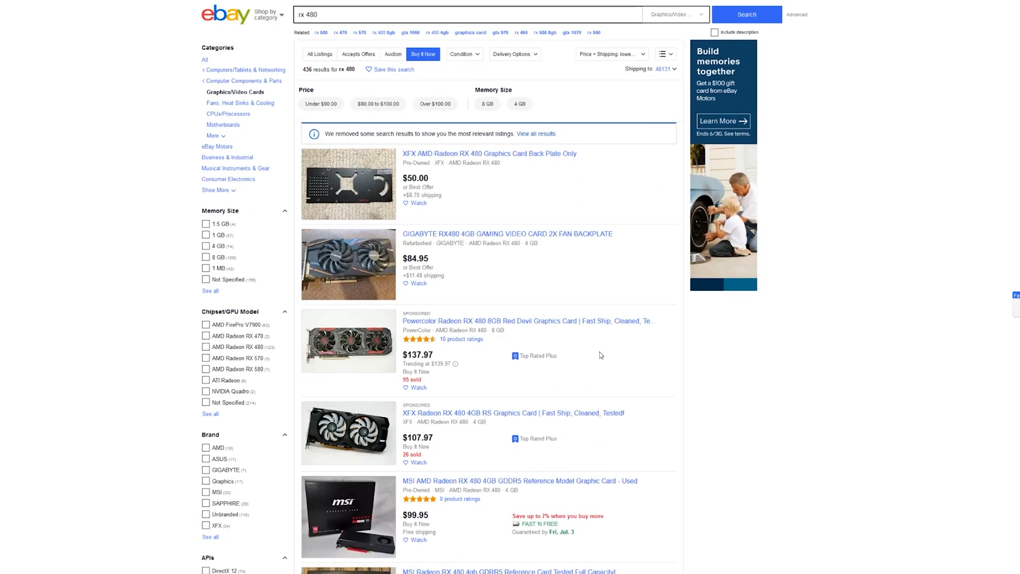
{"action": "scroll", "scroll_direction": "down", "scroll_amount": 3}
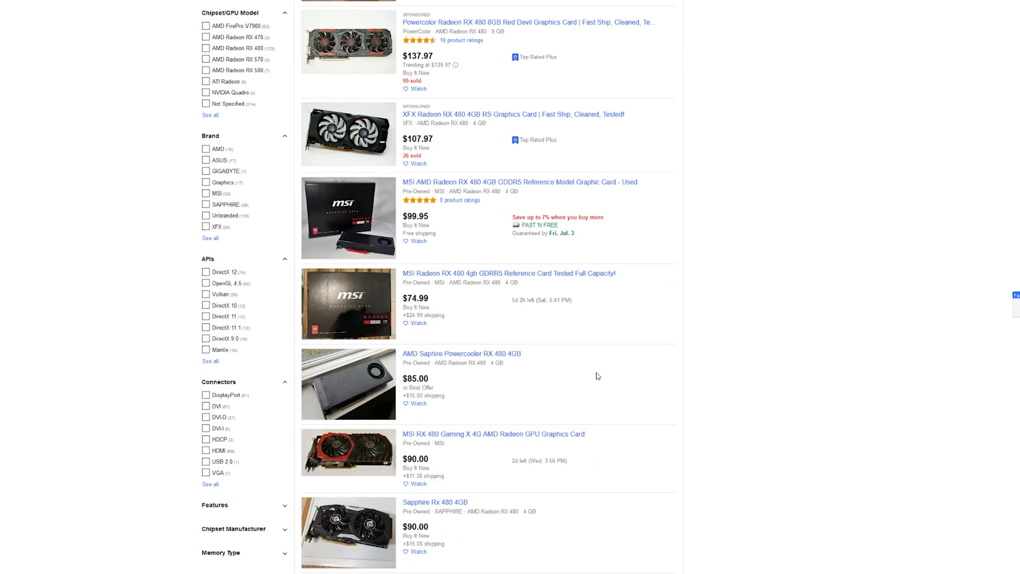
{"action": "mouse_move", "coordinate": [551, 385]}
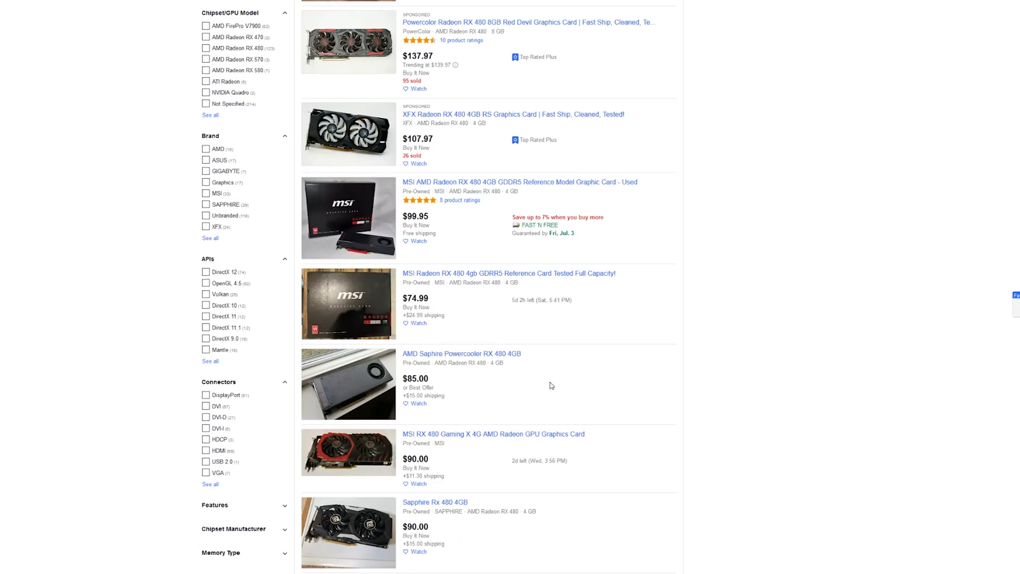
{"action": "mouse_move", "coordinate": [526, 373]}
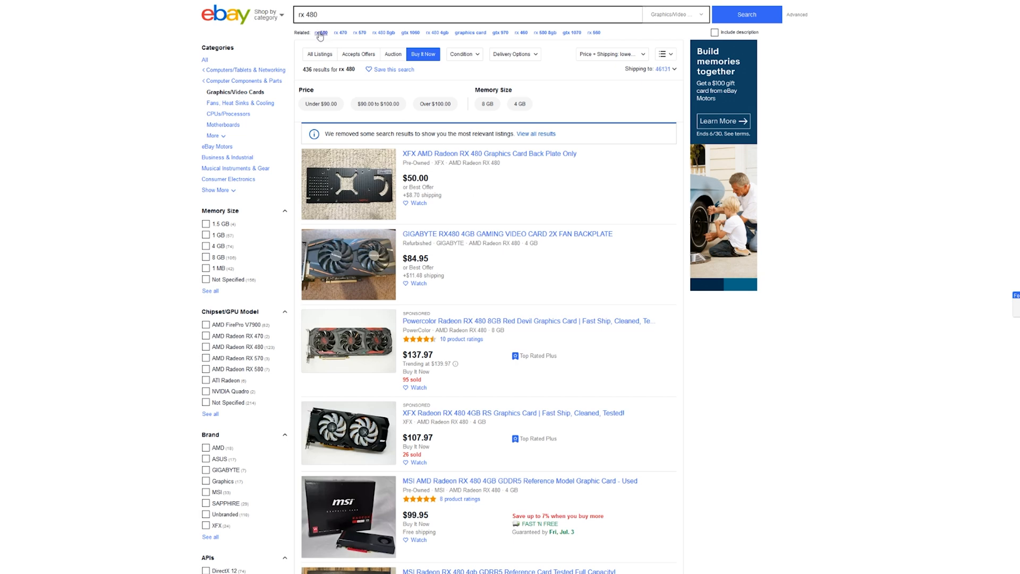
- Switch to the 'rx 580' related search and scroll through its listings
{"action": "left_click", "coordinate": [326, 33]}
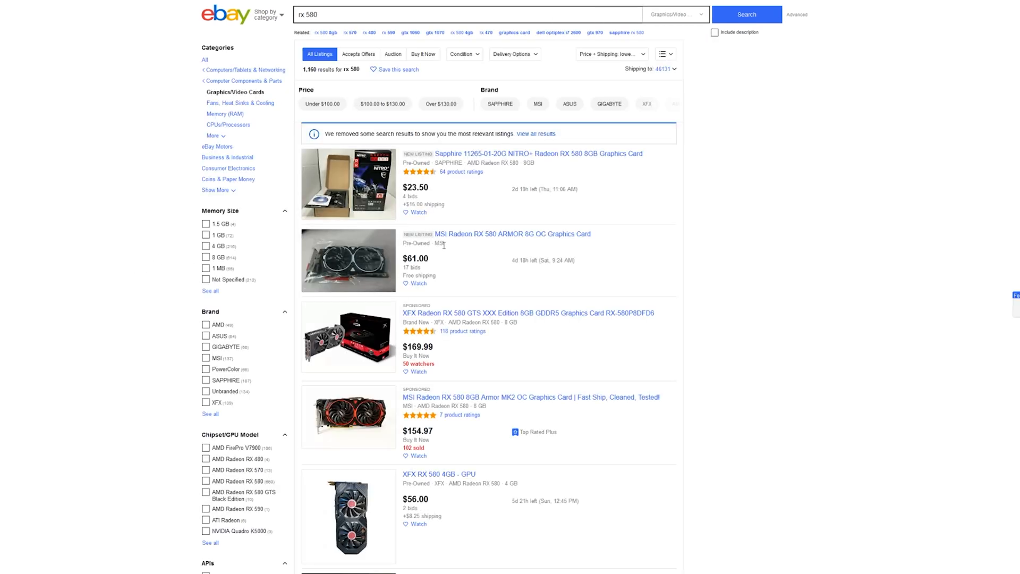
{"action": "scroll", "scroll_direction": "down", "scroll_amount": 3}
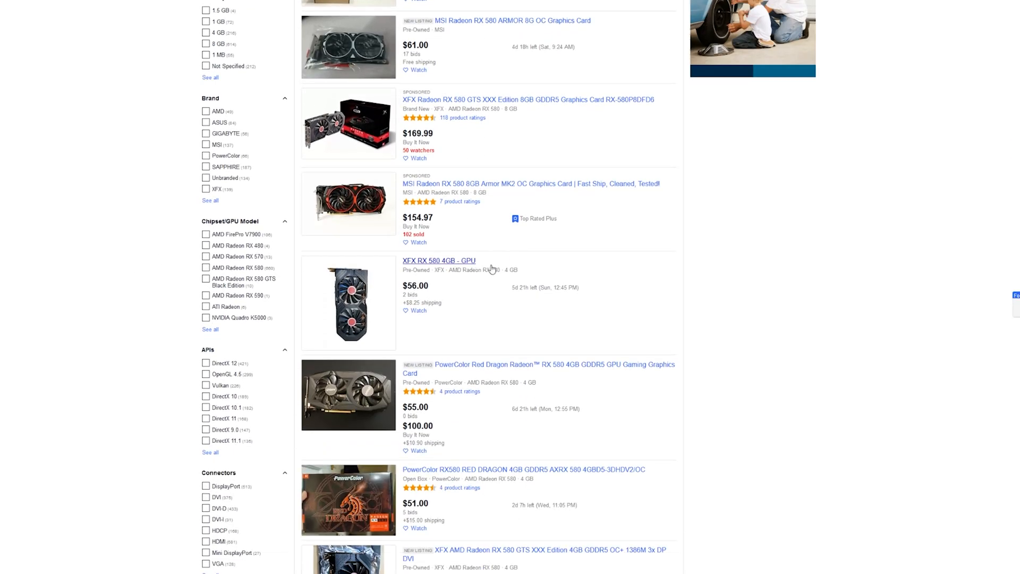
{"action": "scroll", "scroll_direction": "down", "scroll_amount": 3}
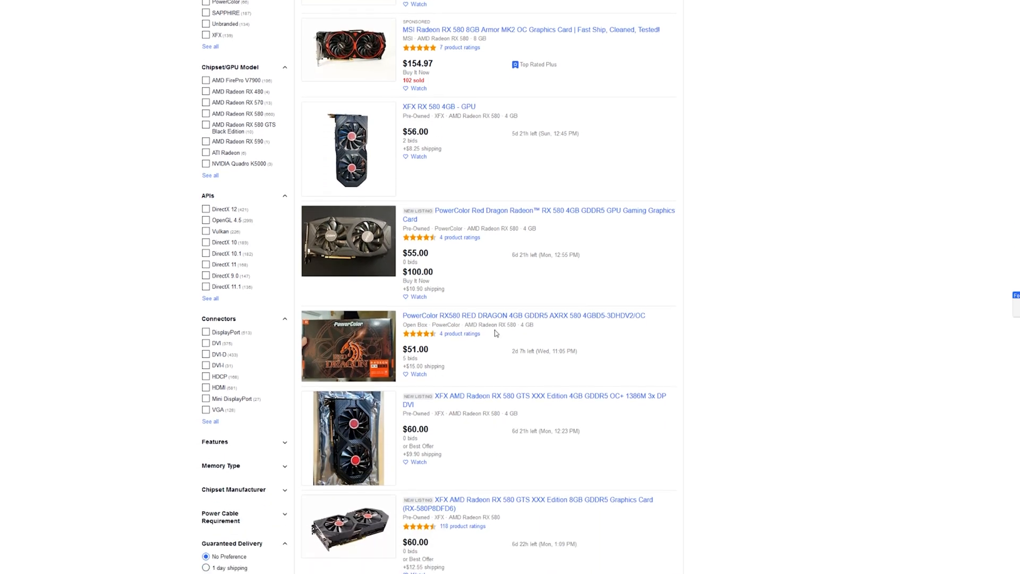
{"action": "scroll", "scroll_direction": "down", "scroll_amount": 3}
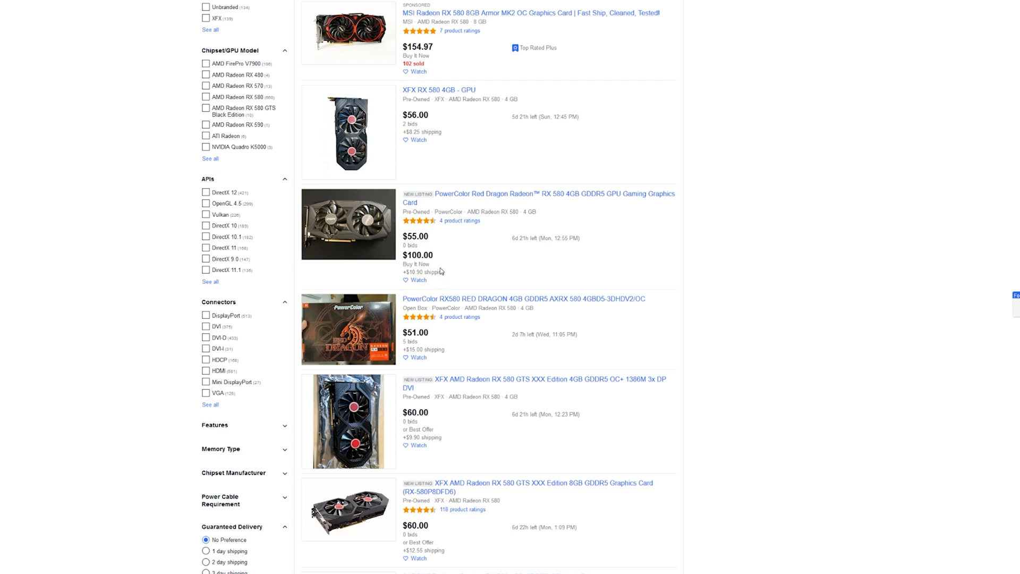
{"action": "mouse_move", "coordinate": [775, 295]}
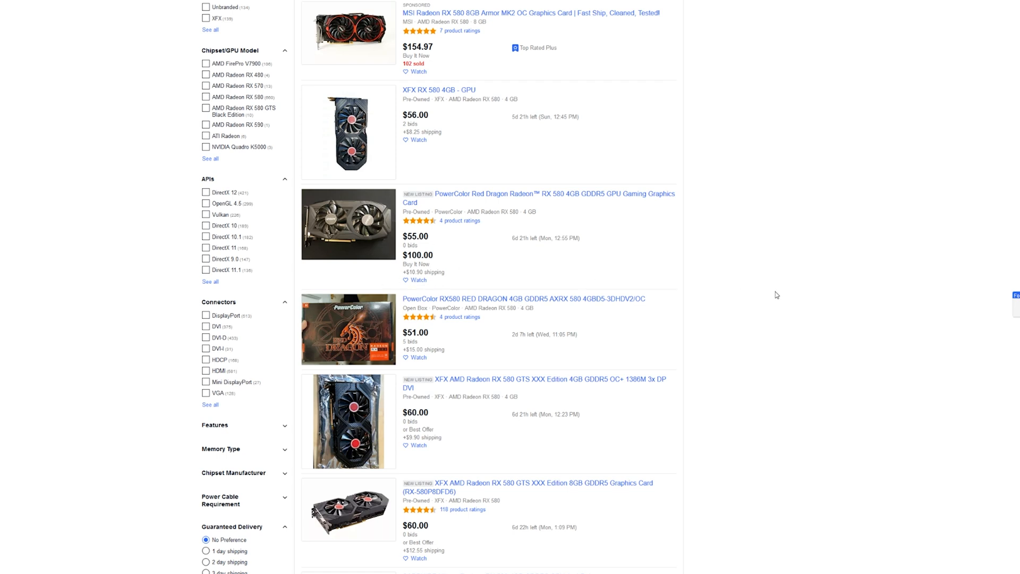
{"action": "scroll", "scroll_direction": "down", "scroll_amount": 3}
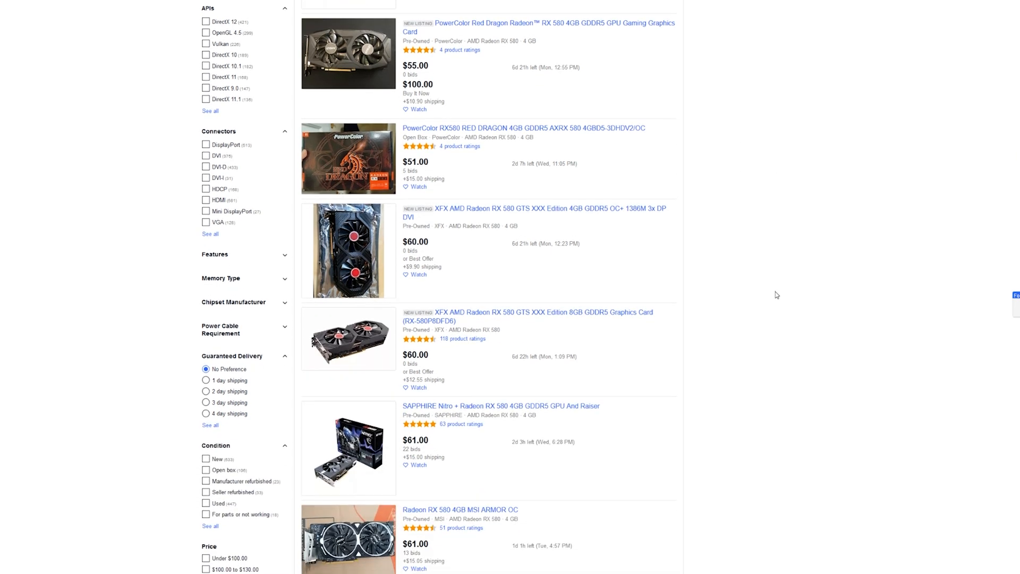
{"action": "scroll", "scroll_direction": "down", "scroll_amount": 3}
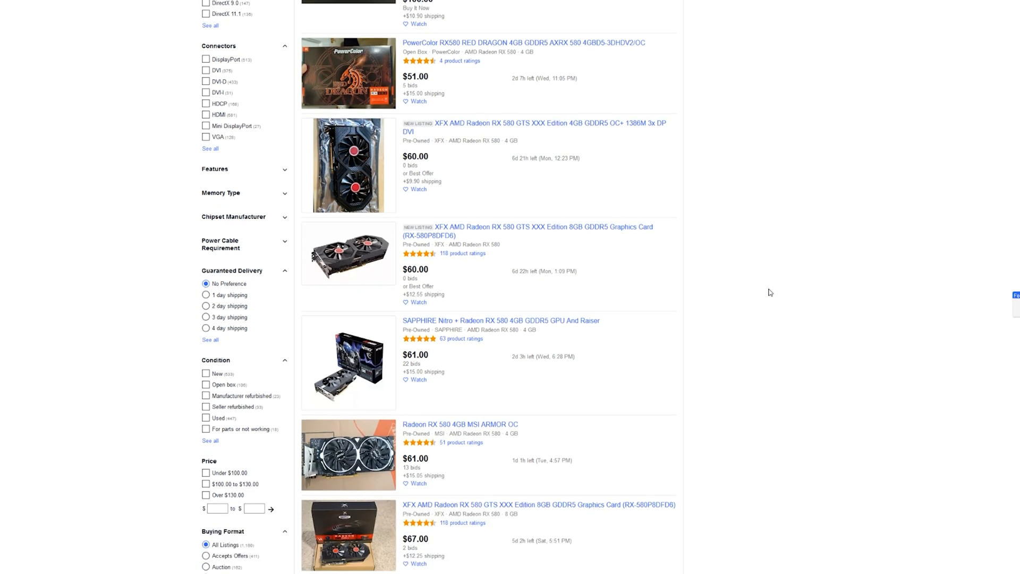
{"action": "scroll", "scroll_direction": "down", "scroll_amount": 3}
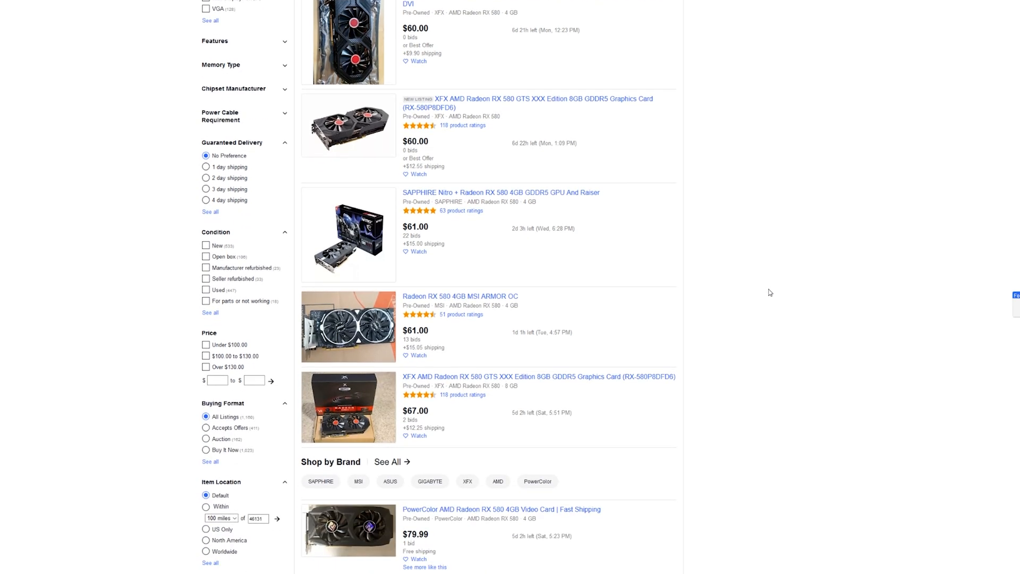
{"action": "scroll", "scroll_direction": "down", "scroll_amount": 3}
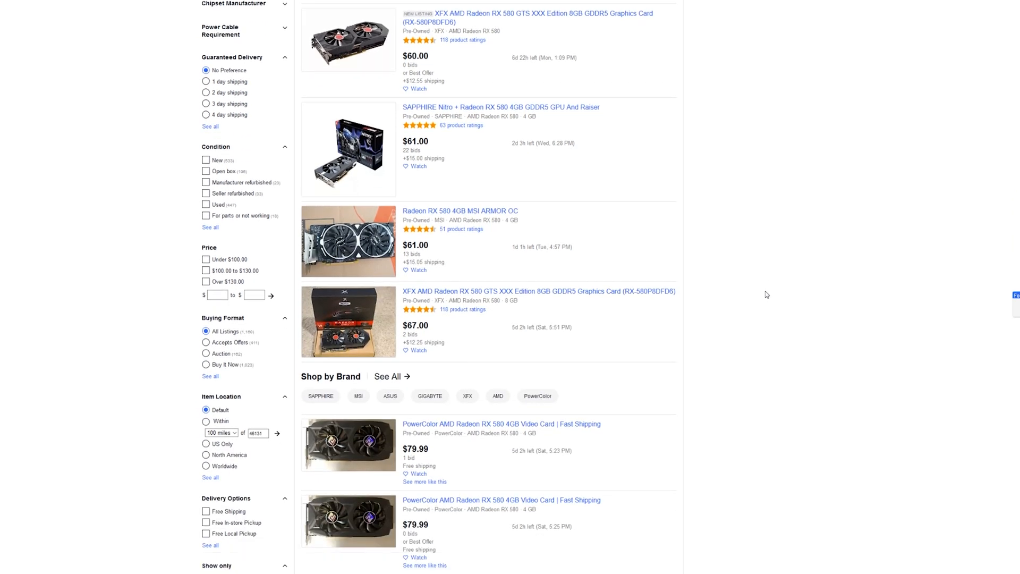
{"action": "mouse_move", "coordinate": [528, 292]}
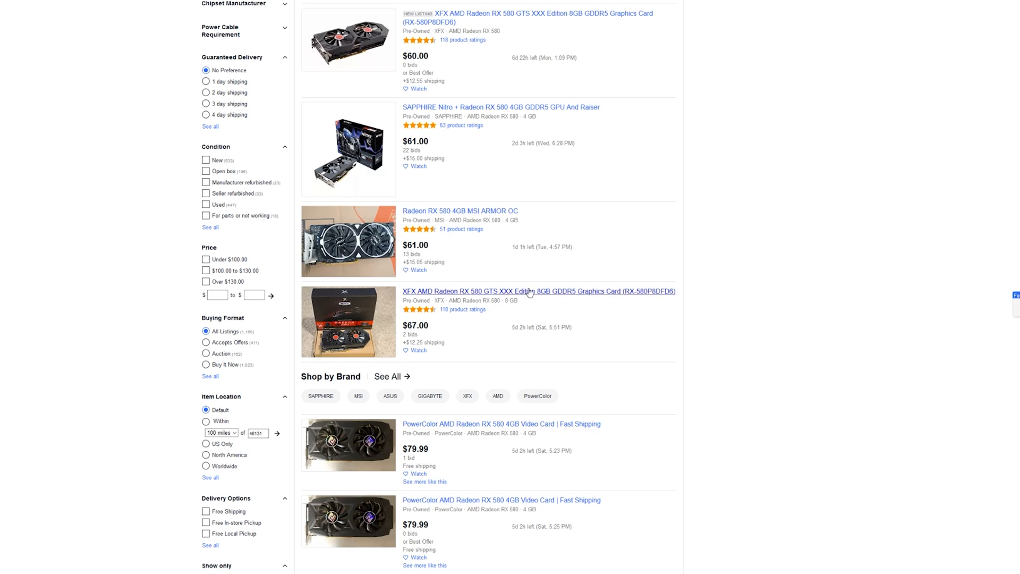
{"action": "scroll", "scroll_direction": "down", "scroll_amount": 3}
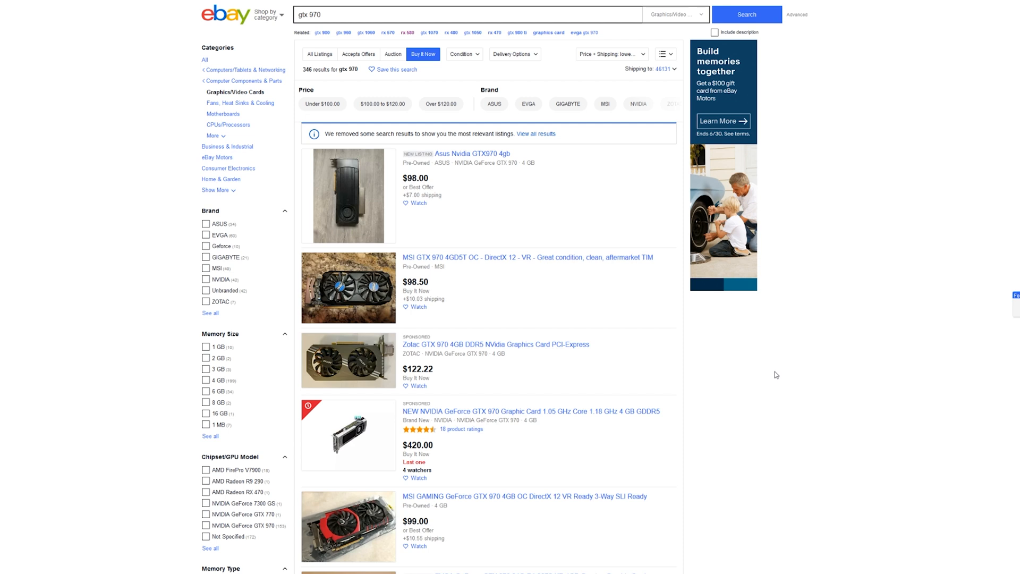
{"action": "mouse_move", "coordinate": [771, 361]}
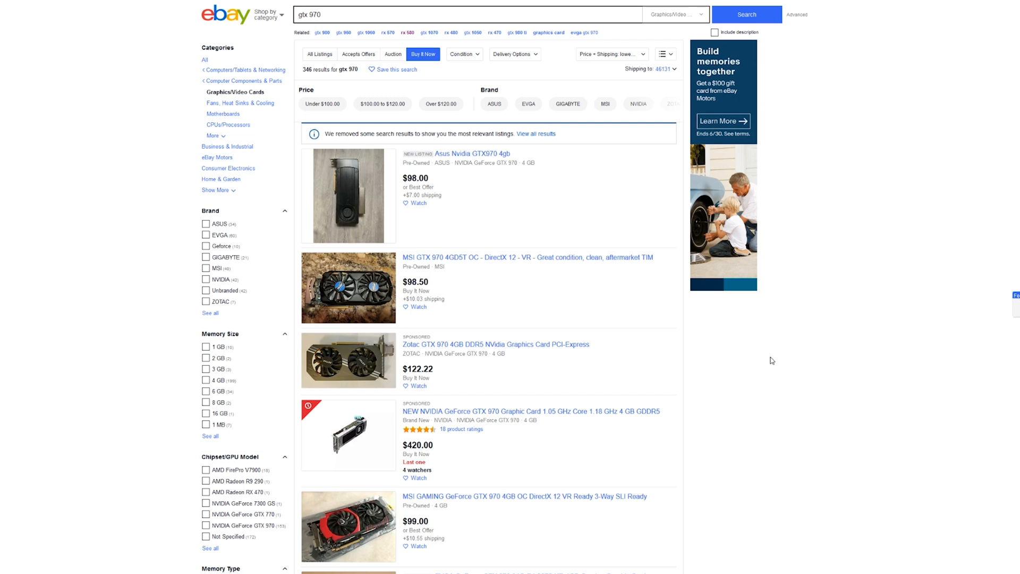
- Browse the GTX 970 Buy It Now listings and the GTX 980 results (about $88–$190)
{"action": "scroll", "scroll_direction": "down", "scroll_amount": 3}
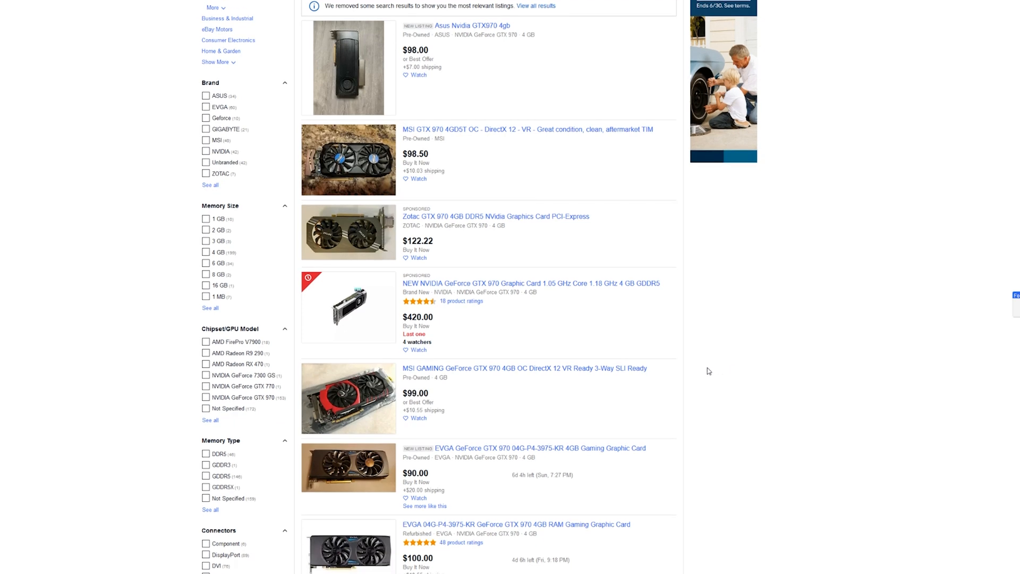
{"action": "scroll", "scroll_direction": "down", "scroll_amount": 3}
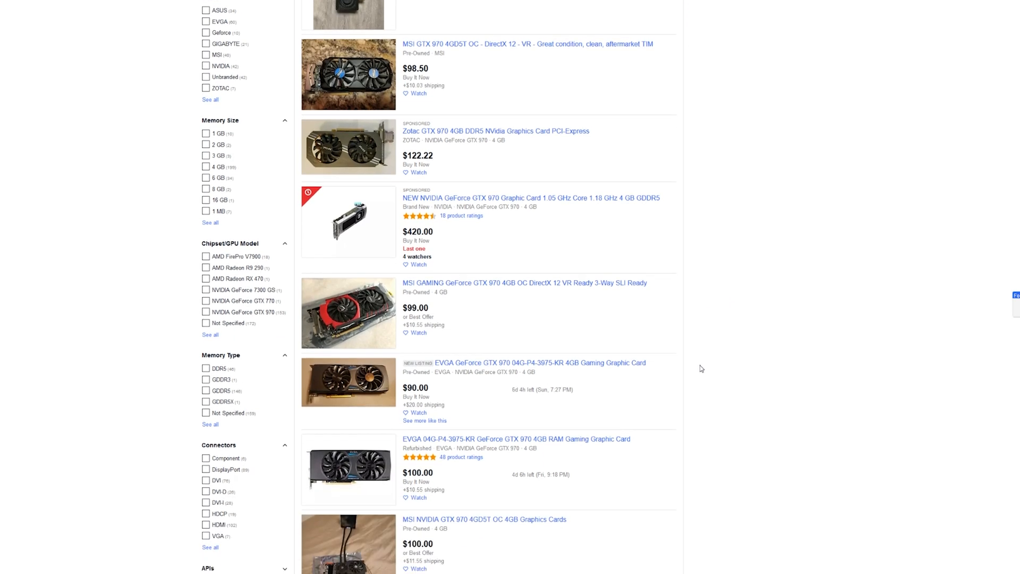
{"action": "scroll", "scroll_direction": "down", "scroll_amount": 3}
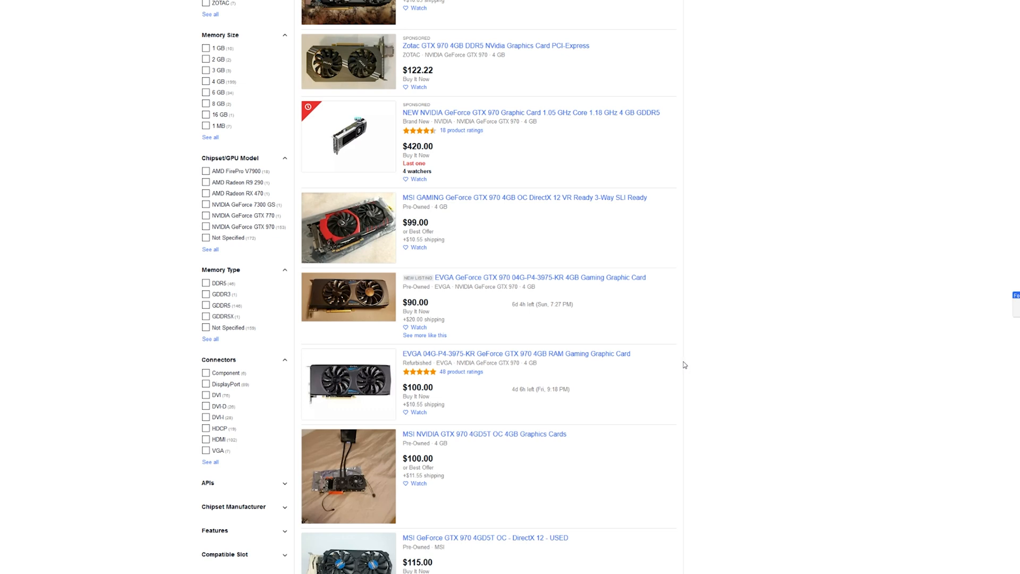
{"action": "mouse_move", "coordinate": [712, 368]}
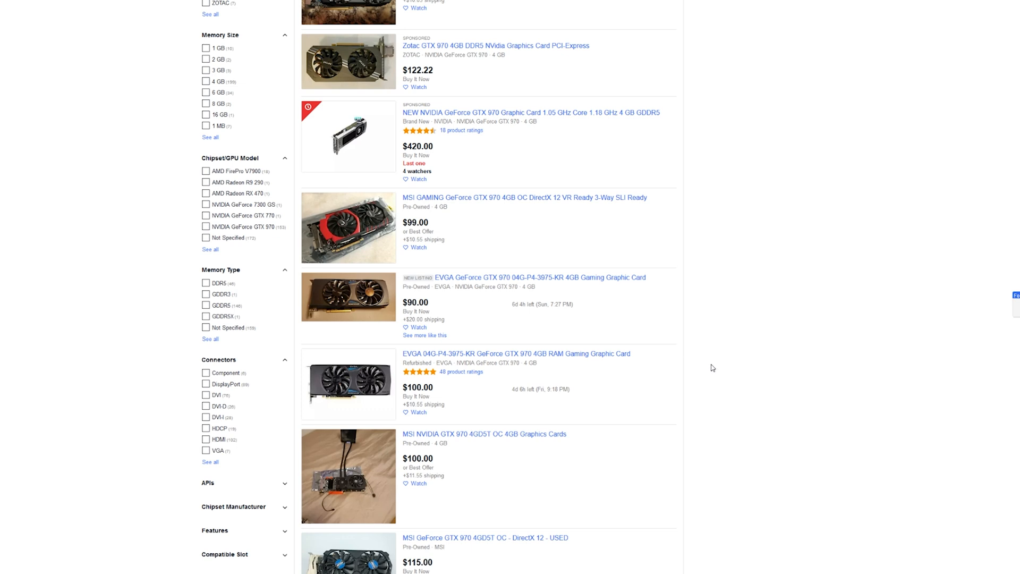
{"action": "mouse_move", "coordinate": [688, 376]}
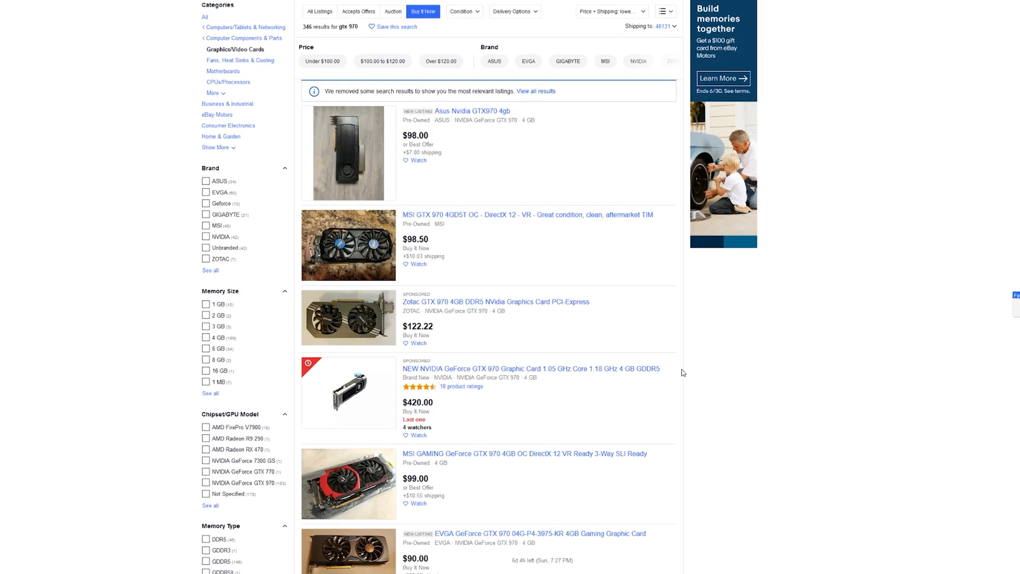
{"action": "mouse_move", "coordinate": [671, 360]}
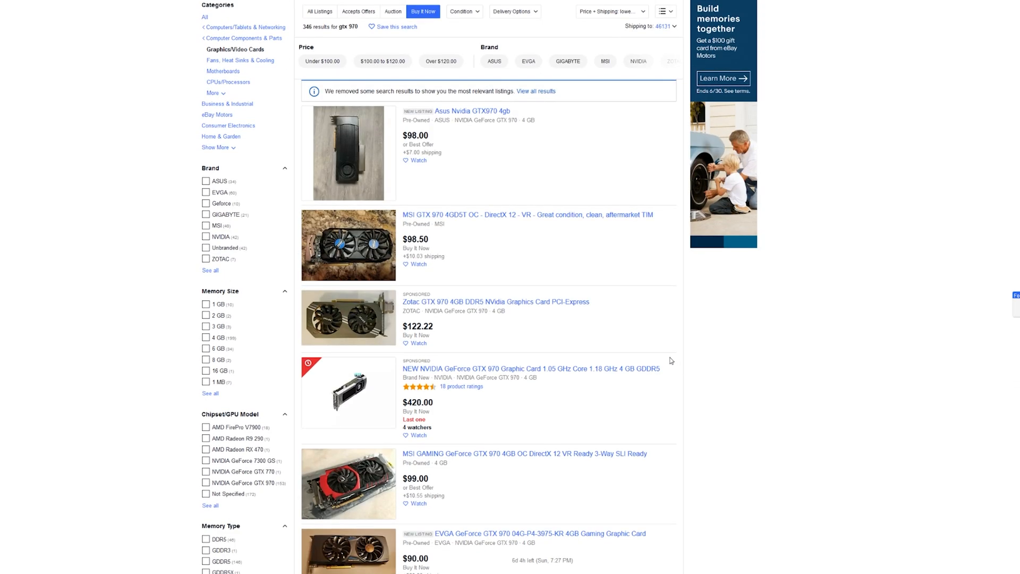
{"action": "mouse_move", "coordinate": [707, 333]}
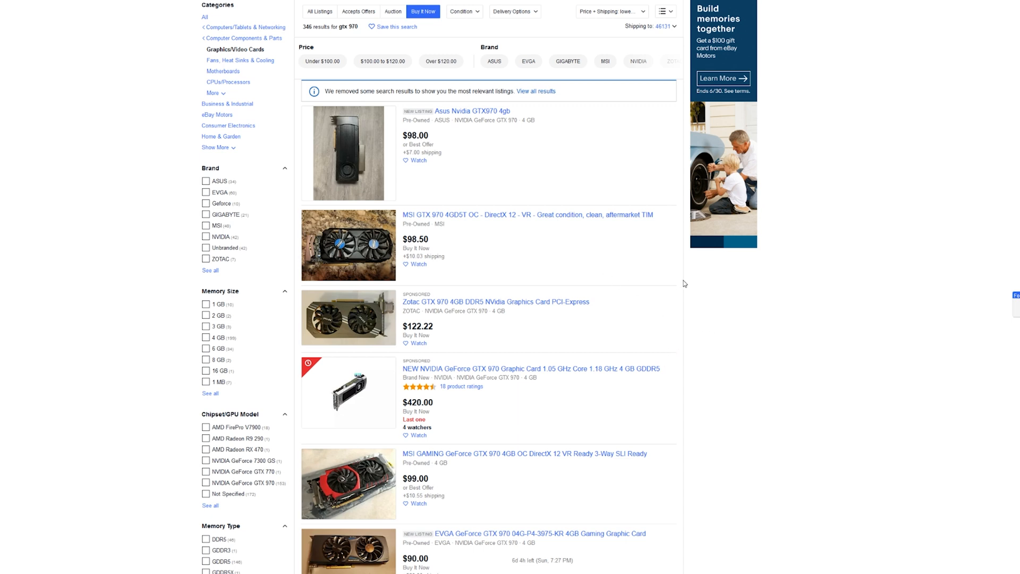
{"action": "mouse_move", "coordinate": [676, 283]}
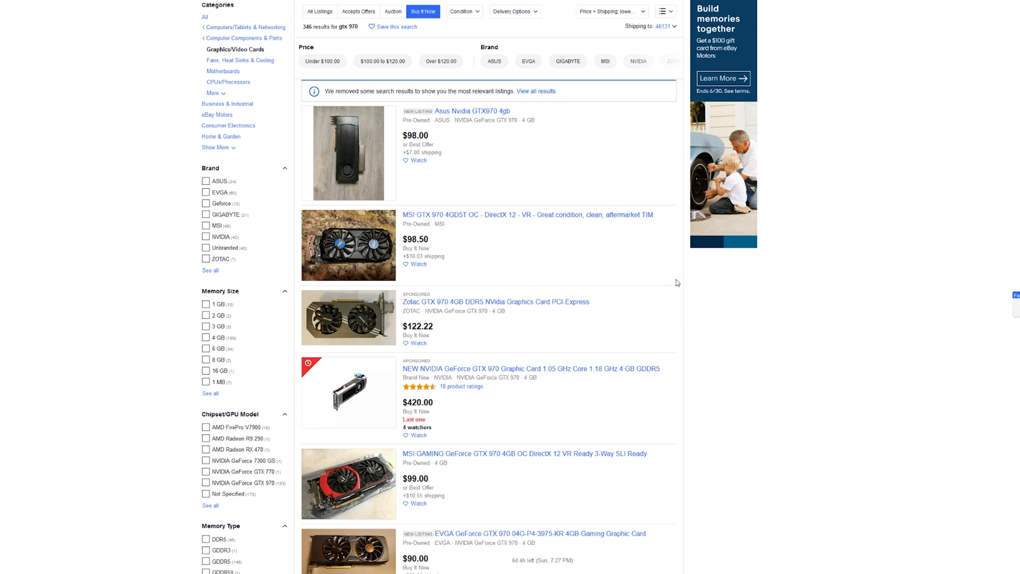
{"action": "mouse_move", "coordinate": [647, 281]}
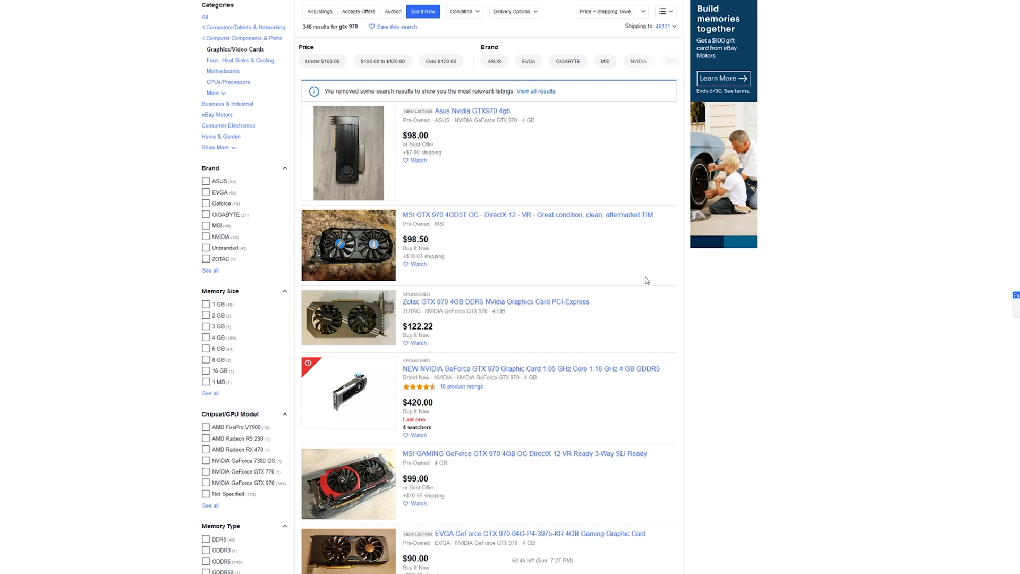
{"action": "scroll", "scroll_direction": "down", "scroll_amount": 3}
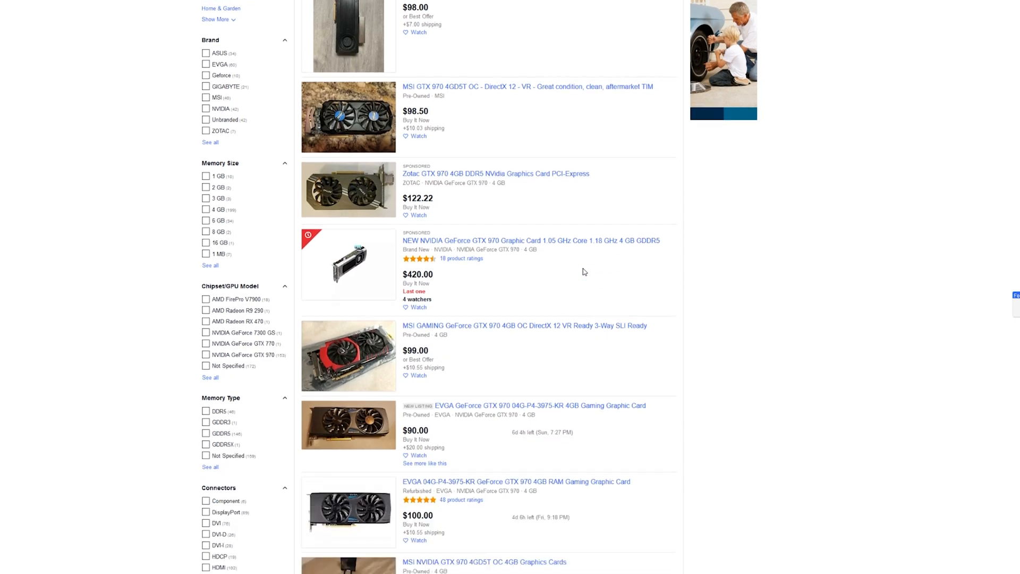
{"action": "scroll", "scroll_direction": "down", "scroll_amount": 3}
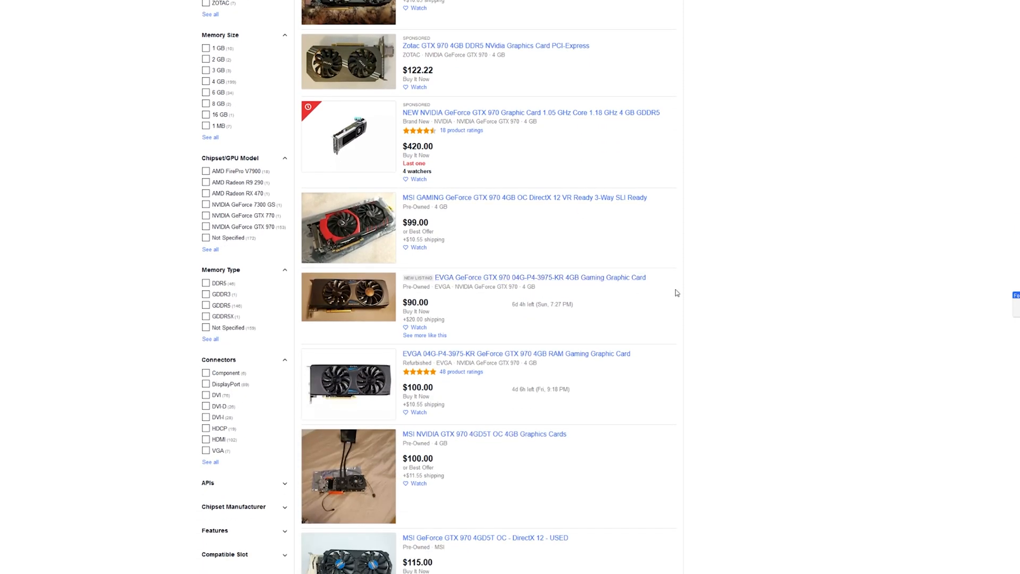
{"action": "scroll", "scroll_direction": "down", "scroll_amount": 3}
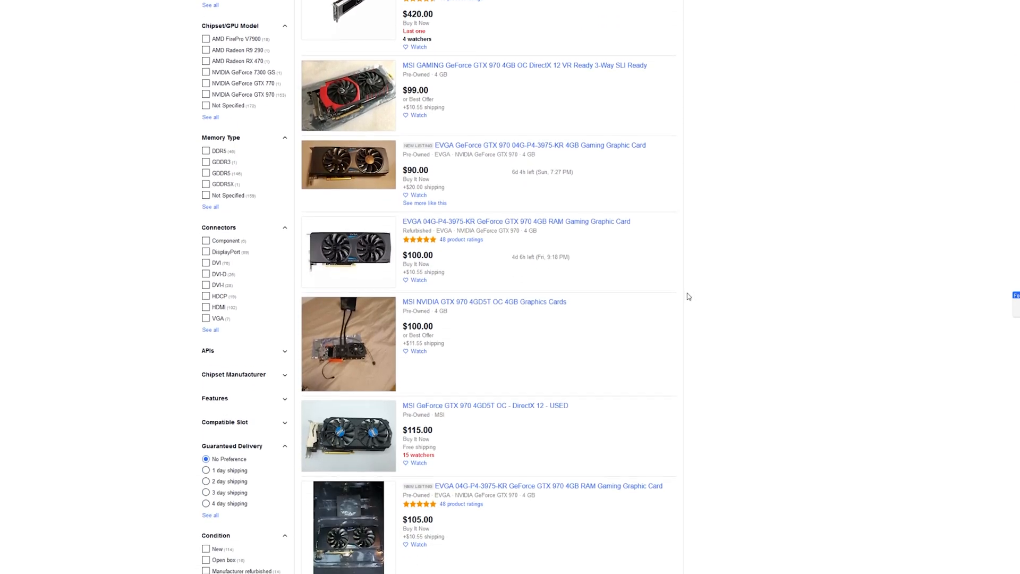
{"action": "scroll", "scroll_direction": "down", "scroll_amount": 3}
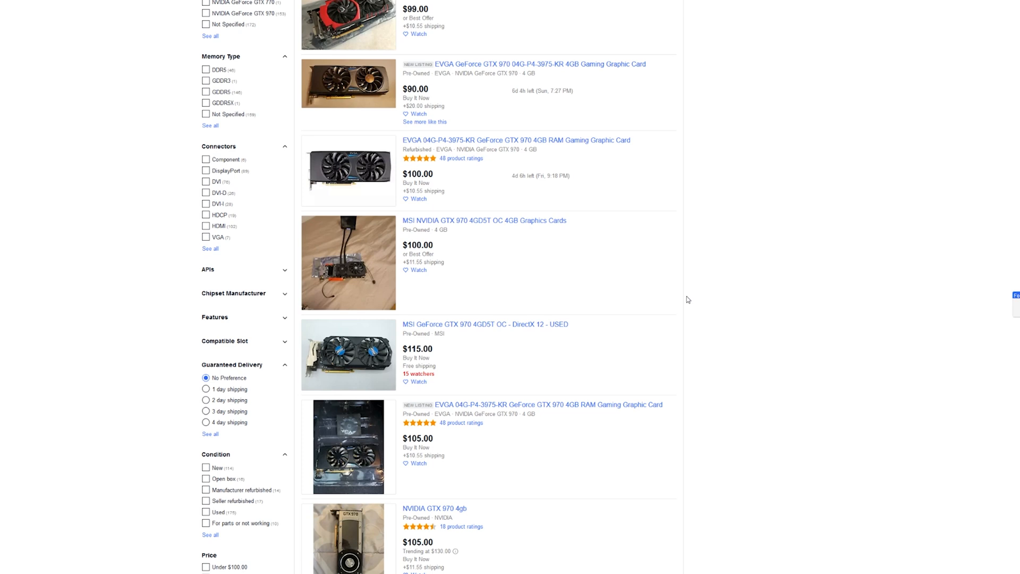
{"action": "mouse_move", "coordinate": [677, 306]}
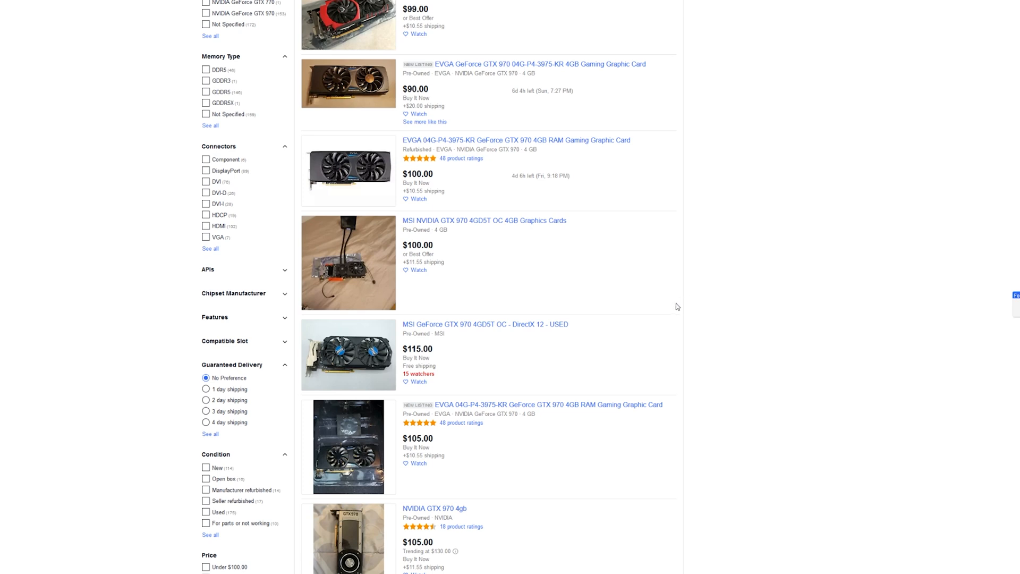
{"action": "mouse_move", "coordinate": [583, 169]}
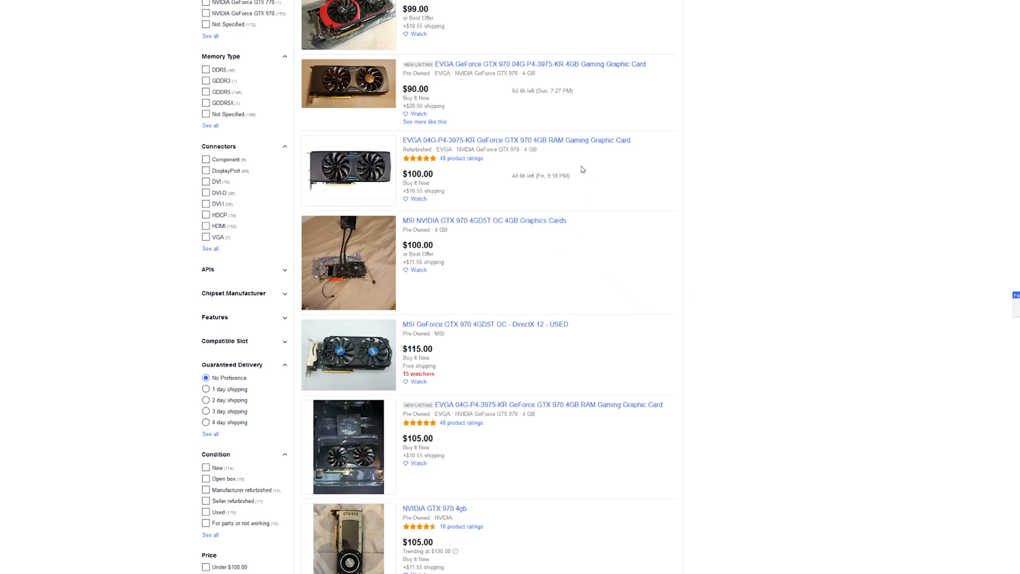
{"action": "mouse_move", "coordinate": [650, 180]}
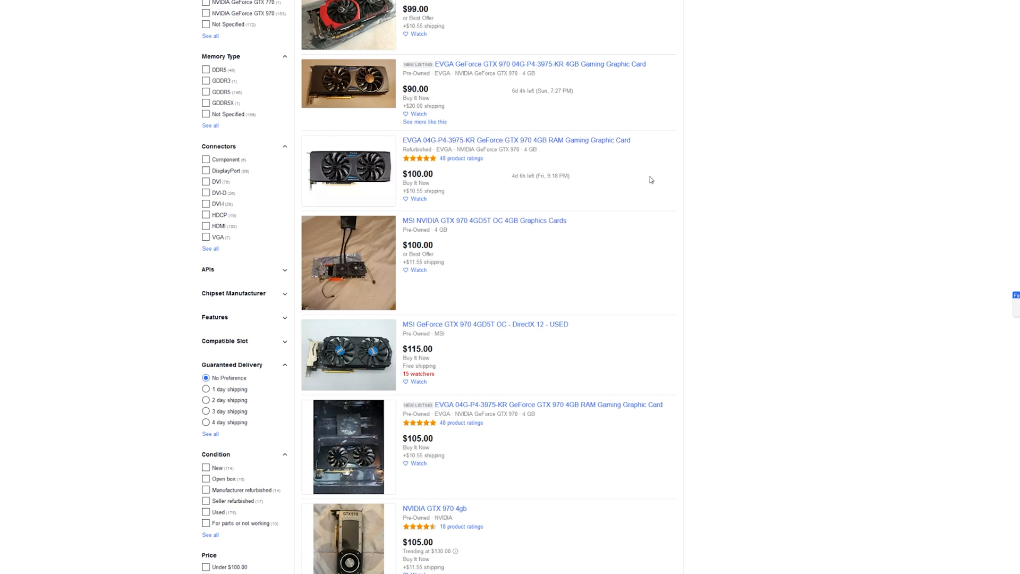
{"action": "mouse_move", "coordinate": [614, 212]}
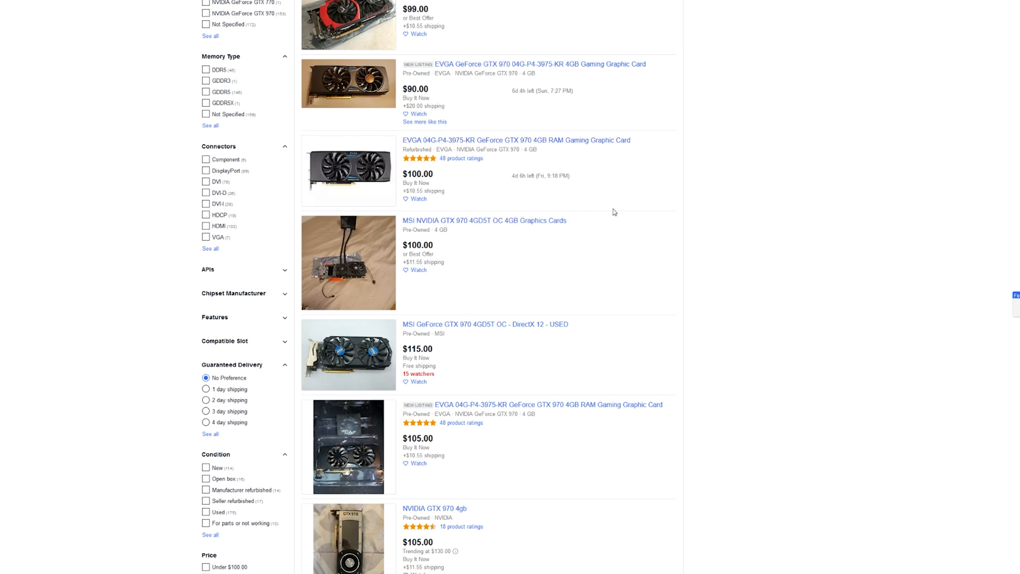
{"action": "scroll", "scroll_direction": "down", "scroll_amount": 3}
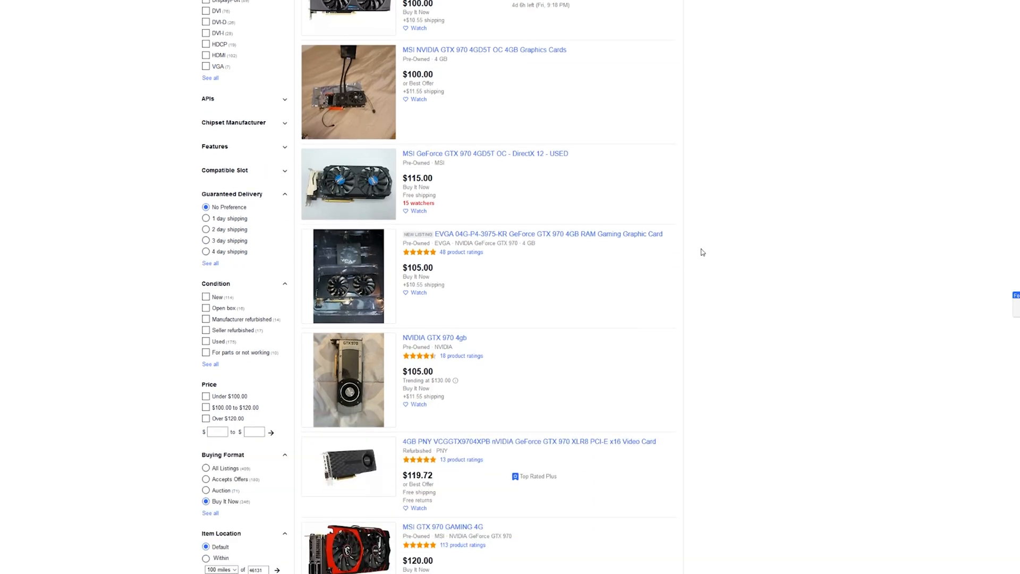
{"action": "scroll", "scroll_direction": "down", "scroll_amount": 3}
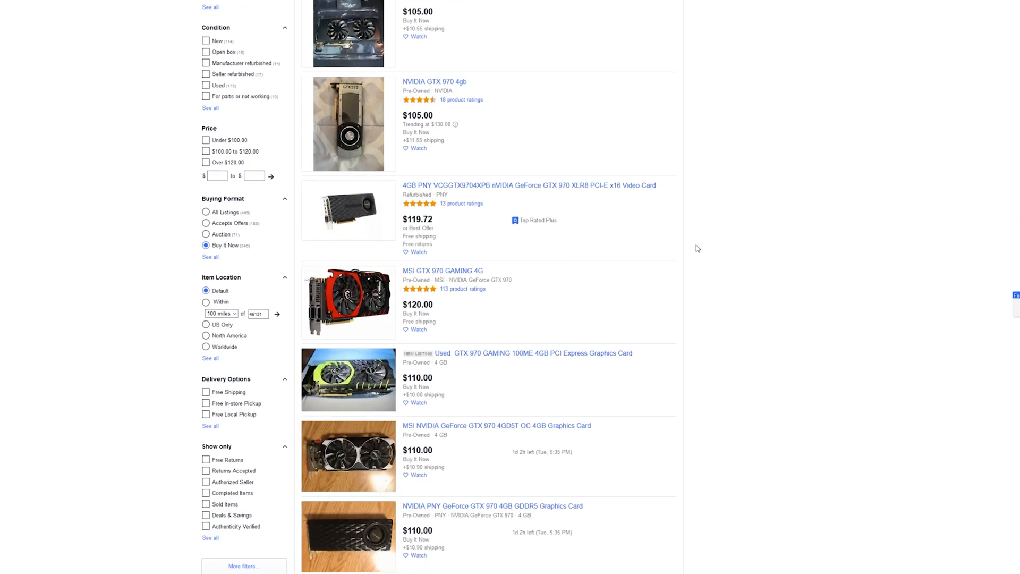
{"action": "scroll", "scroll_direction": "down", "scroll_amount": 3}
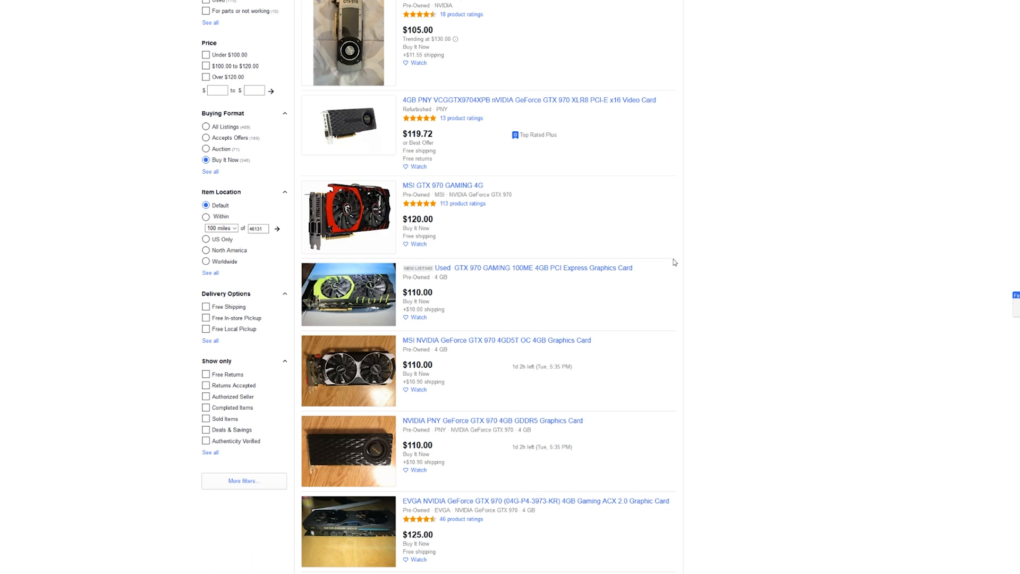
{"action": "scroll", "scroll_direction": "down", "scroll_amount": 3}
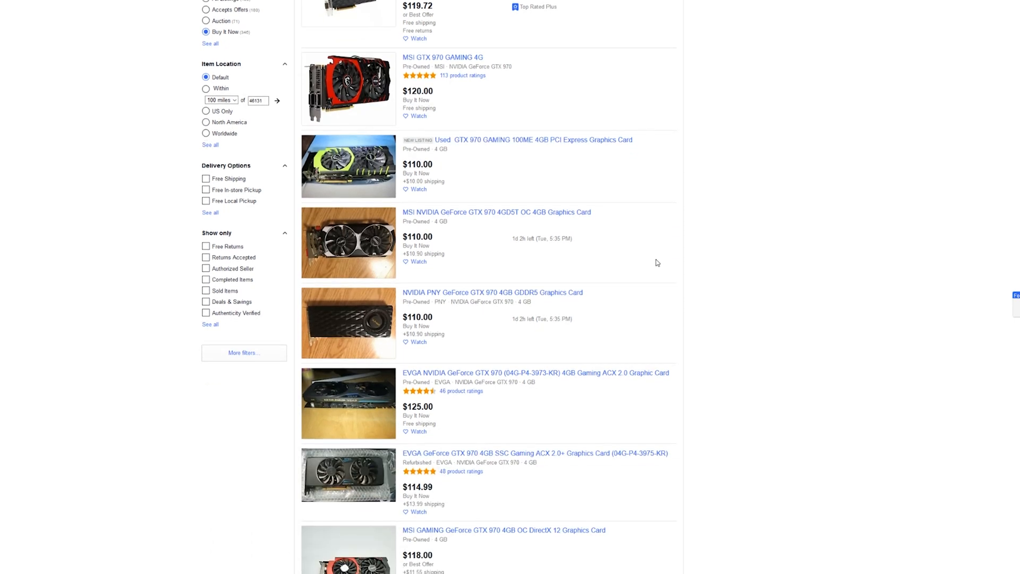
{"action": "scroll", "scroll_direction": "down", "scroll_amount": 3}
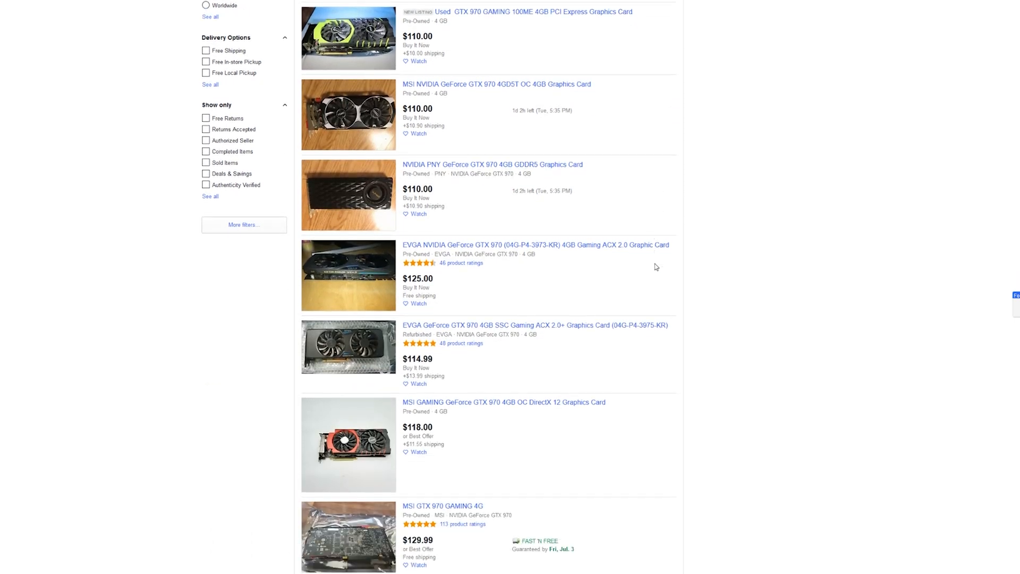
{"action": "scroll", "scroll_direction": "down", "scroll_amount": 3}
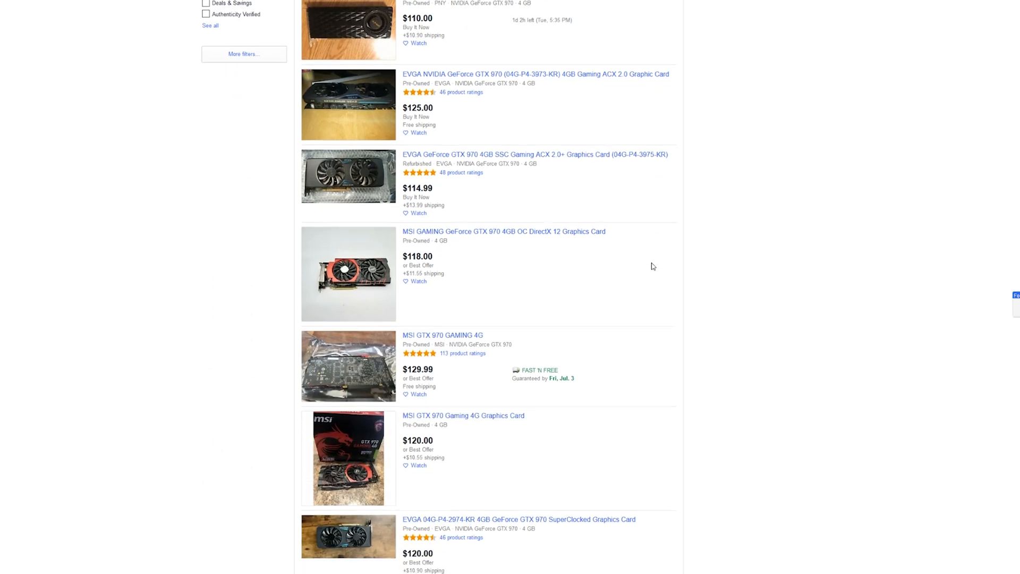
{"action": "mouse_move", "coordinate": [641, 264]}
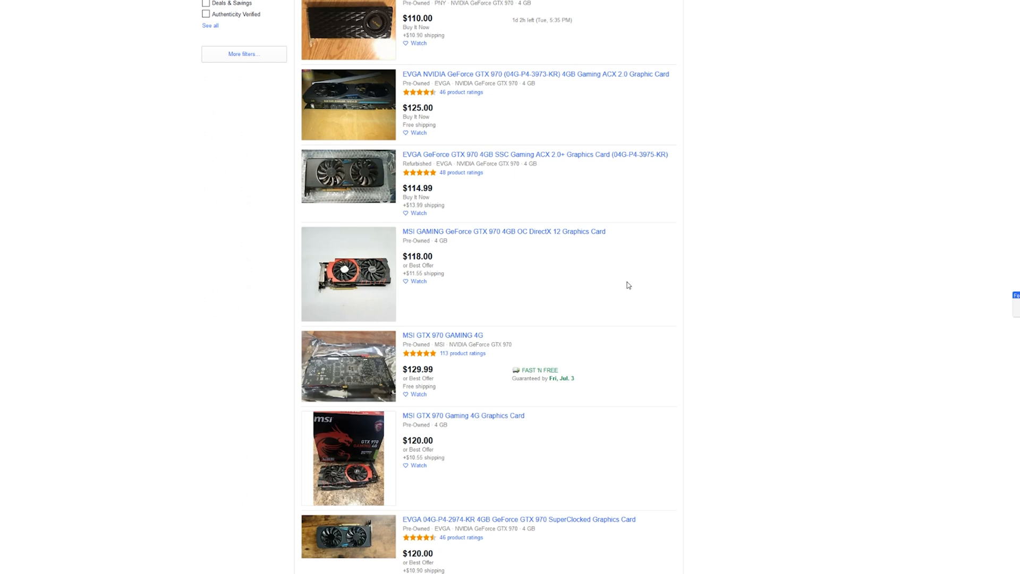
{"action": "scroll", "scroll_direction": "down", "scroll_amount": 3}
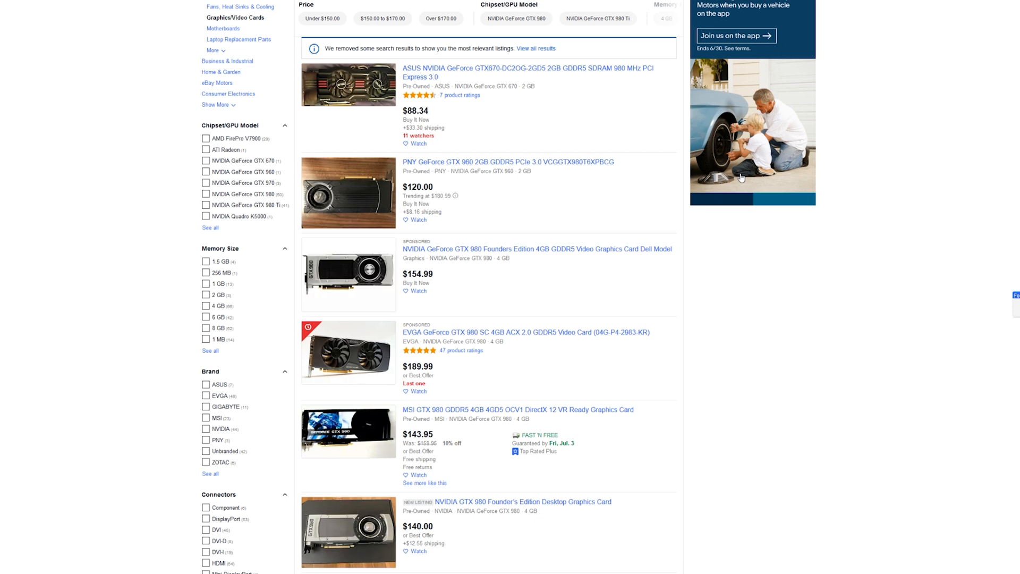
{"action": "scroll", "scroll_direction": "down", "scroll_amount": 3}
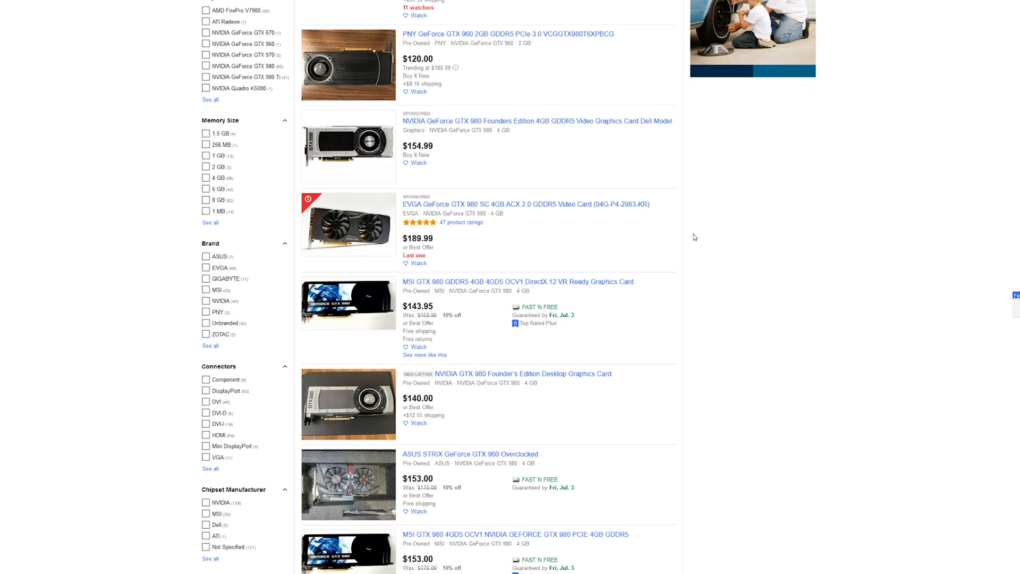
{"action": "mouse_move", "coordinate": [745, 246]}
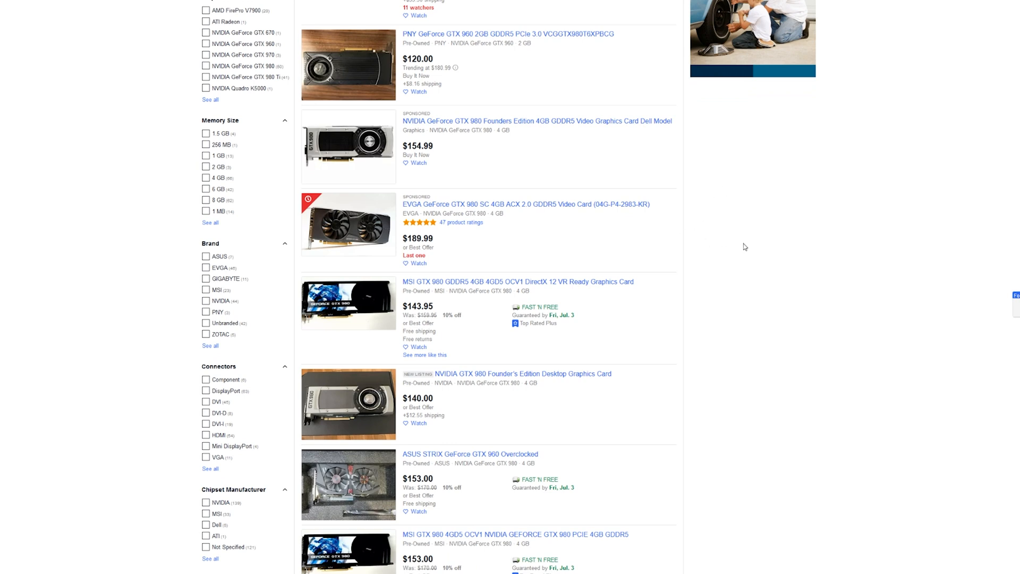
{"action": "mouse_move", "coordinate": [754, 303]}
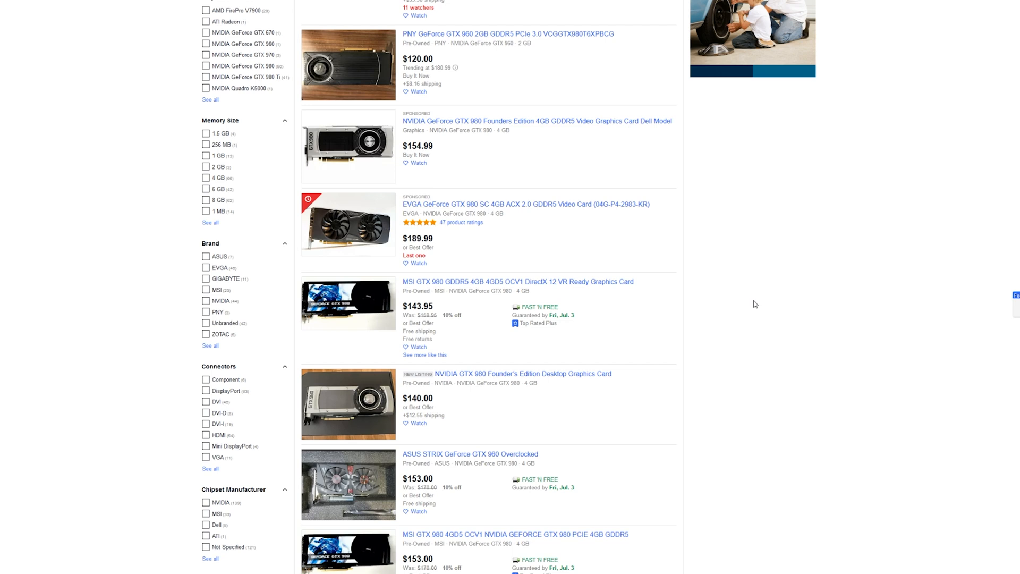
{"action": "scroll", "scroll_direction": "down", "scroll_amount": 3}
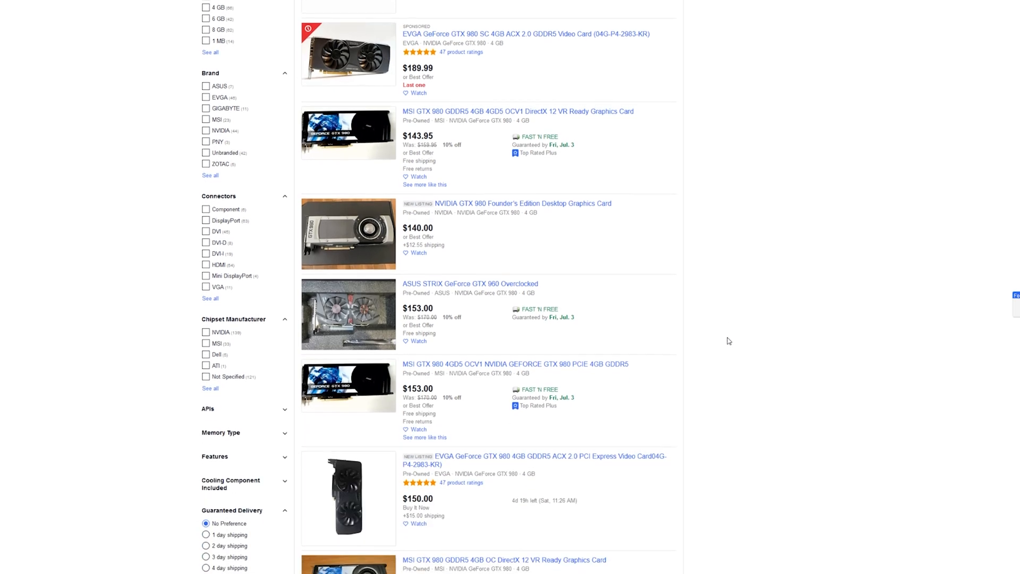
{"action": "scroll", "scroll_direction": "down", "scroll_amount": 3}
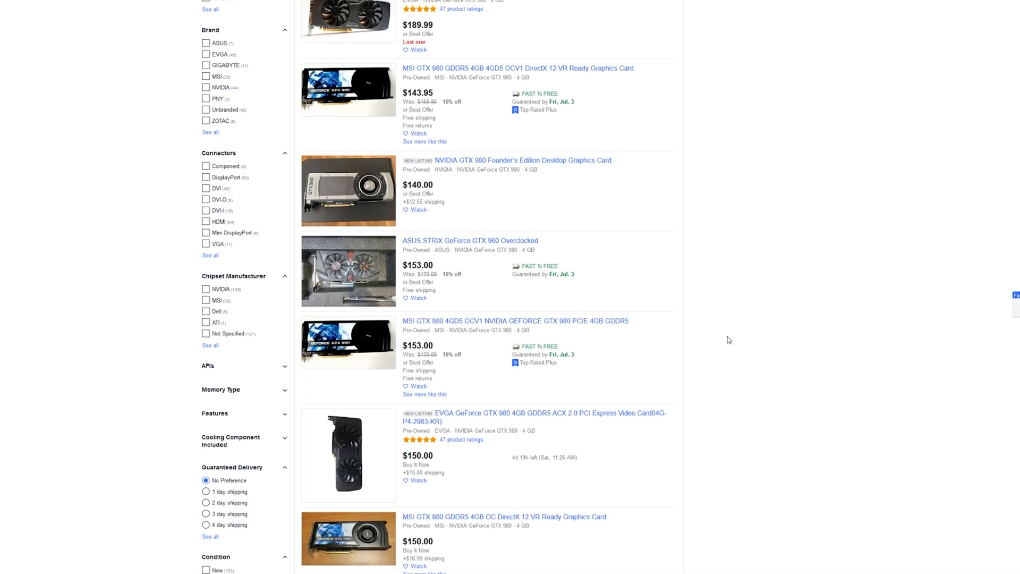
{"action": "mouse_move", "coordinate": [728, 338]}
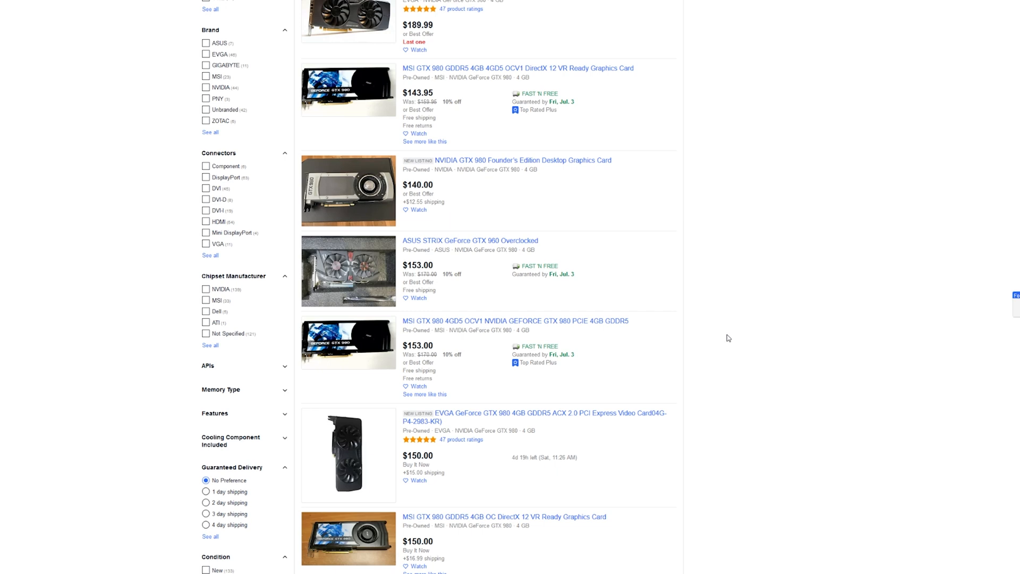
{"action": "scroll", "scroll_direction": "down", "scroll_amount": 3}
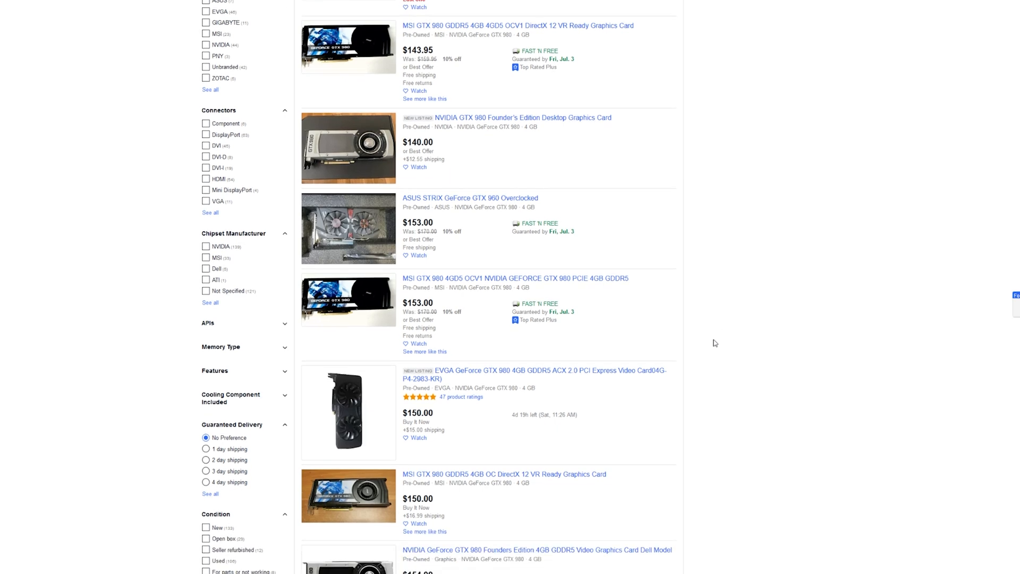
{"action": "mouse_move", "coordinate": [472, 178]}
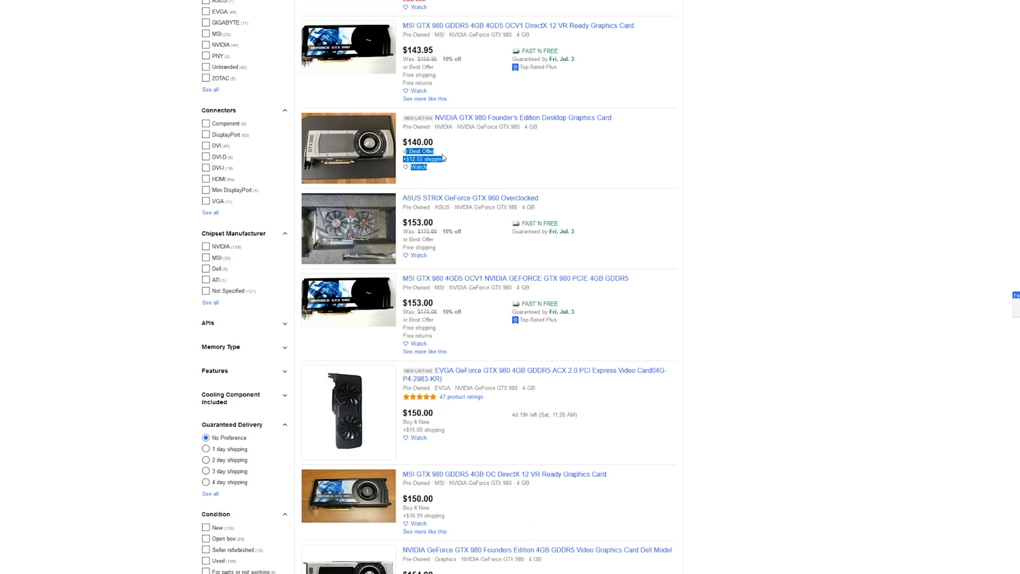
{"action": "mouse_move", "coordinate": [807, 227]}
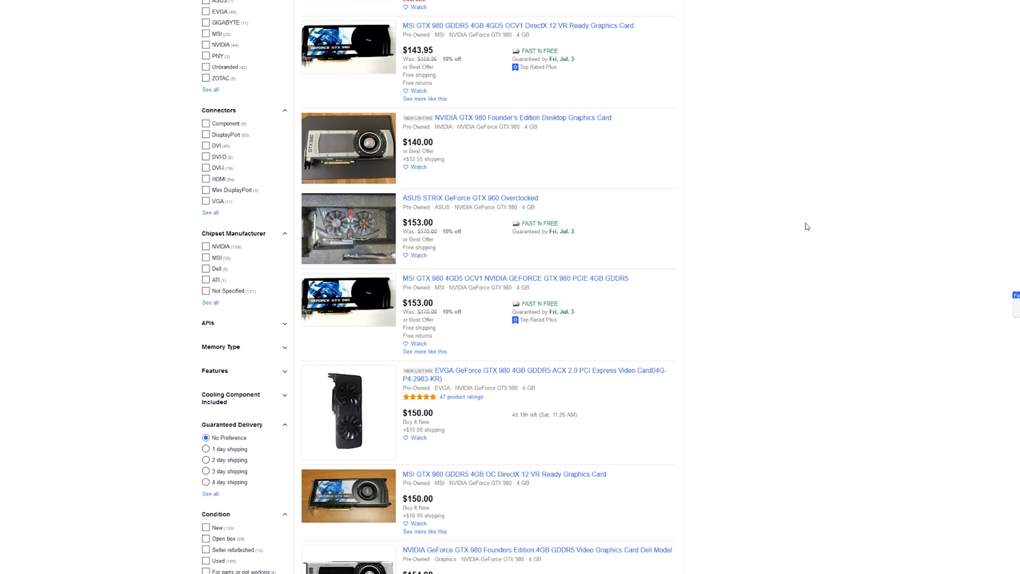
{"action": "mouse_move", "coordinate": [793, 241]}
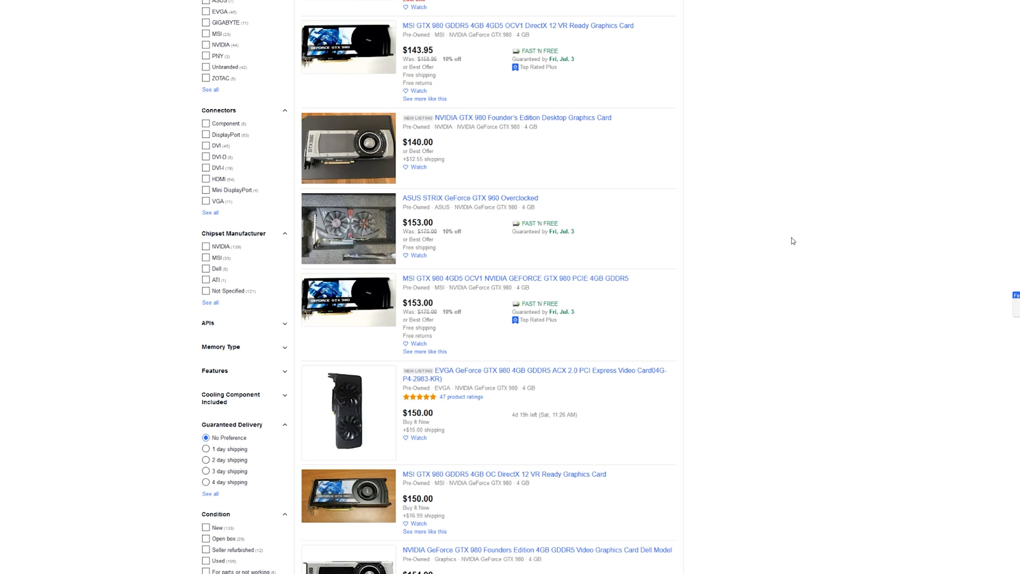
{"action": "mouse_move", "coordinate": [782, 235]}
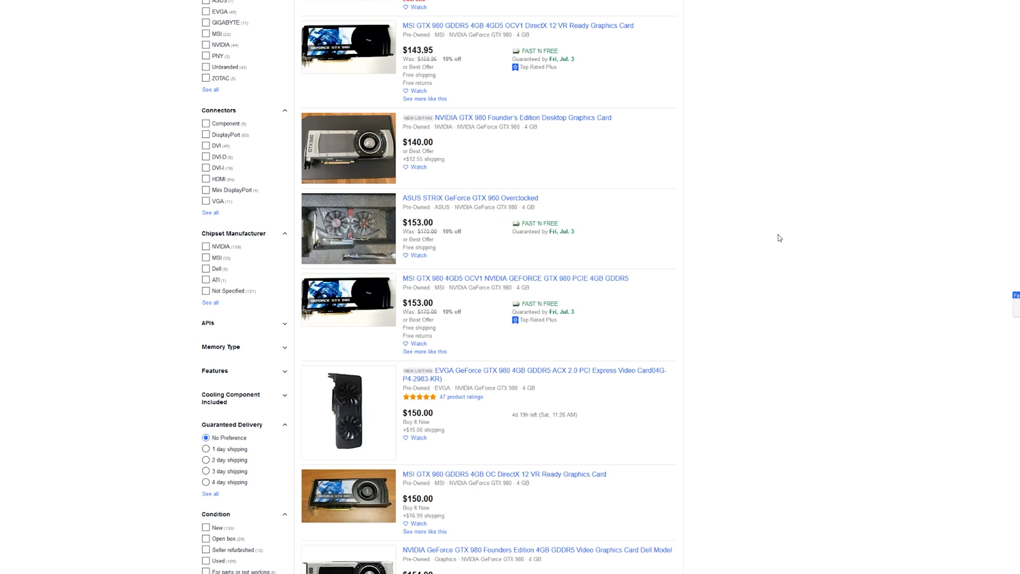
{"action": "mouse_move", "coordinate": [777, 246]}
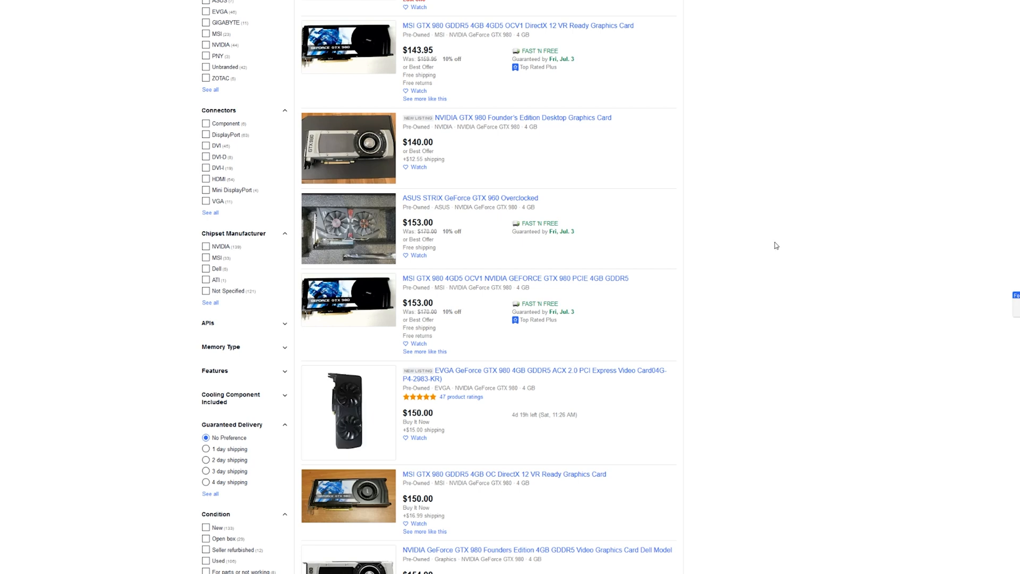
{"action": "mouse_move", "coordinate": [774, 247]}
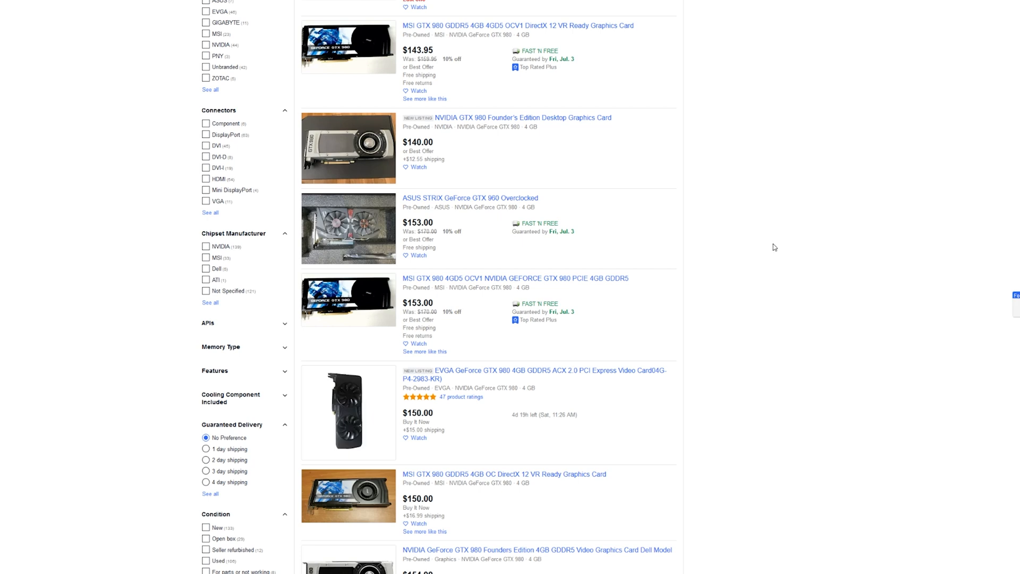
{"action": "scroll", "scroll_direction": "down", "scroll_amount": 3}
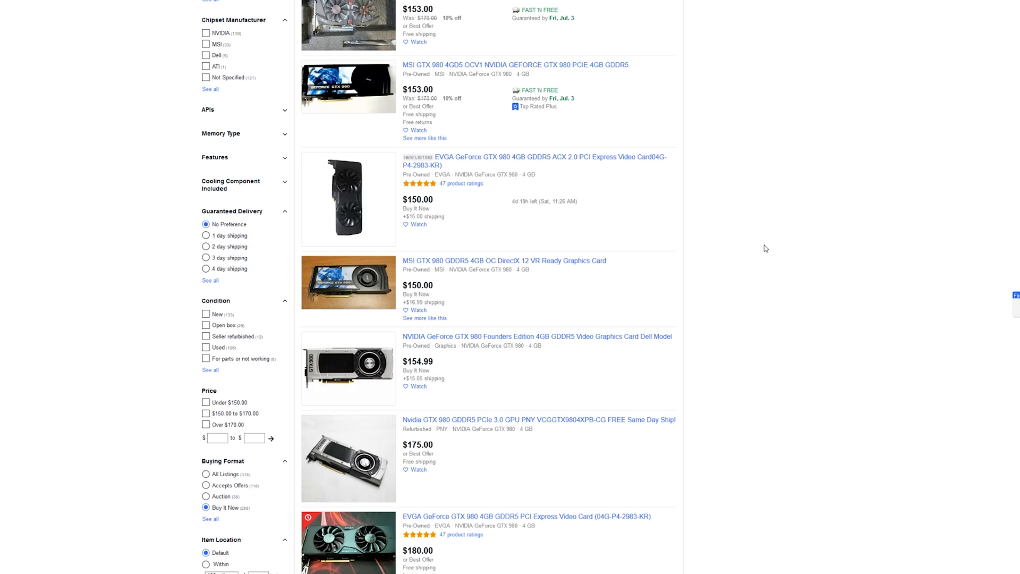
{"action": "mouse_move", "coordinate": [767, 253]}
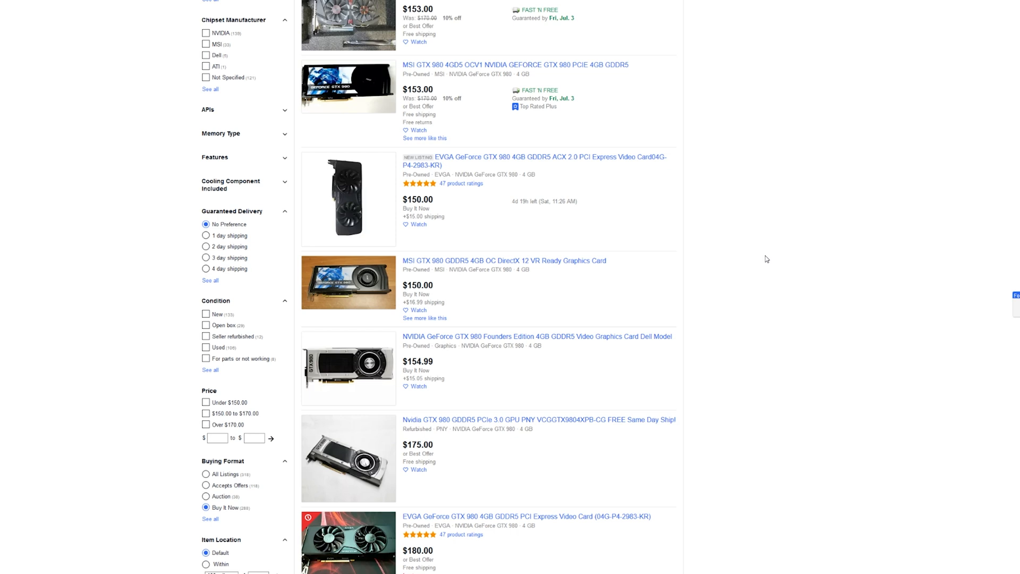
{"action": "scroll", "scroll_direction": "down", "scroll_amount": 3}
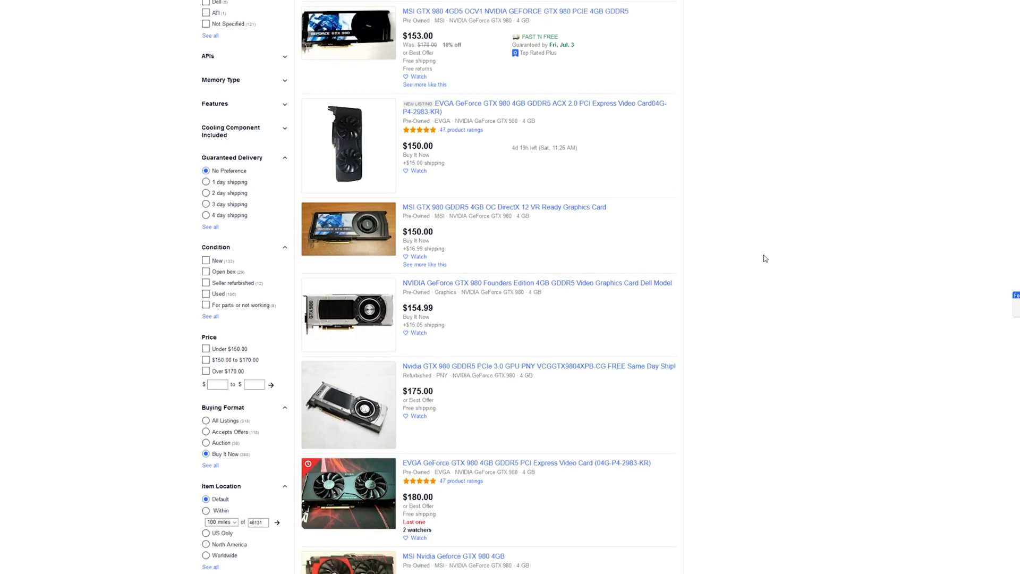
{"action": "scroll", "scroll_direction": "down", "scroll_amount": 3}
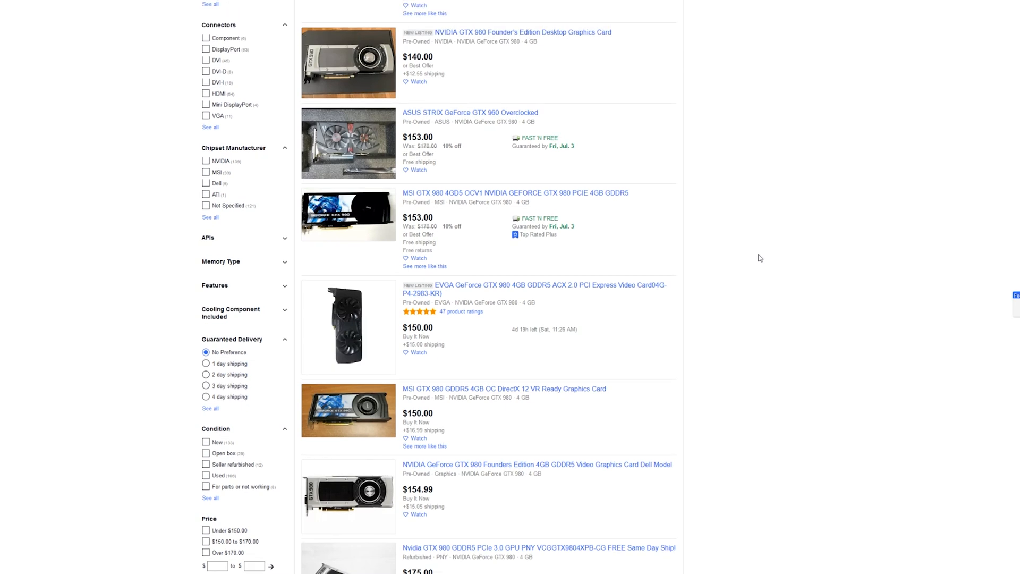
{"action": "scroll", "scroll_direction": "up", "scroll_amount": 3}
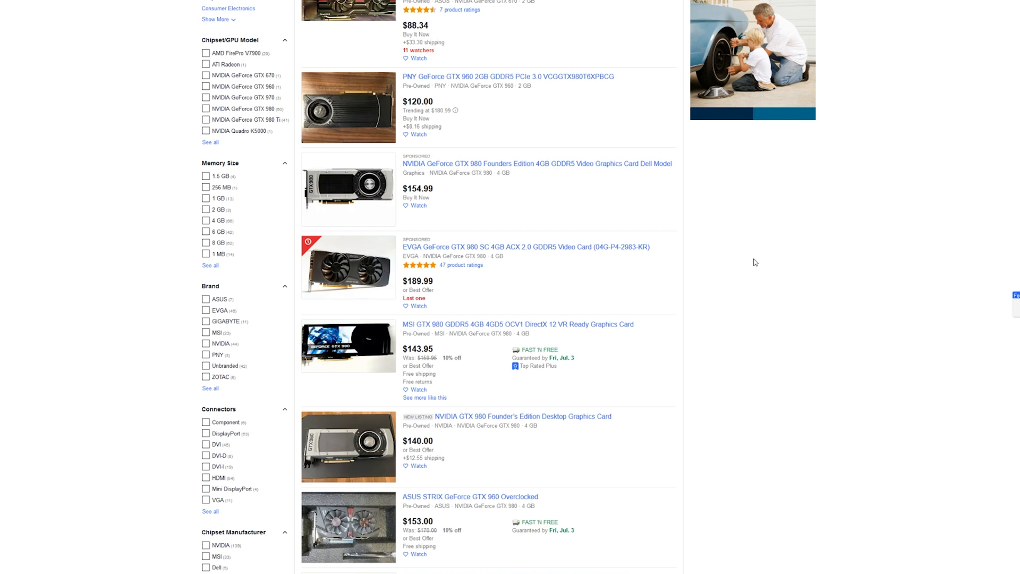
{"action": "mouse_move", "coordinate": [753, 262]}
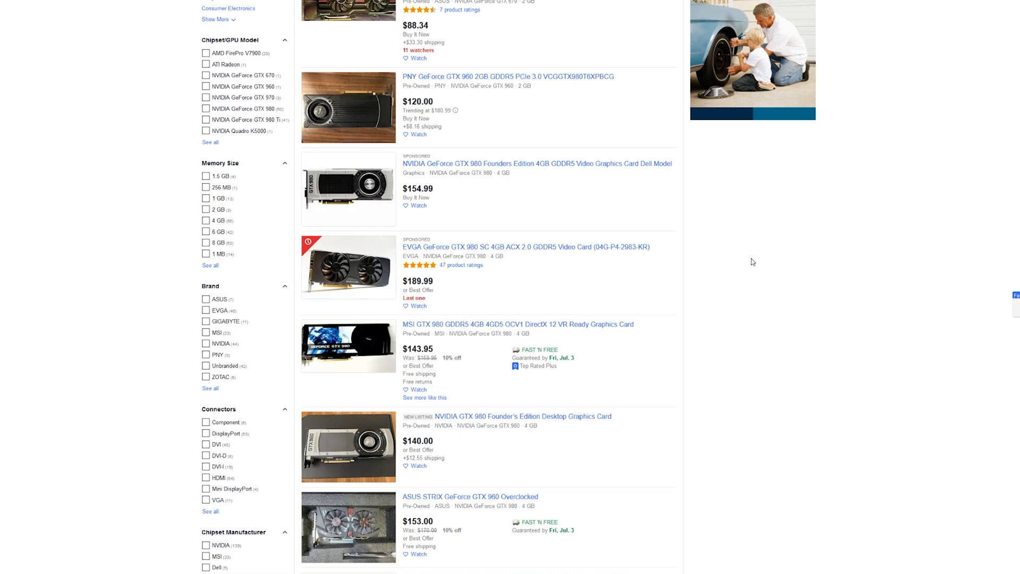
- Scroll through GTX 1060 listings from Gigabyte, EVGA, MSI and PNY priced about $129–$160
{"action": "scroll", "scroll_direction": "down", "scroll_amount": 3}
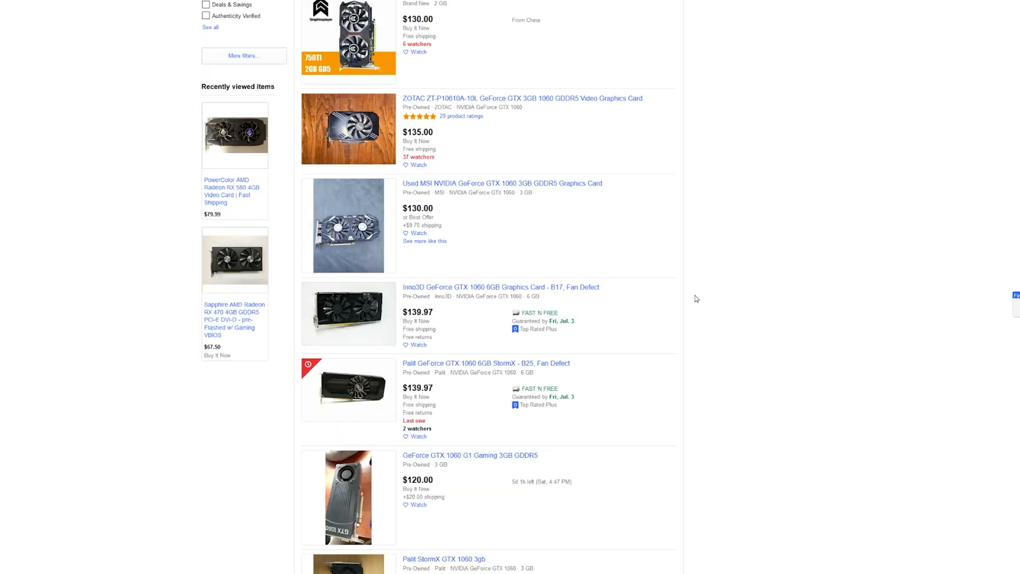
{"action": "scroll", "scroll_direction": "down", "scroll_amount": 3}
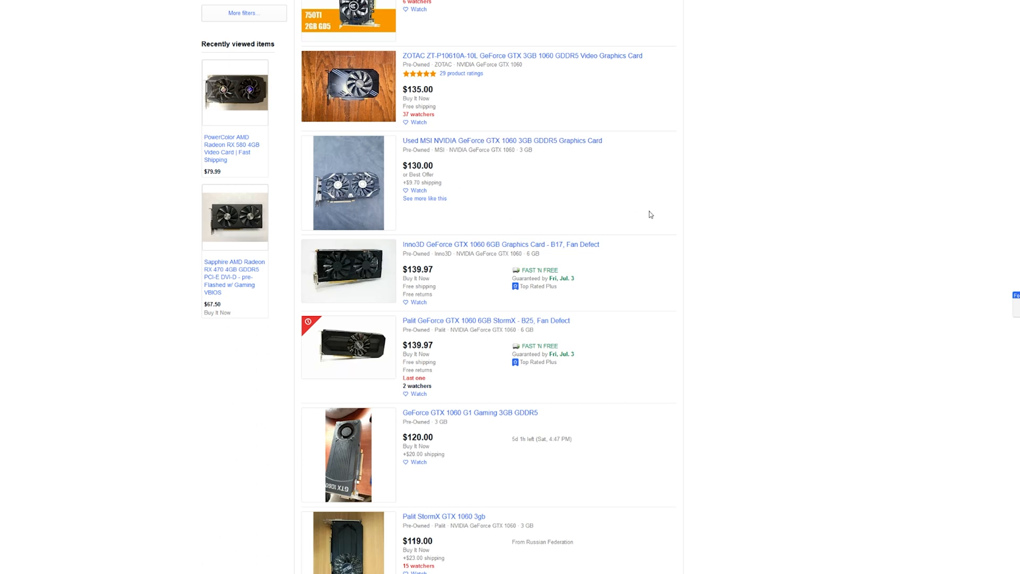
{"action": "mouse_move", "coordinate": [562, 214]}
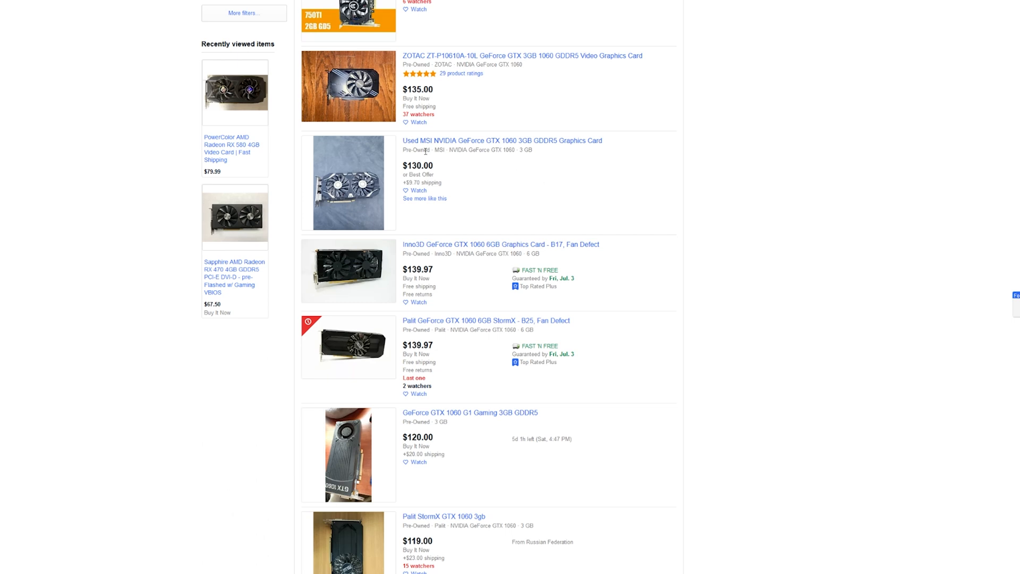
{"action": "scroll", "scroll_direction": "down", "scroll_amount": 3}
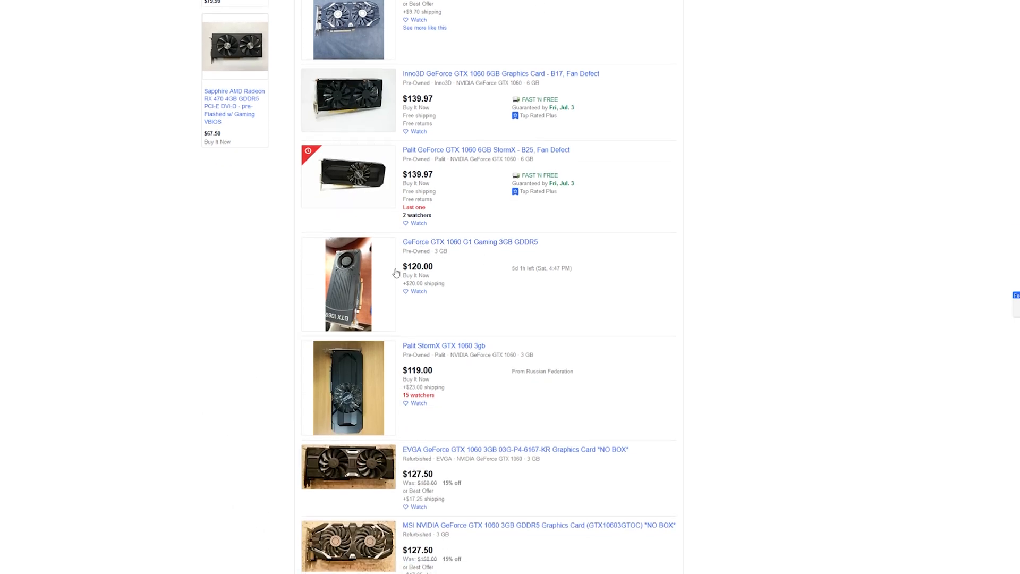
{"action": "scroll", "scroll_direction": "down", "scroll_amount": 3}
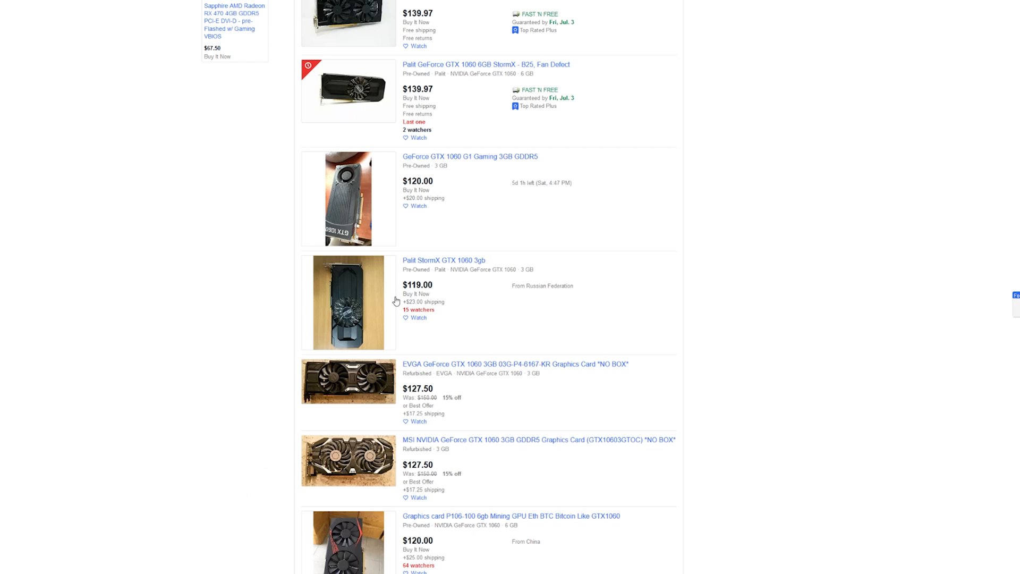
{"action": "mouse_move", "coordinate": [482, 324]}
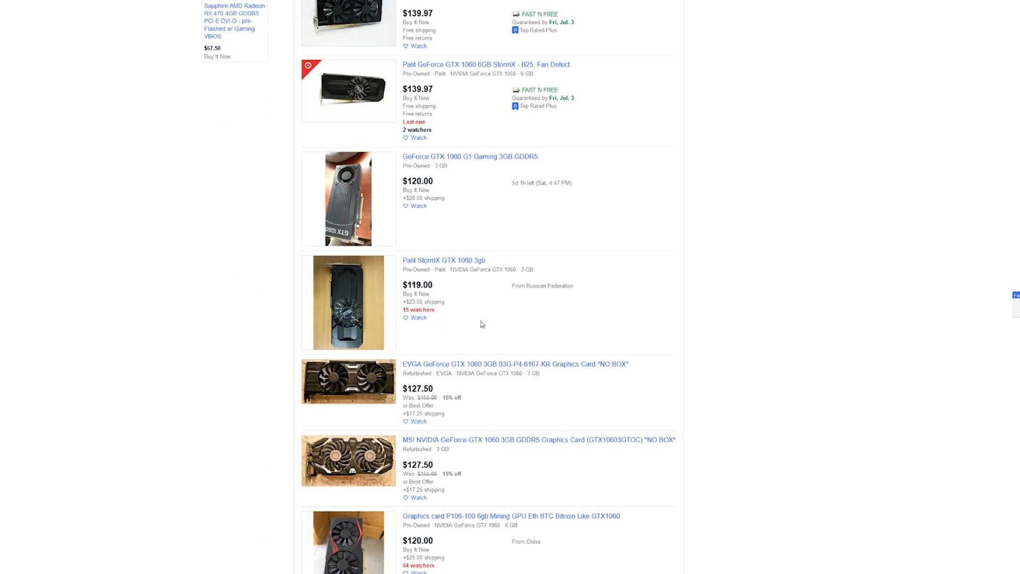
{"action": "mouse_move", "coordinate": [574, 346]}
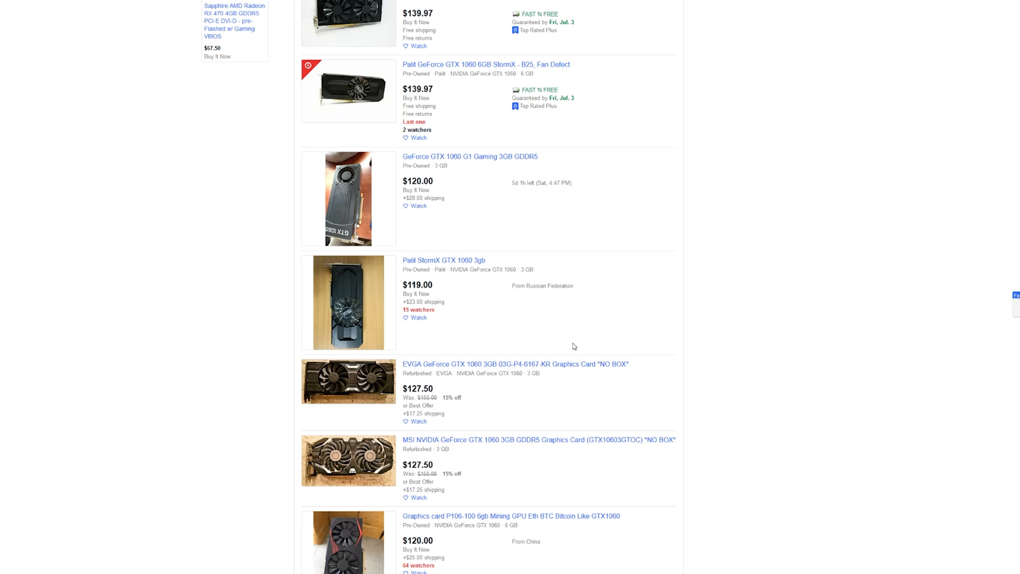
{"action": "scroll", "scroll_direction": "down", "scroll_amount": 3}
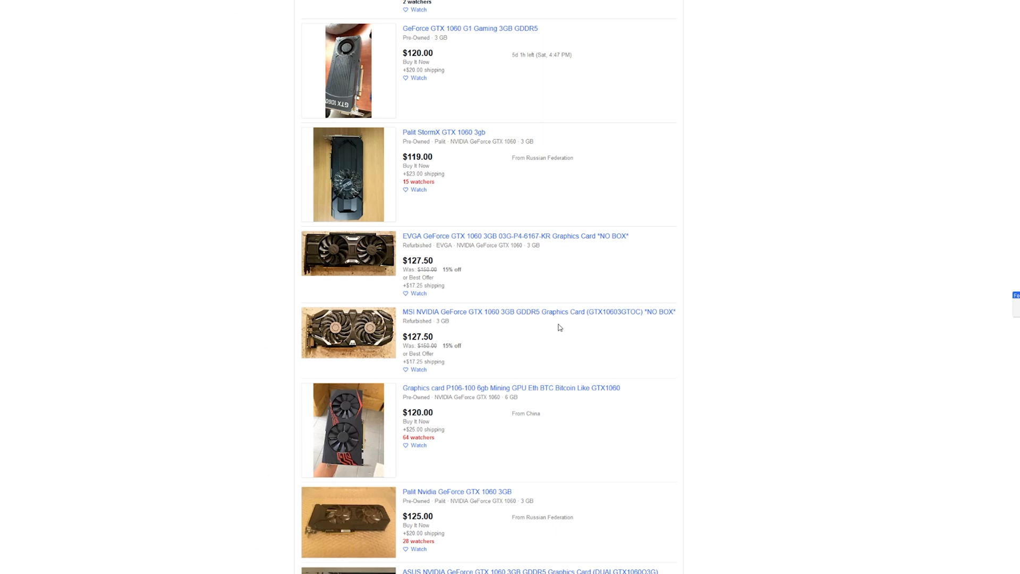
{"action": "mouse_move", "coordinate": [575, 325]}
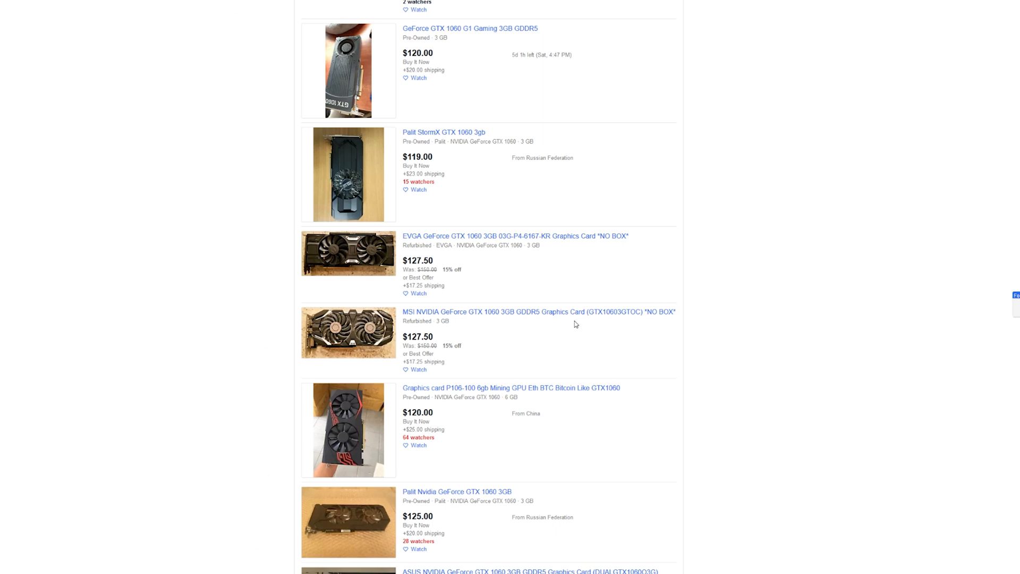
{"action": "scroll", "scroll_direction": "down", "scroll_amount": 3}
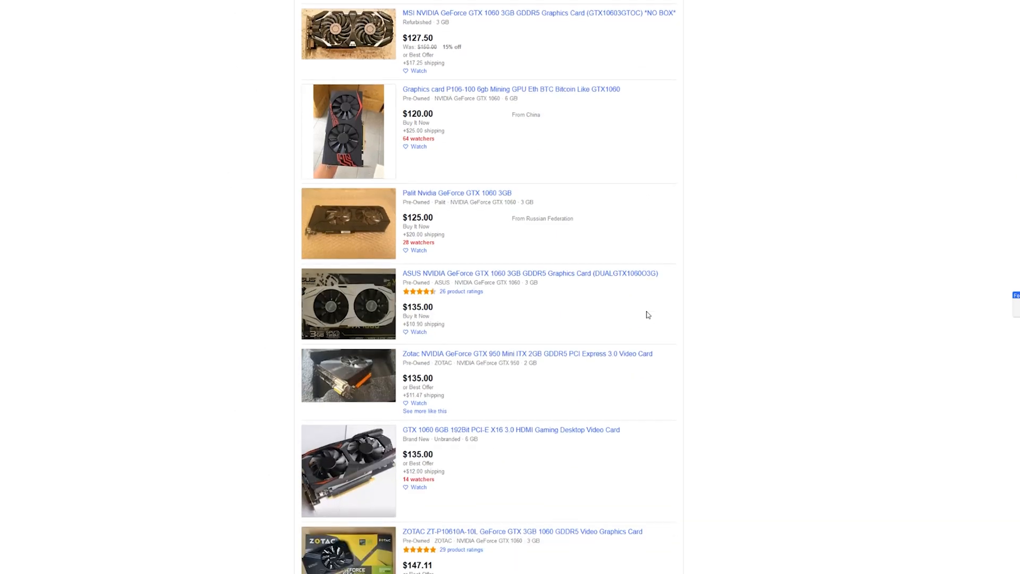
{"action": "scroll", "scroll_direction": "down", "scroll_amount": 3}
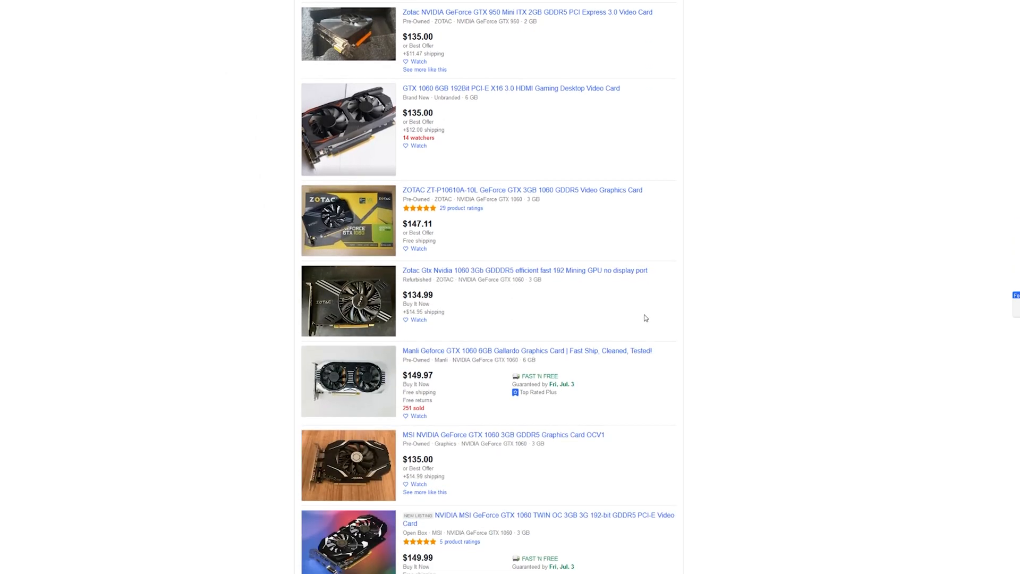
{"action": "scroll", "scroll_direction": "down", "scroll_amount": 3}
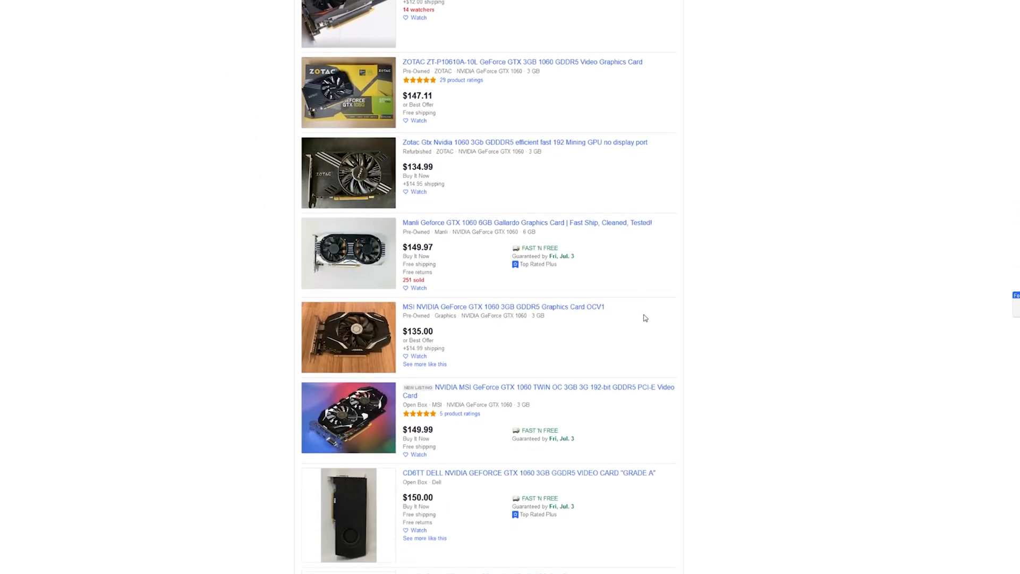
{"action": "scroll", "scroll_direction": "down", "scroll_amount": 3}
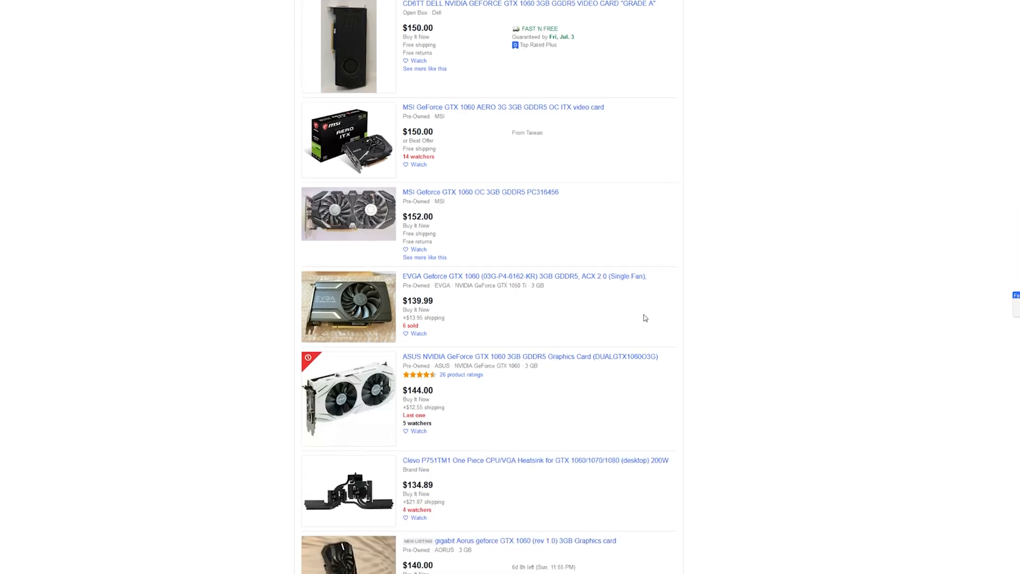
{"action": "scroll", "scroll_direction": "down", "scroll_amount": 3}
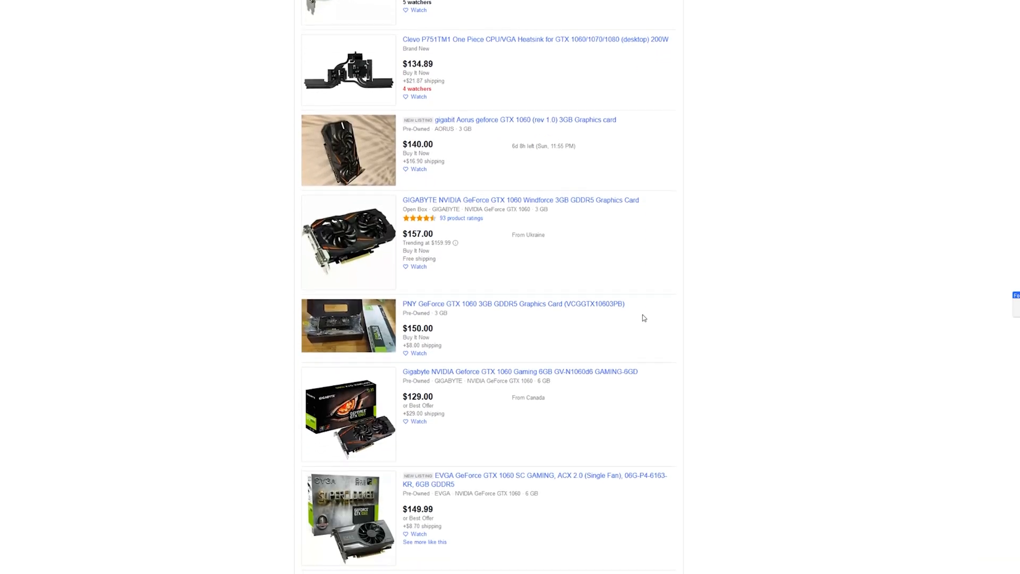
{"action": "scroll", "scroll_direction": "down", "scroll_amount": 3}
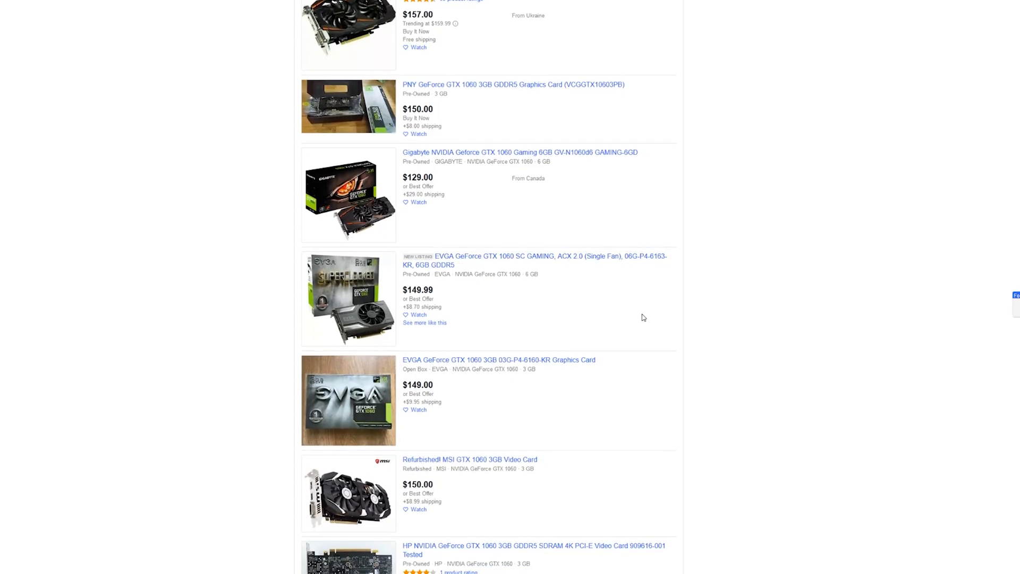
{"action": "scroll", "scroll_direction": "down", "scroll_amount": 3}
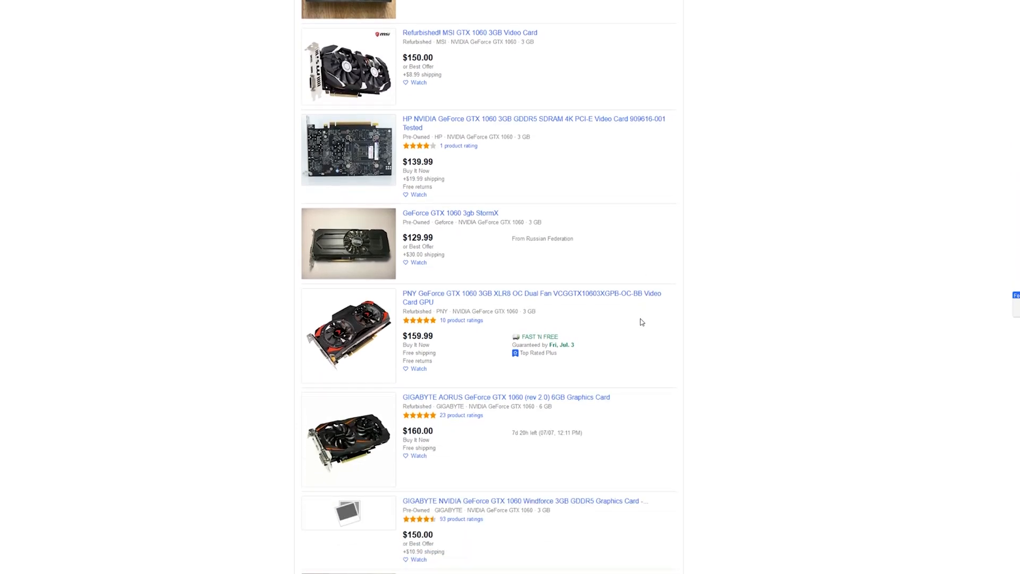
{"action": "scroll", "scroll_direction": "down", "scroll_amount": 3}
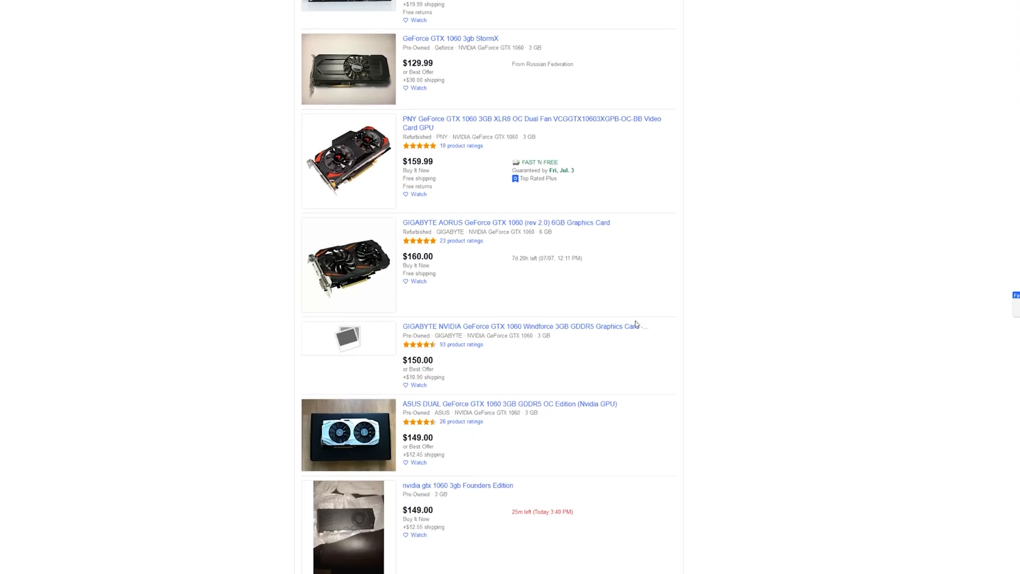
{"action": "scroll", "scroll_direction": "down", "scroll_amount": 3}
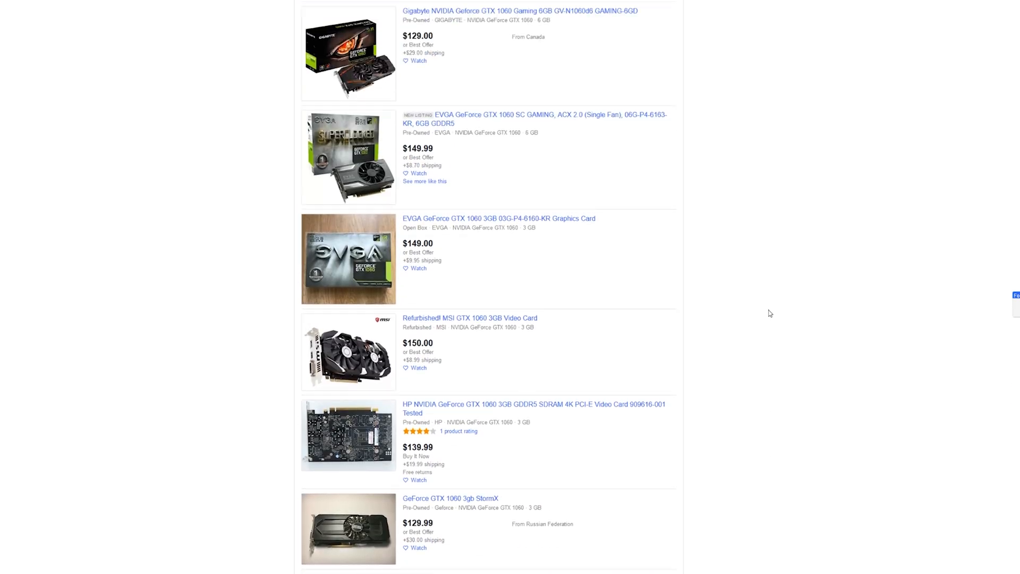
{"action": "scroll", "scroll_direction": "down", "scroll_amount": 3}
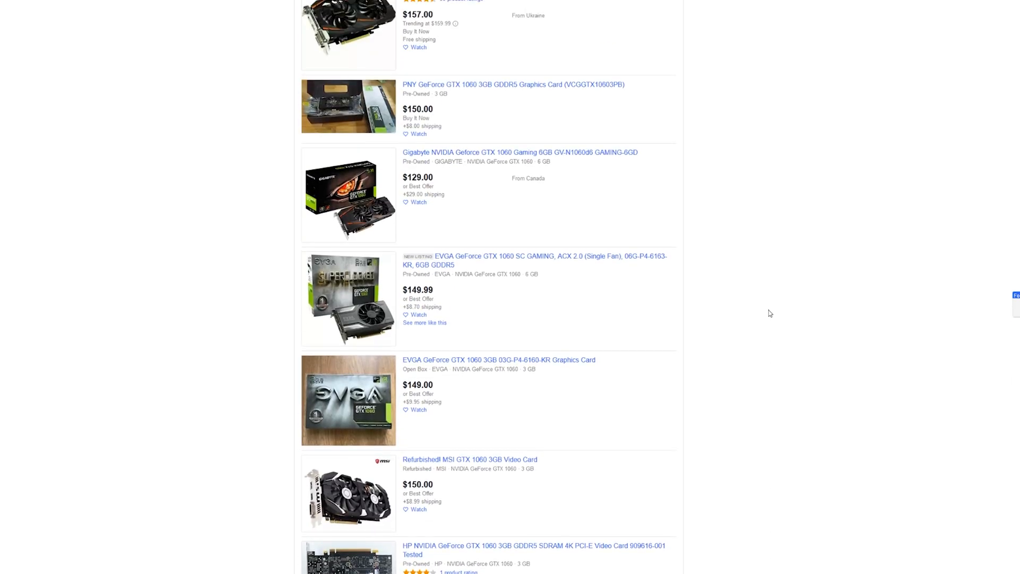